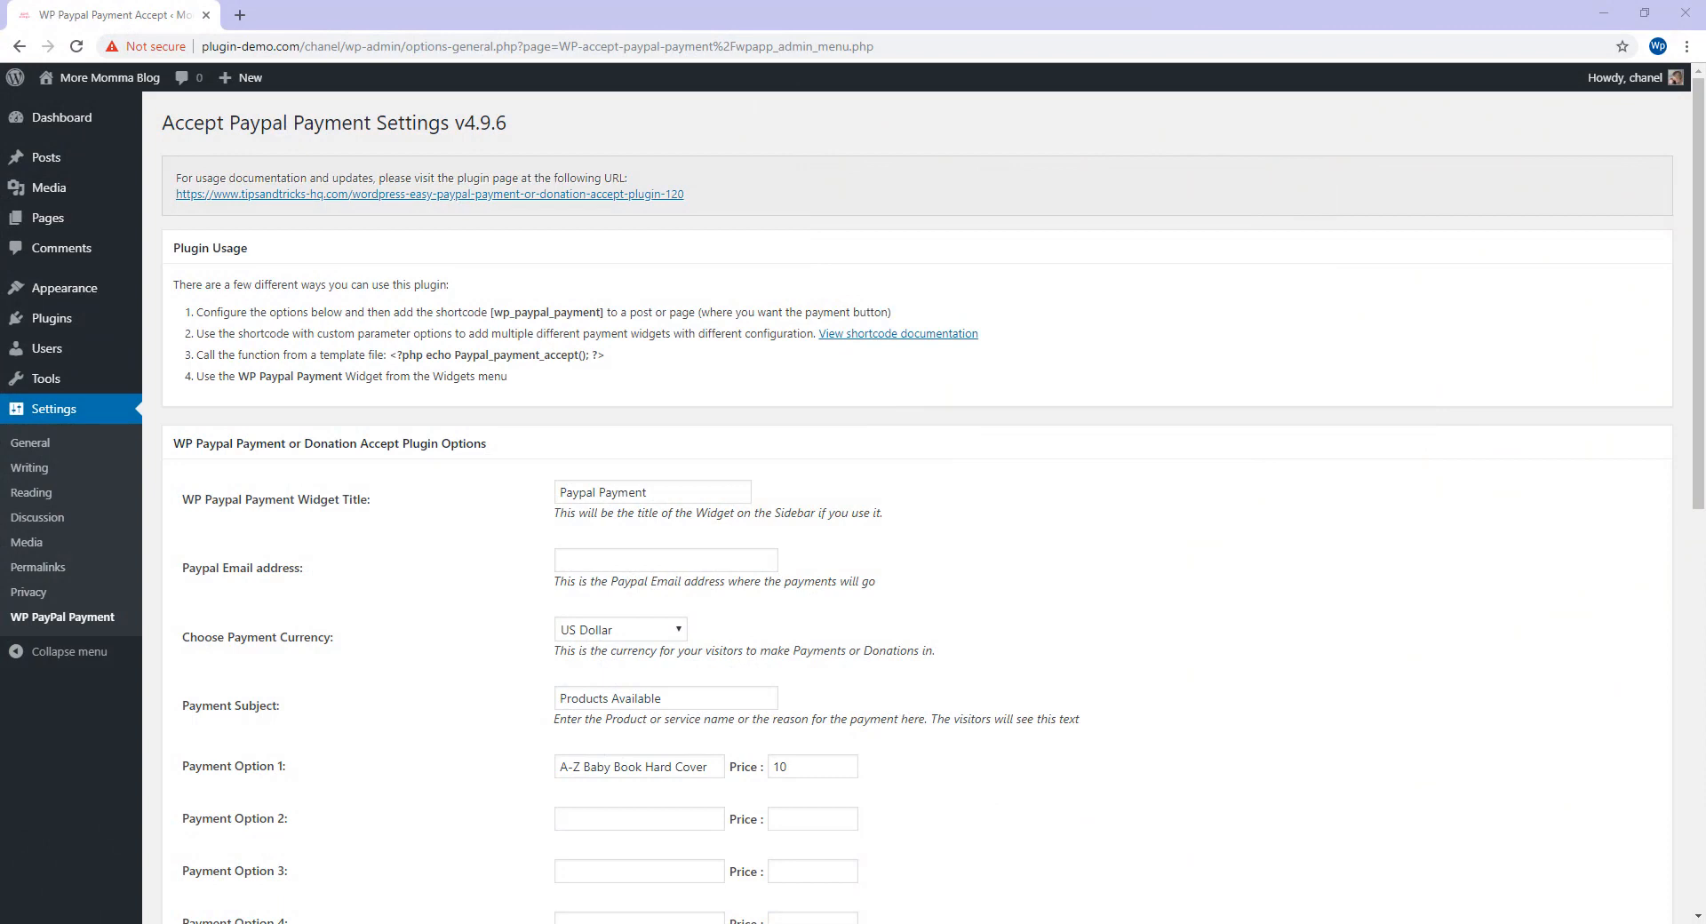
mouse_move(220, 866)
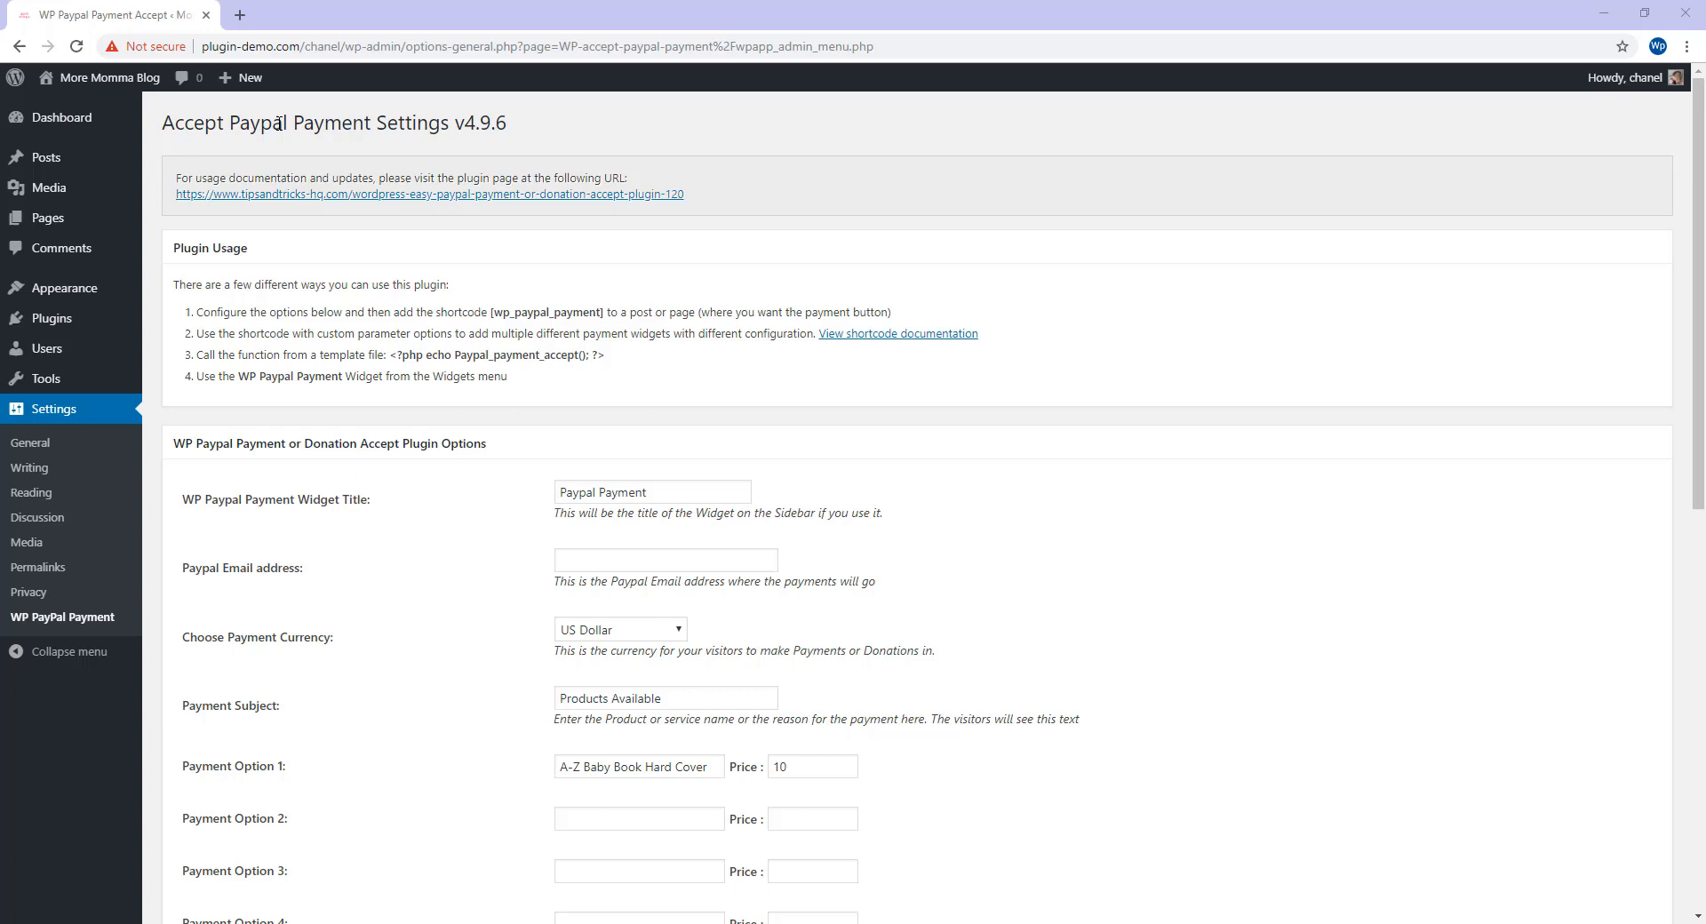
mouse_move(484, 571)
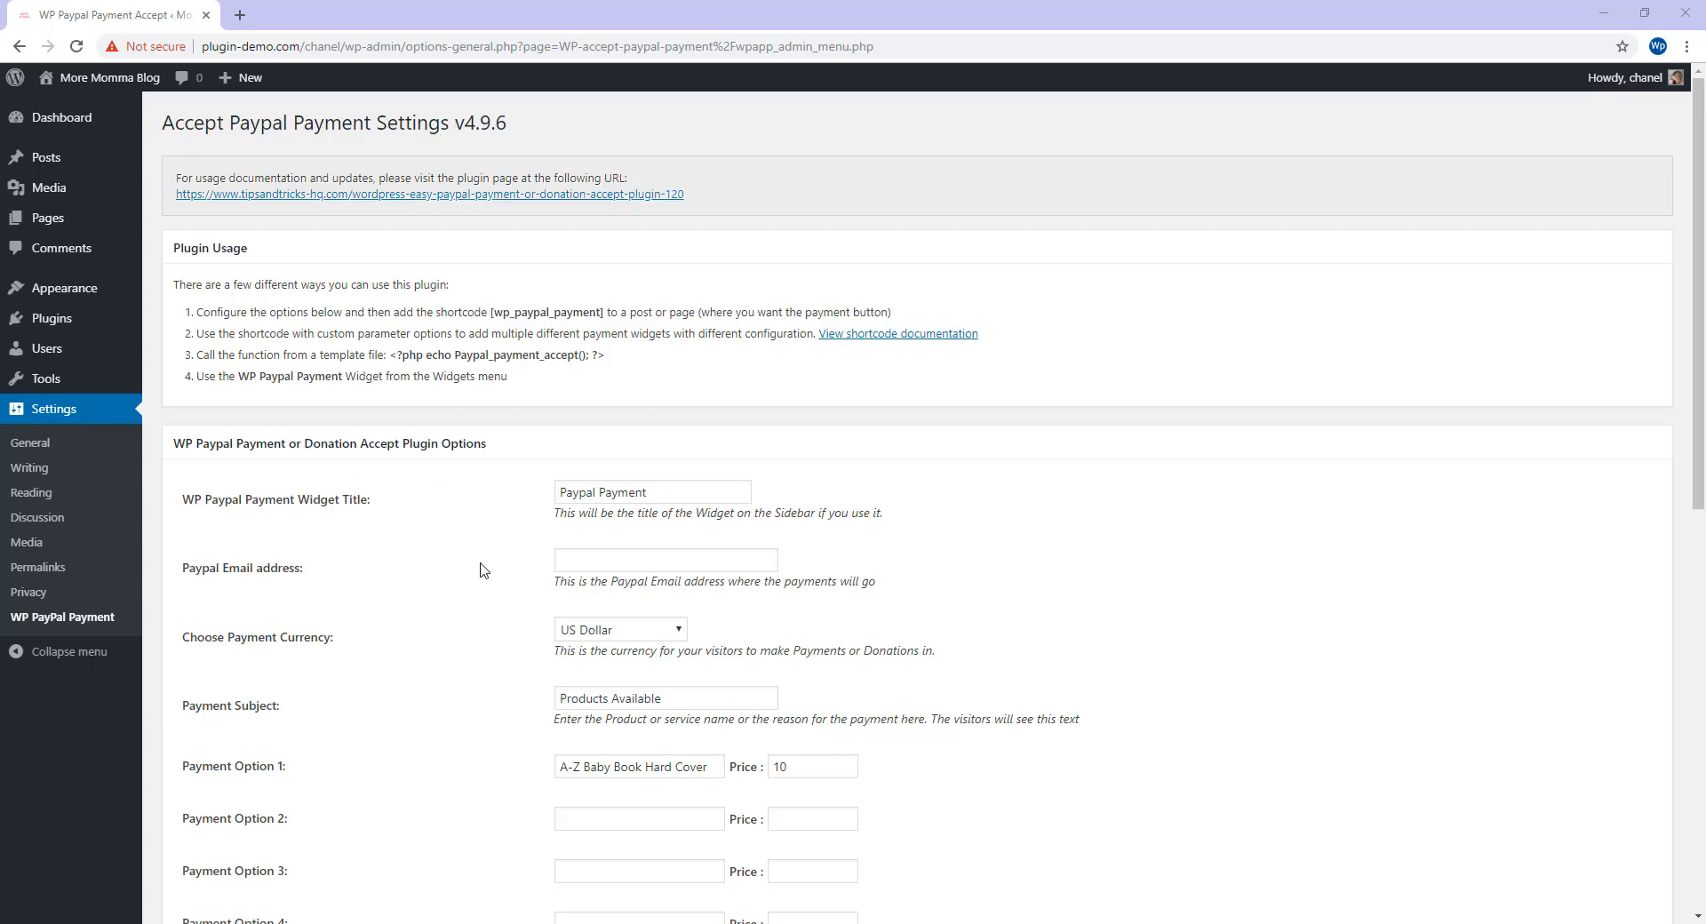
mouse_move(212, 513)
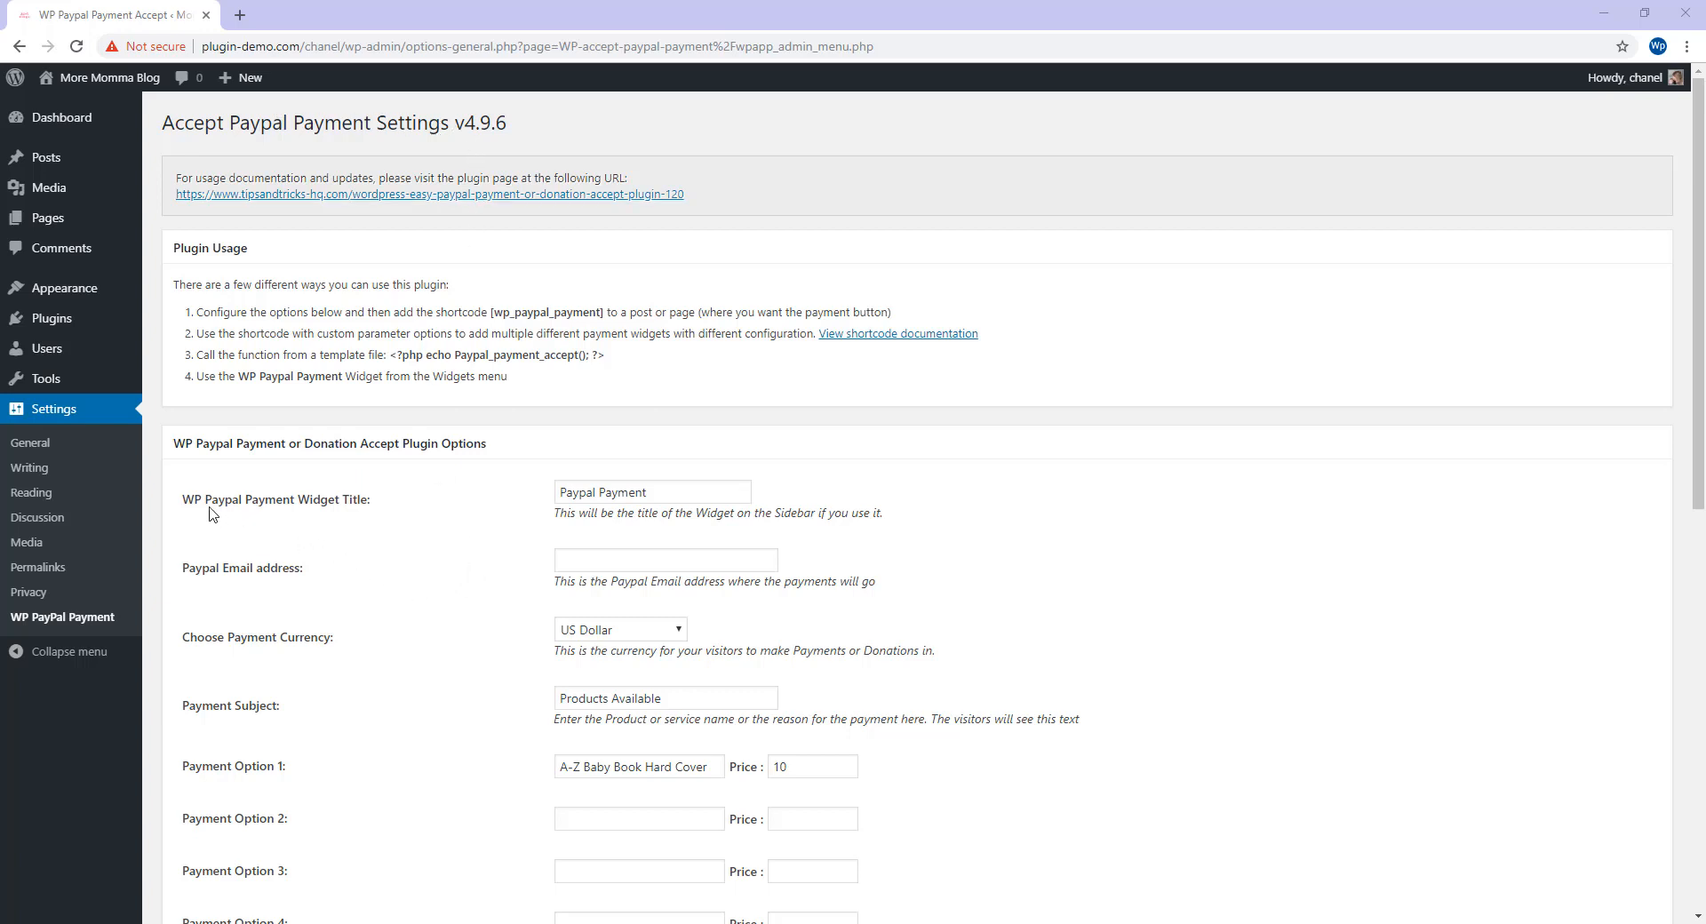
Step: Replace the widget title 'Paypal Payment' with 'Pay for Item'
double_click(193, 499)
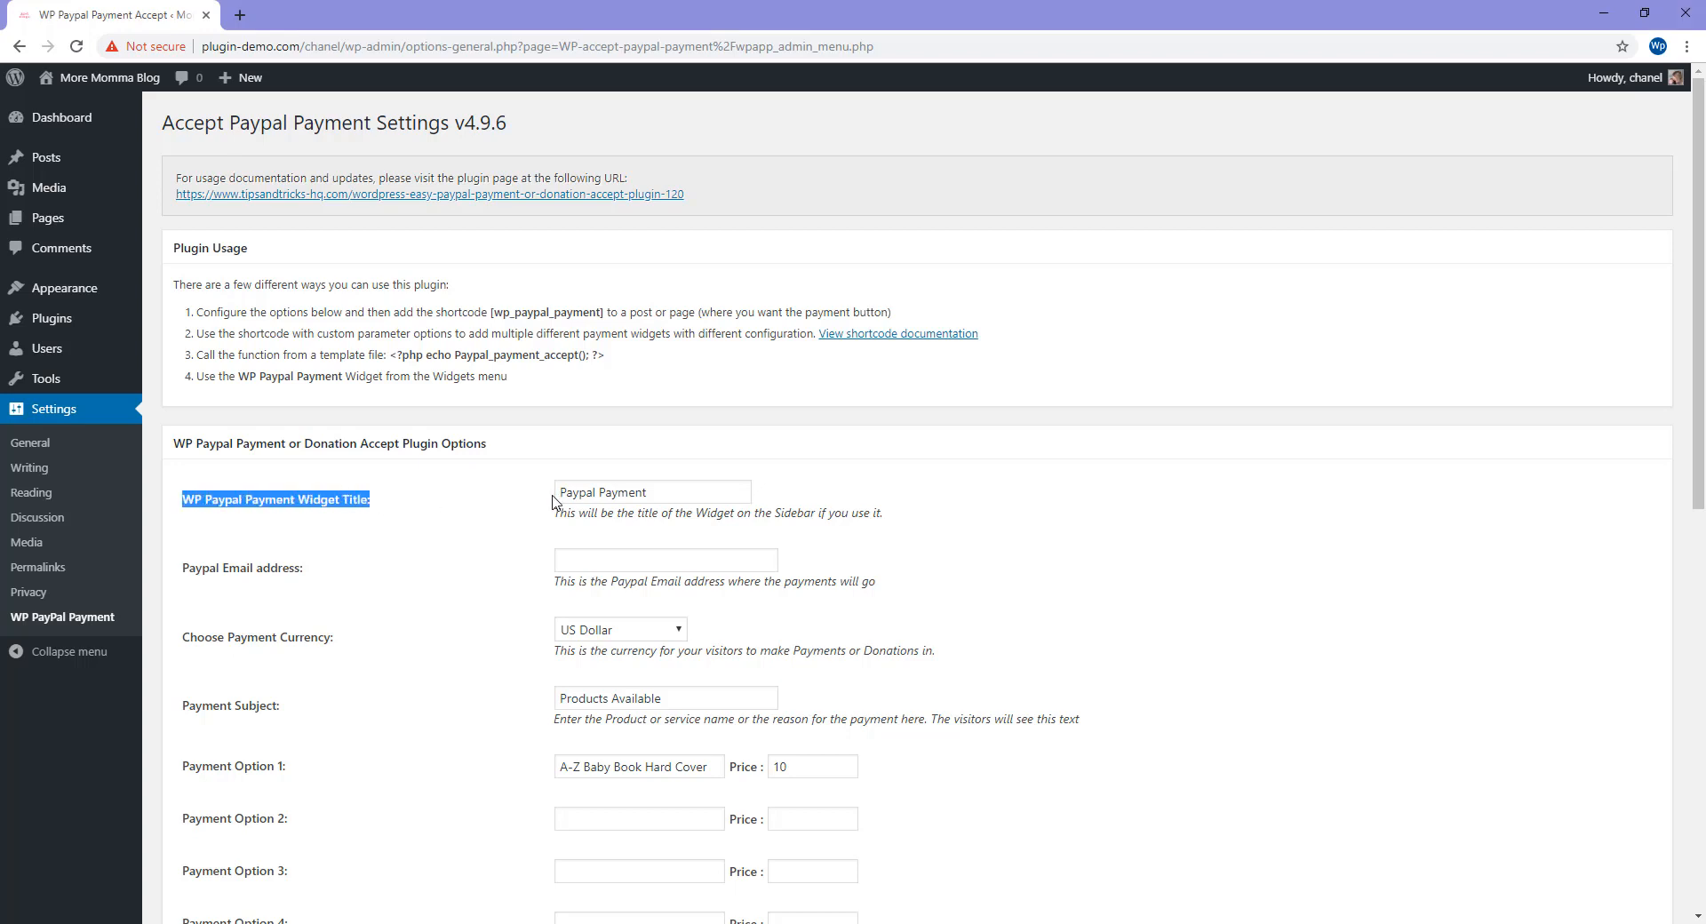
mouse_move(545, 486)
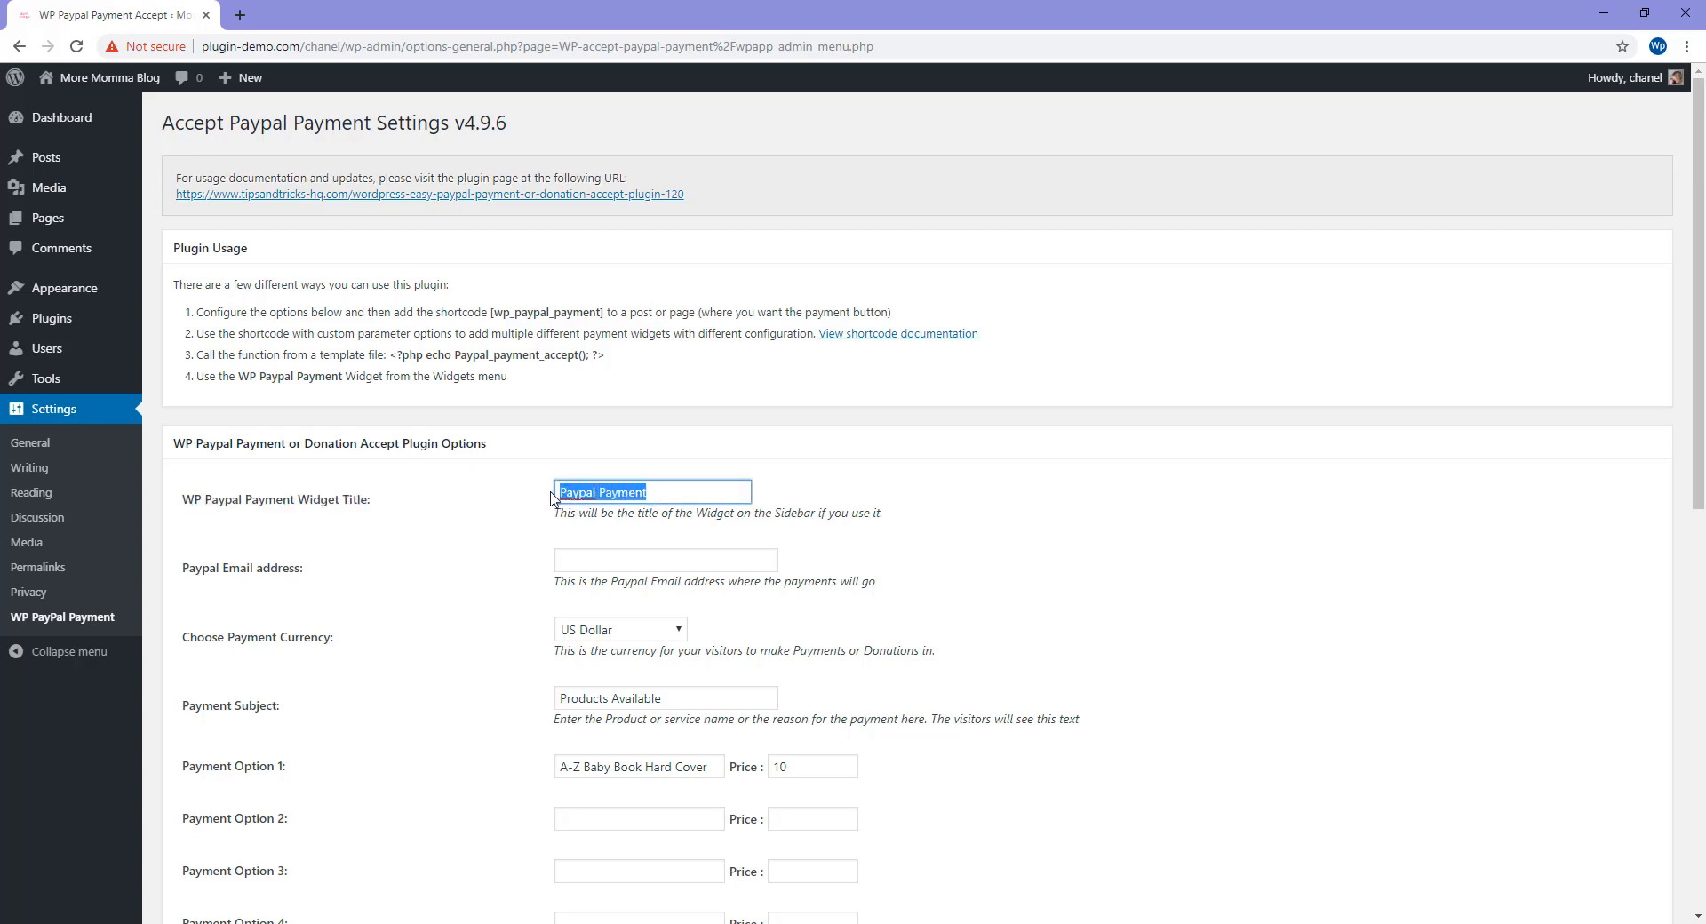
text(Pay for Item)
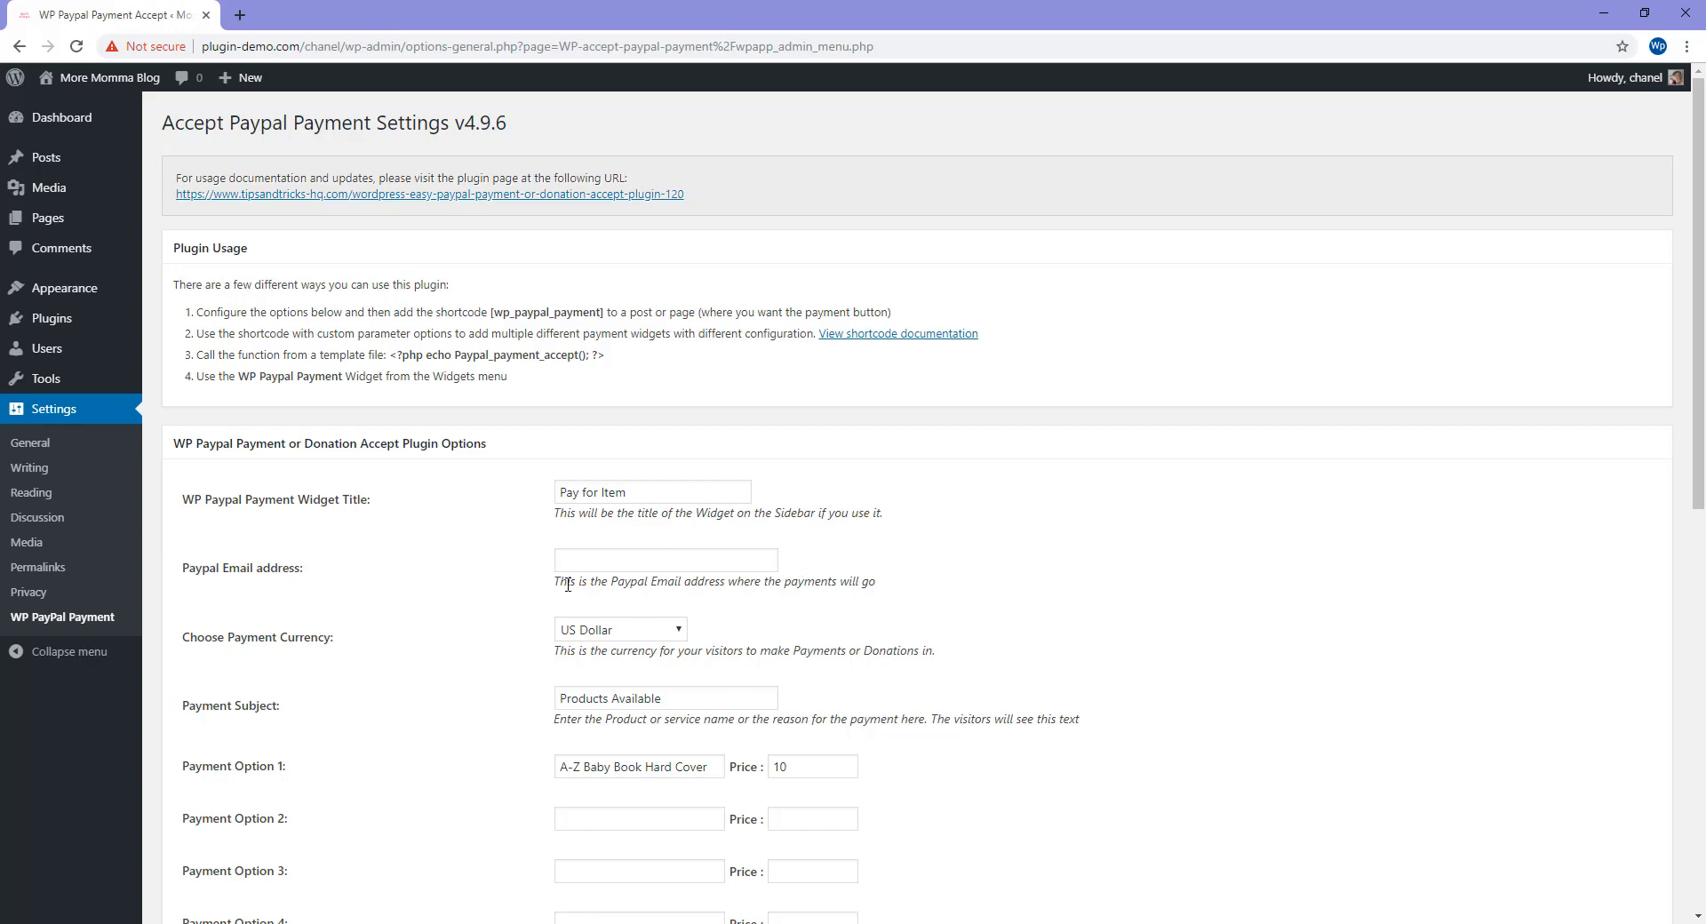
scroll(down, 3)
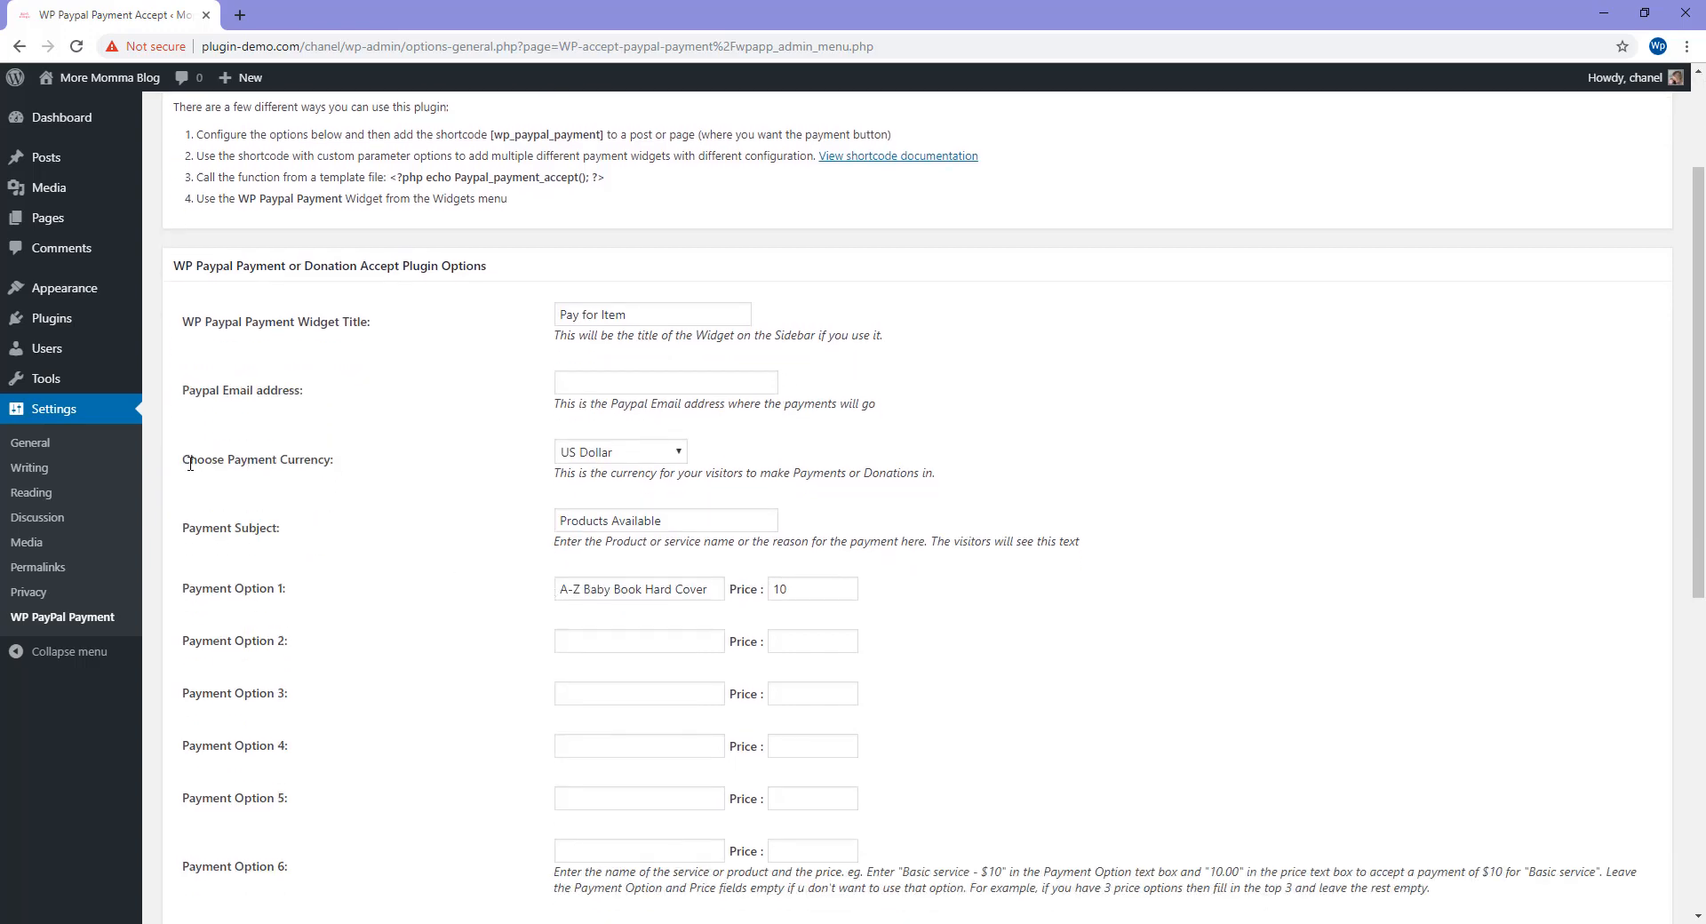
mouse_move(591, 469)
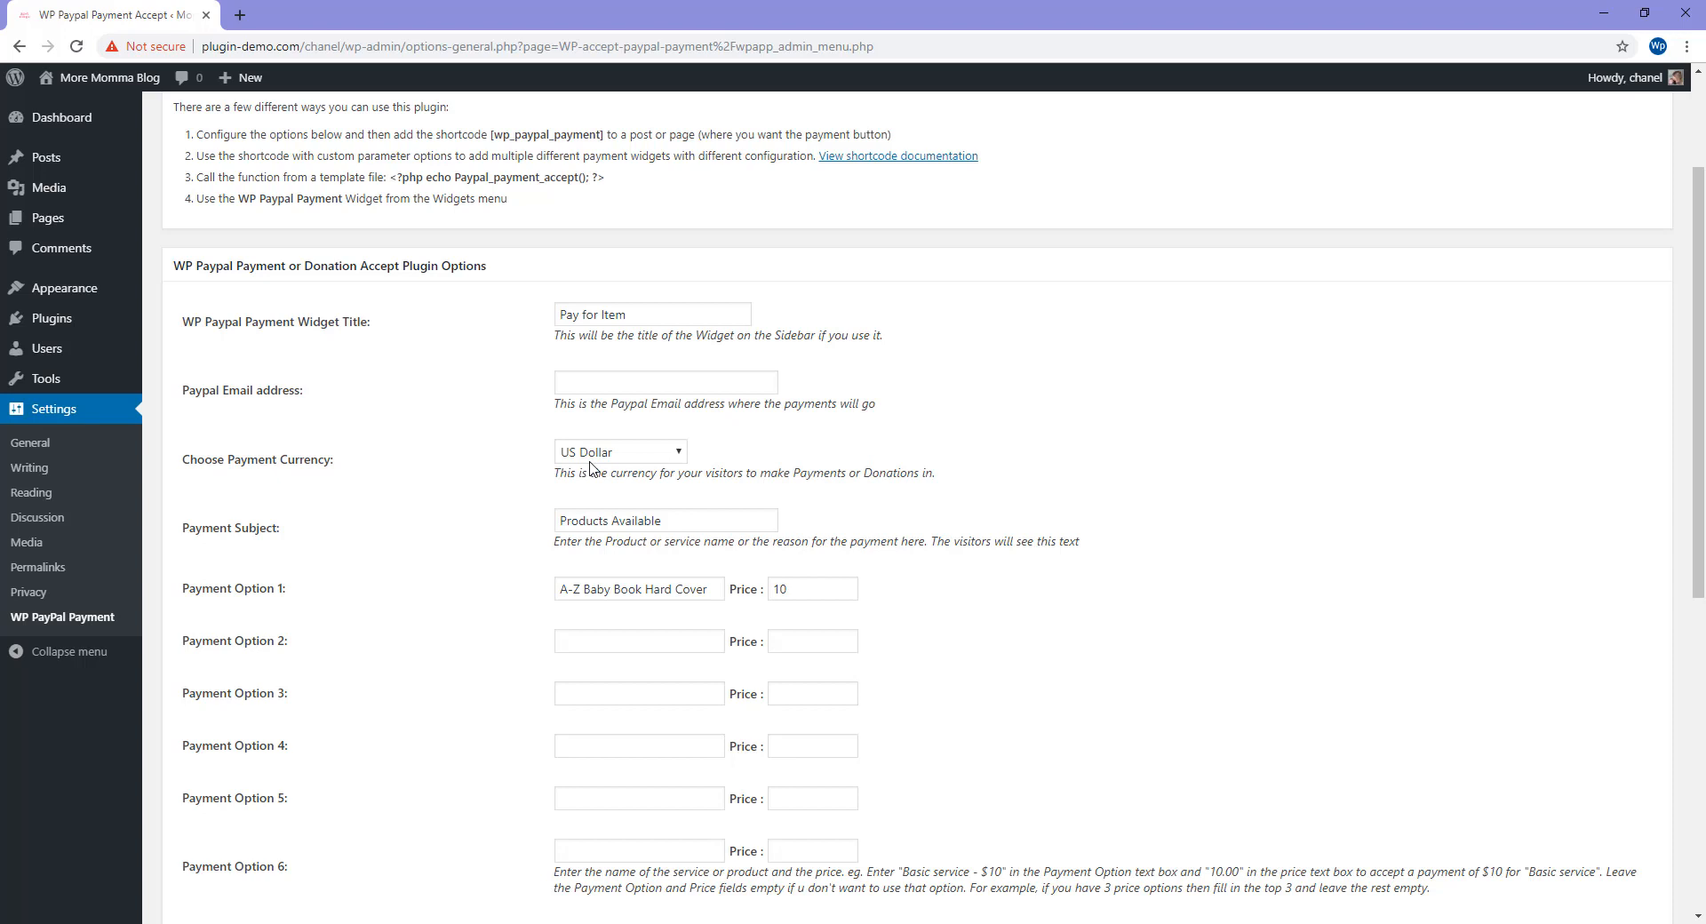
click(620, 451)
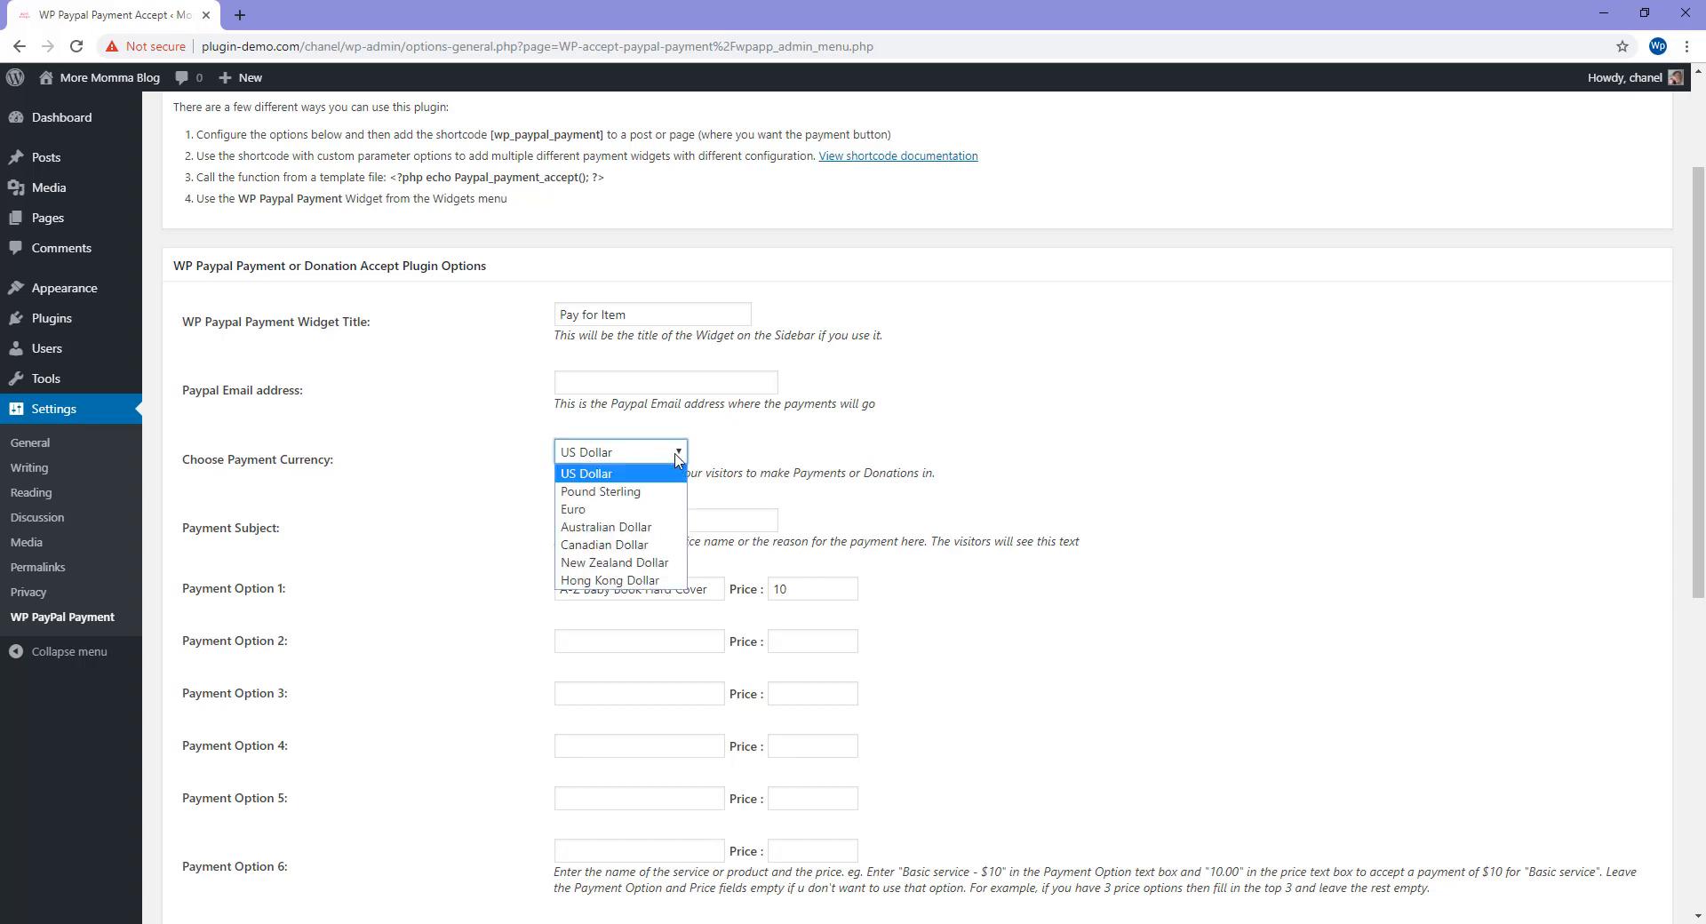
click(585, 472)
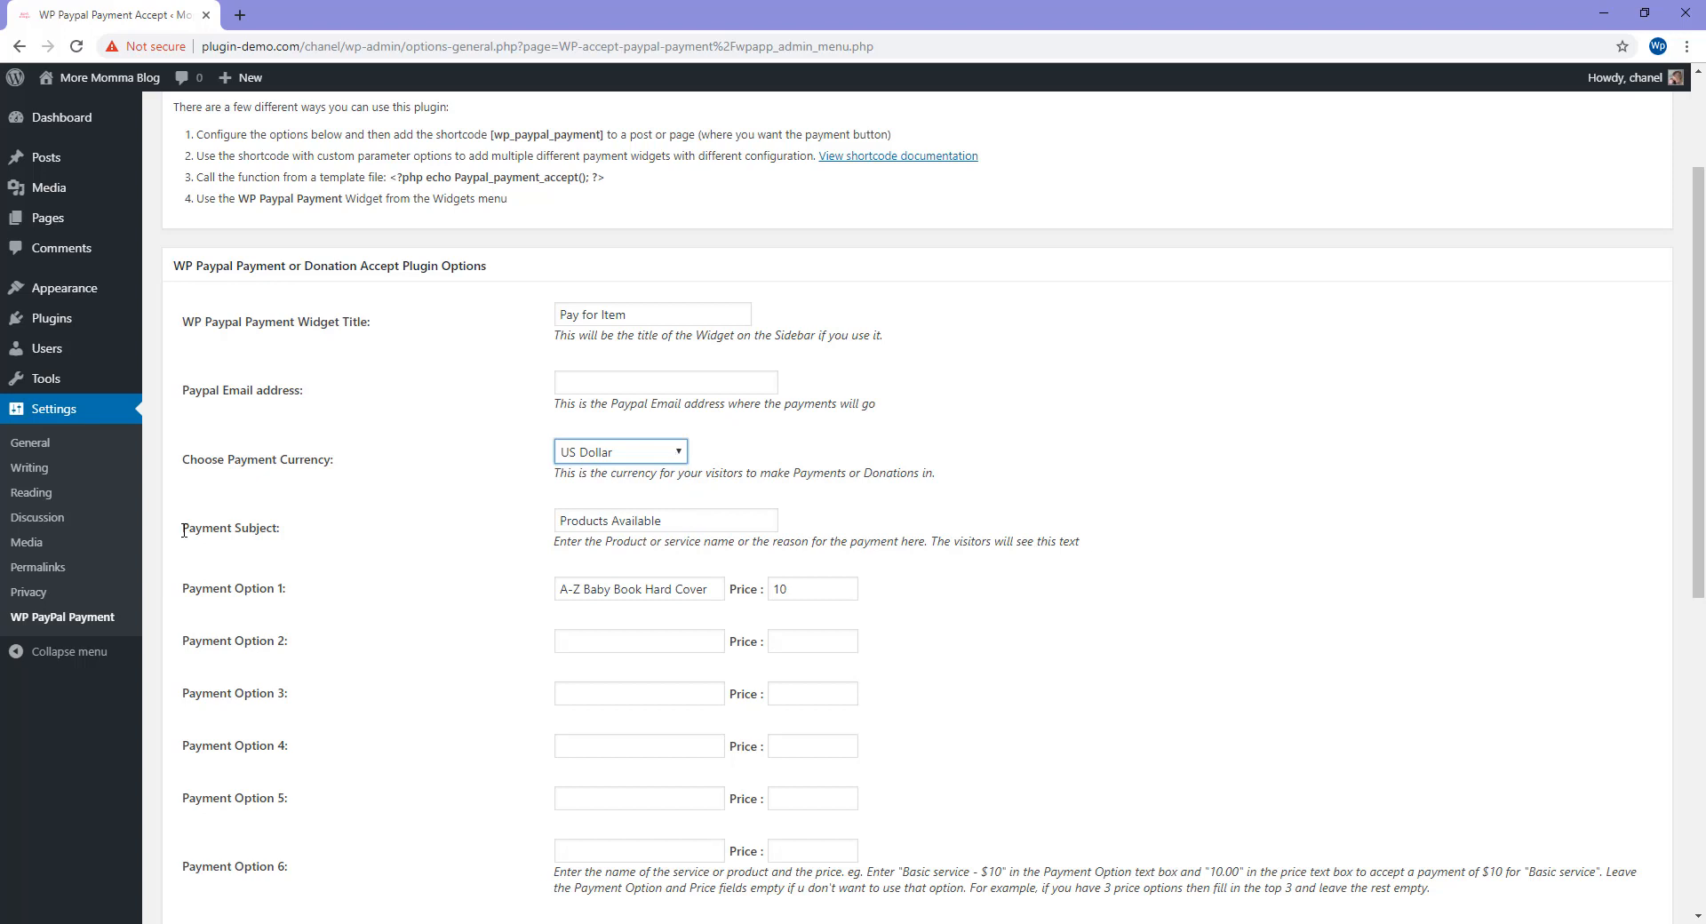
mouse_move(302, 548)
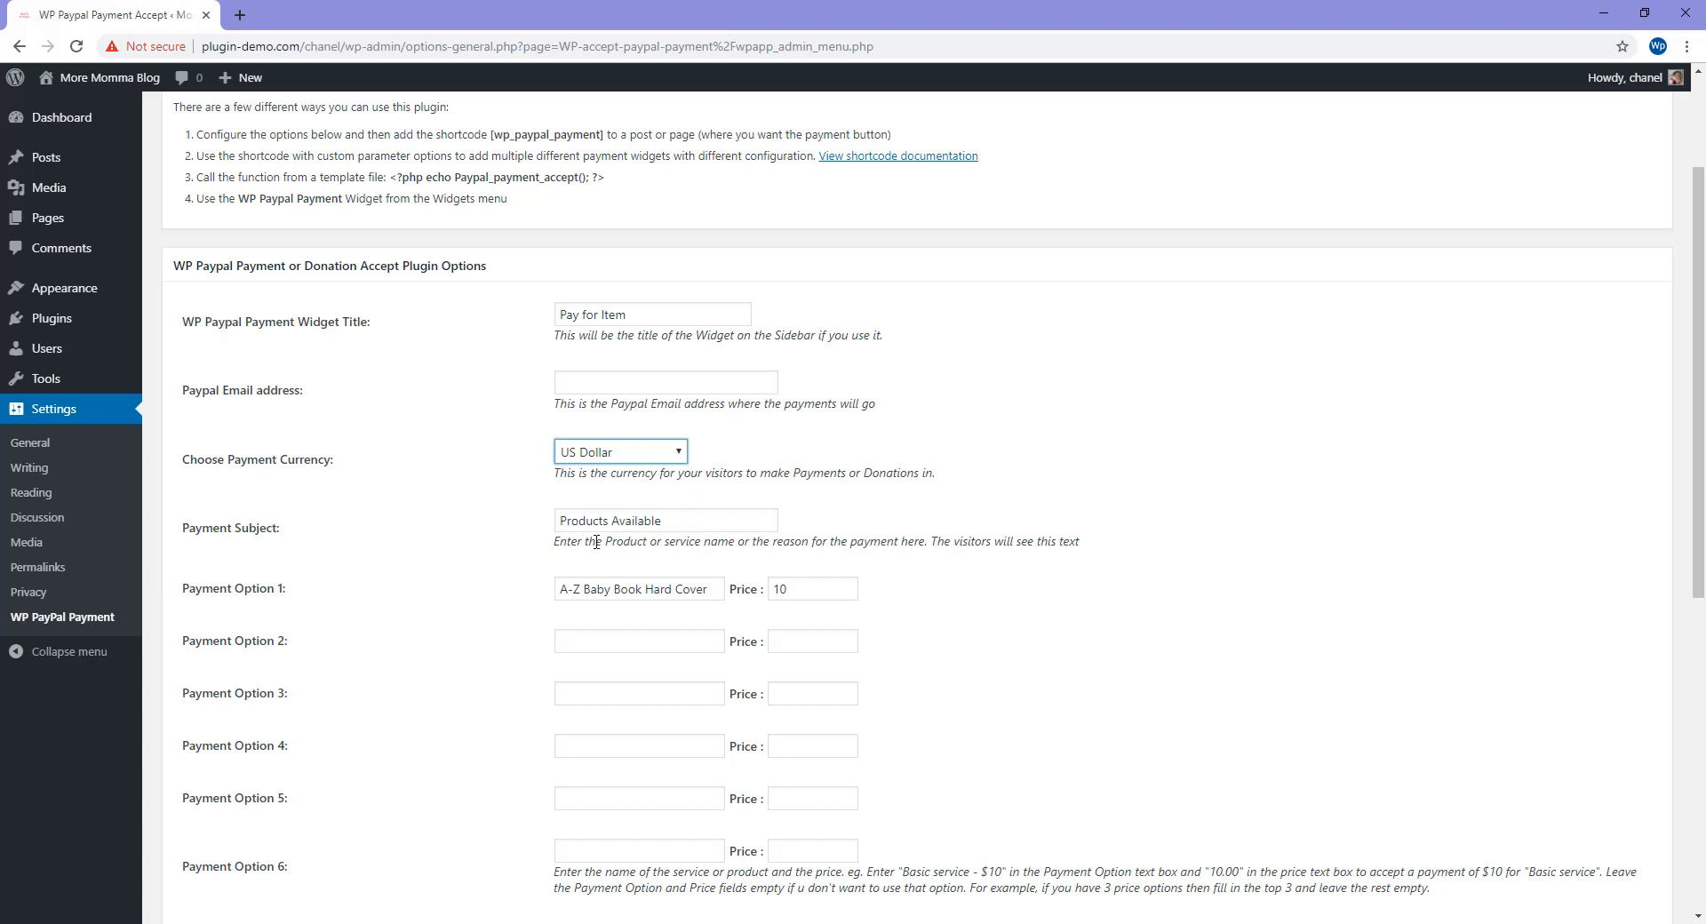
mouse_move(789, 544)
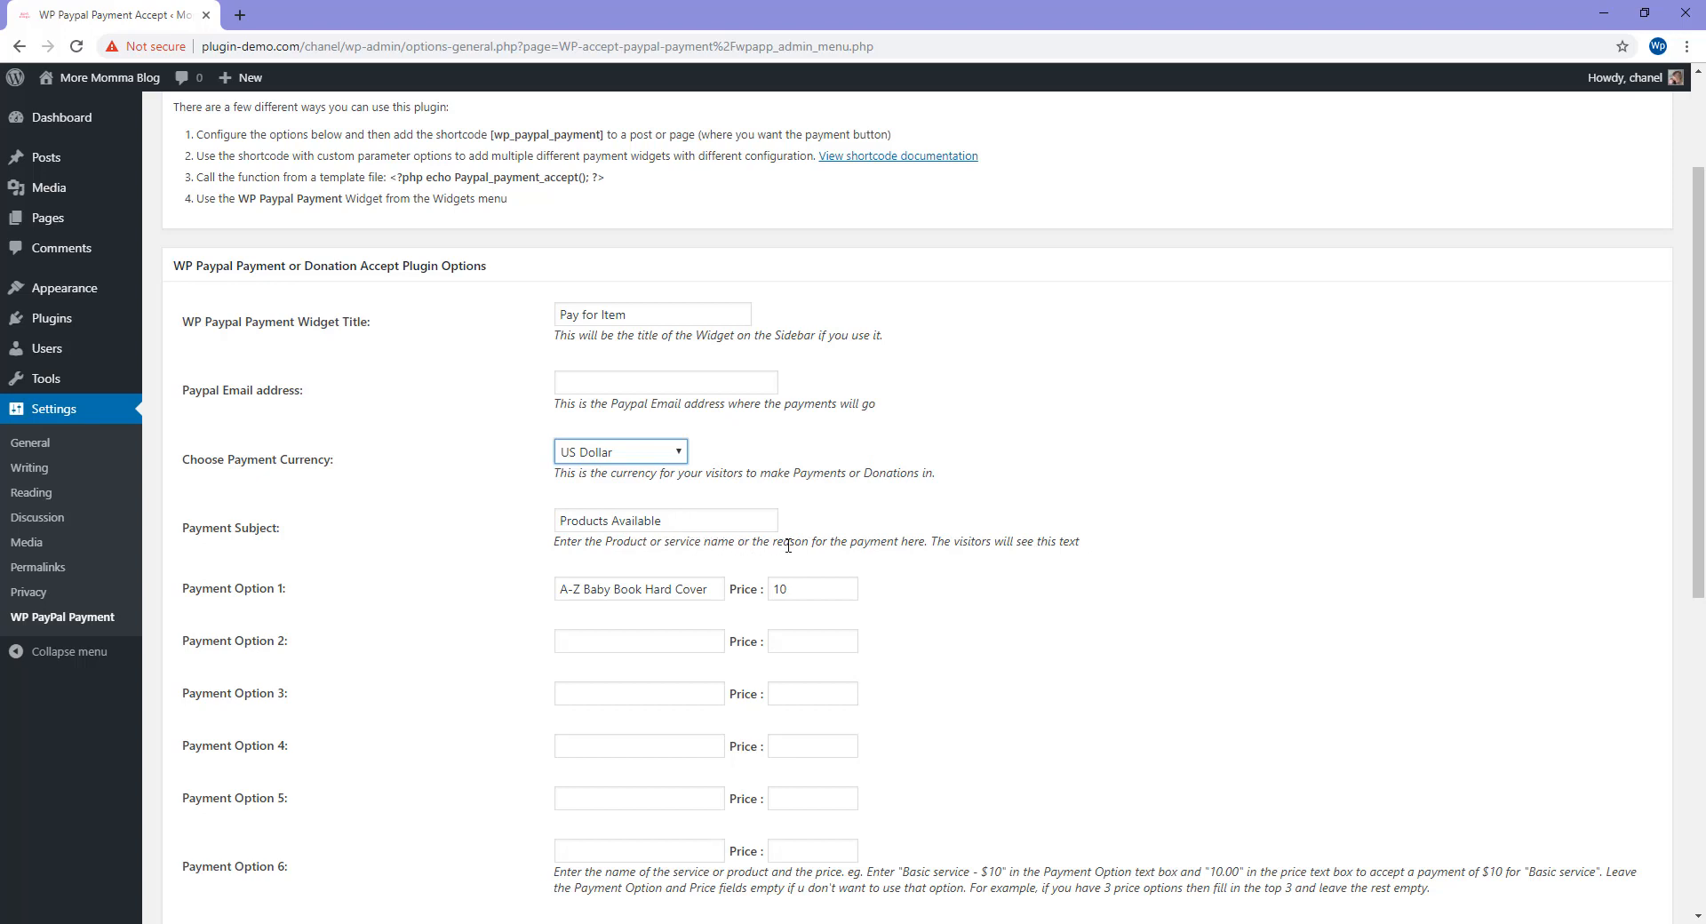
mouse_move(708, 534)
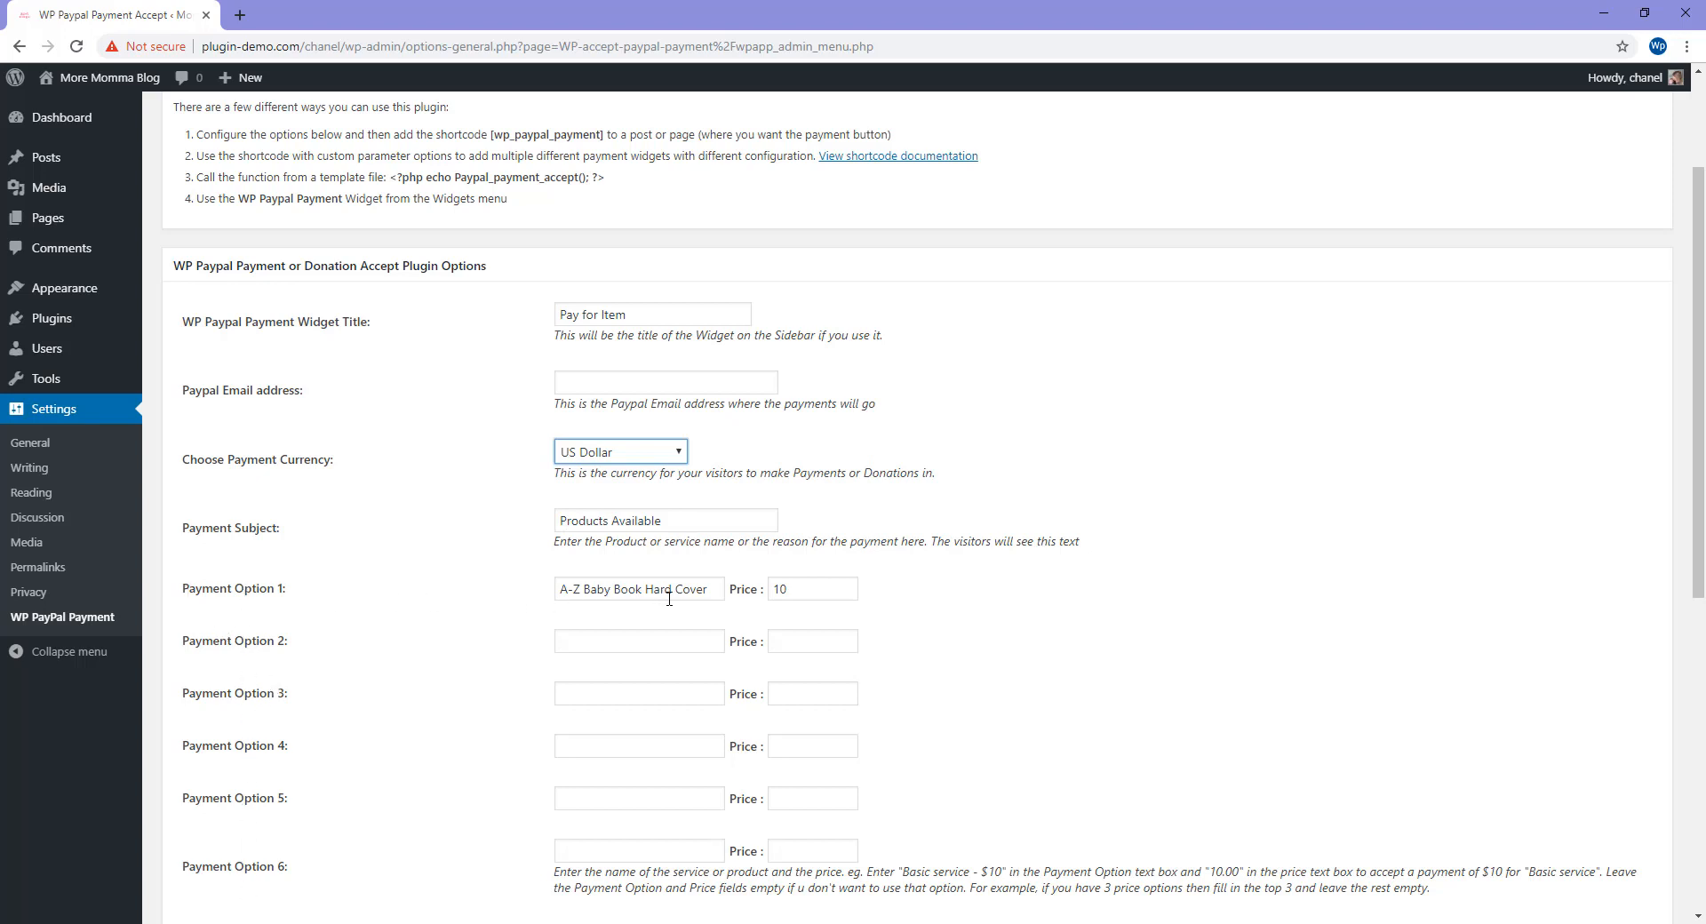
mouse_move(683, 640)
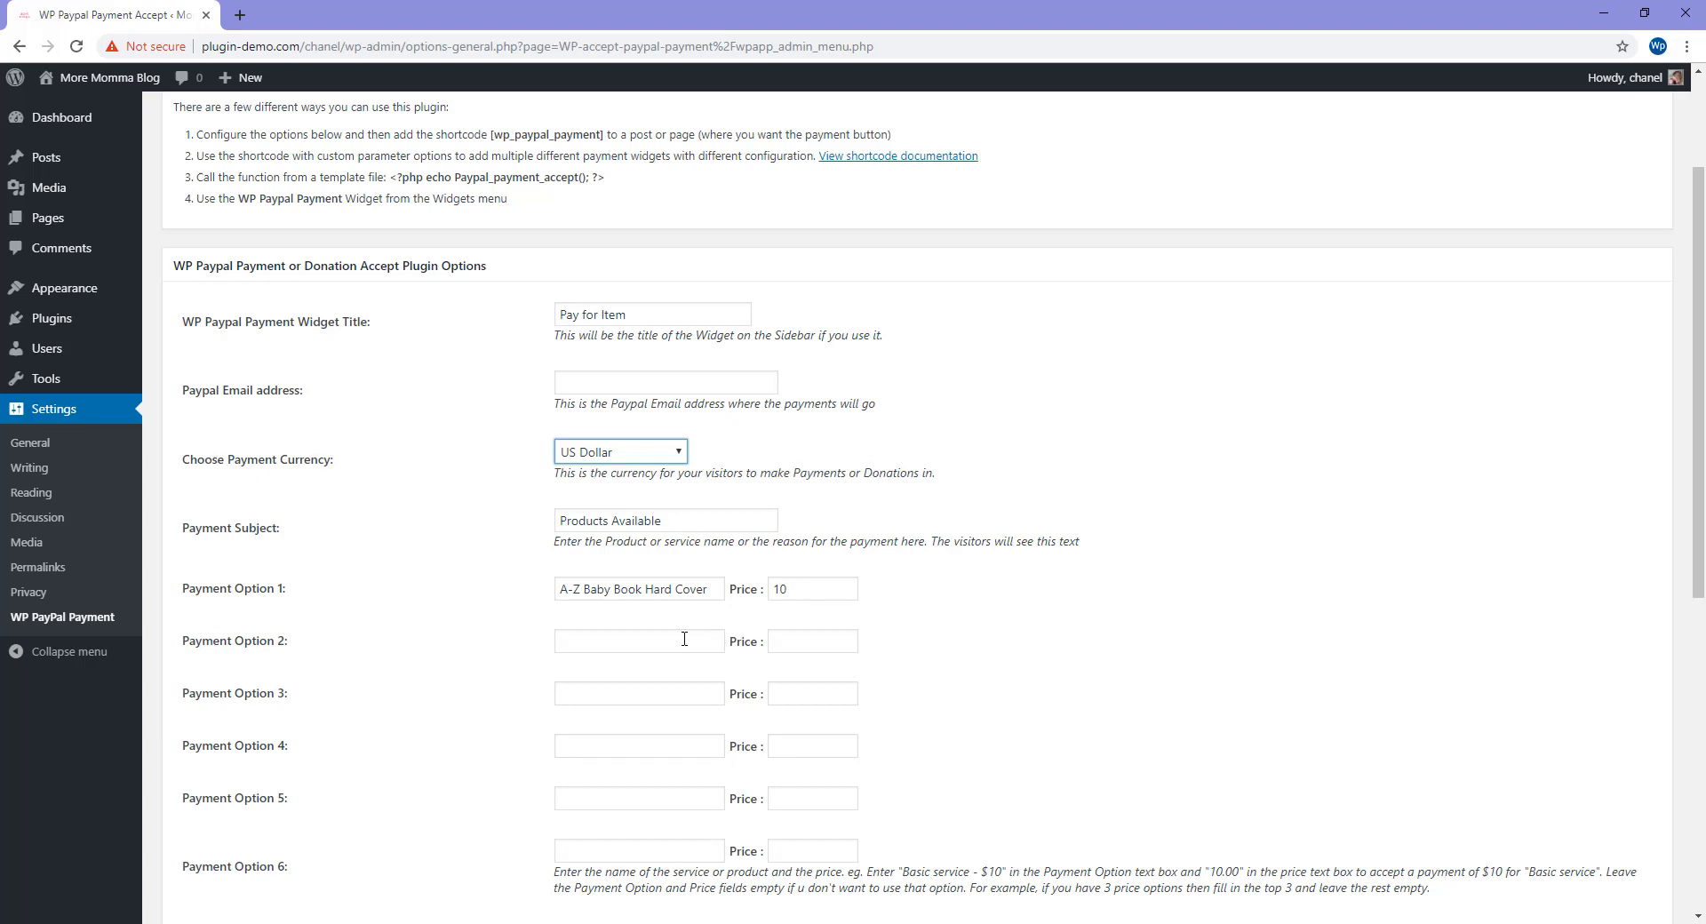
text(Gold Lesson - $20)
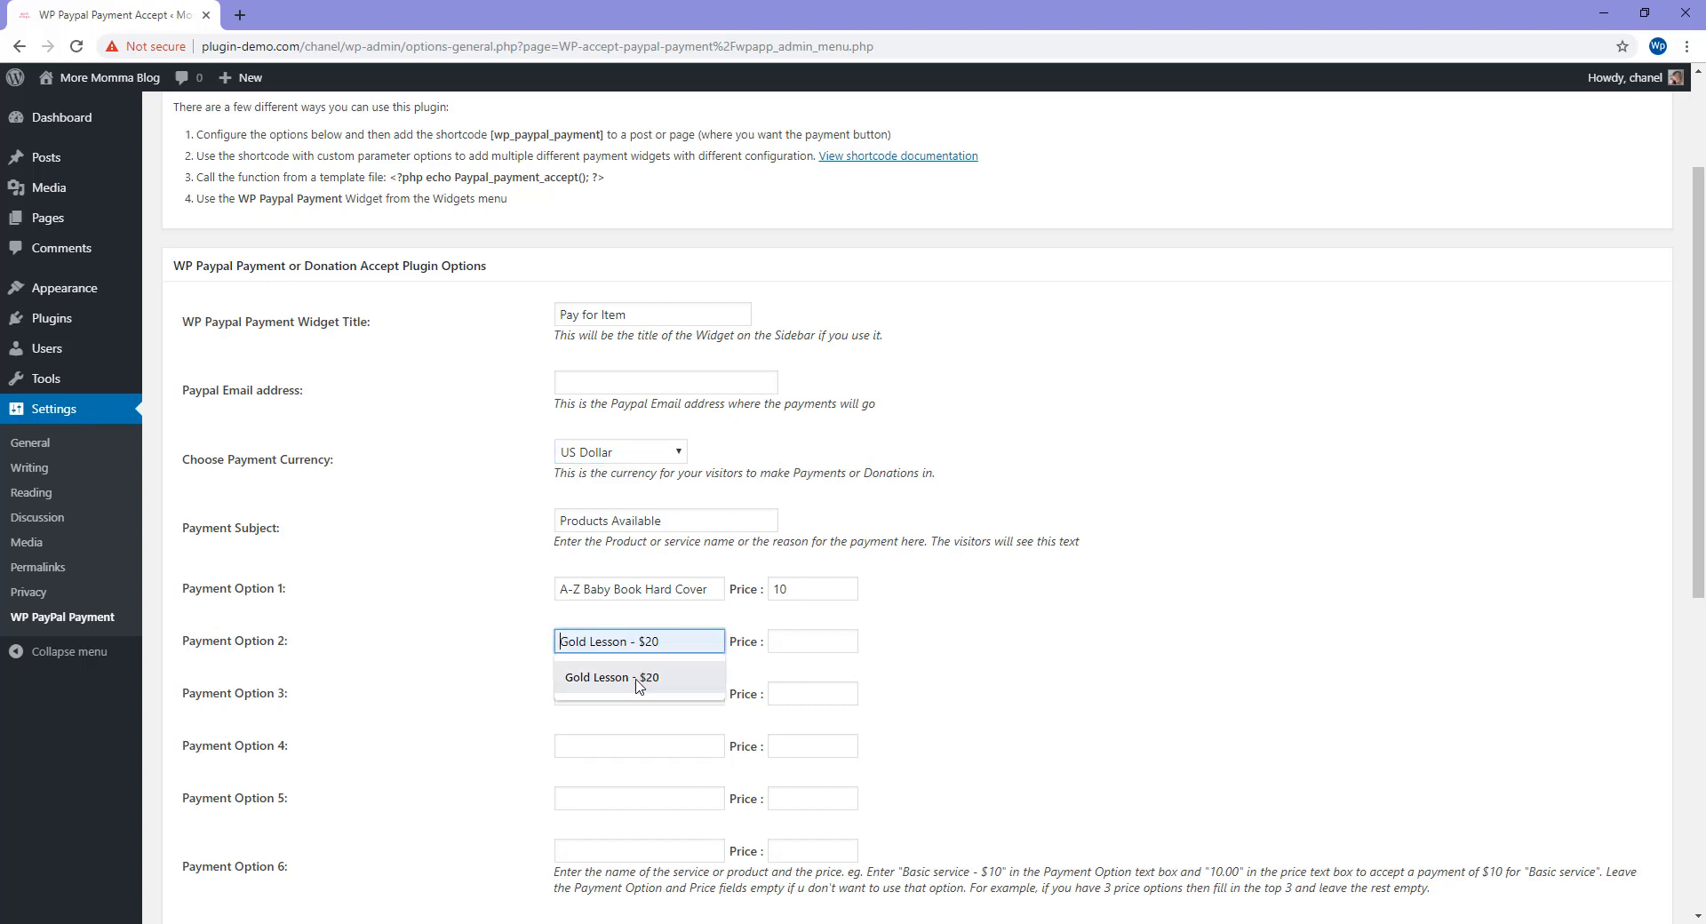
click(812, 641)
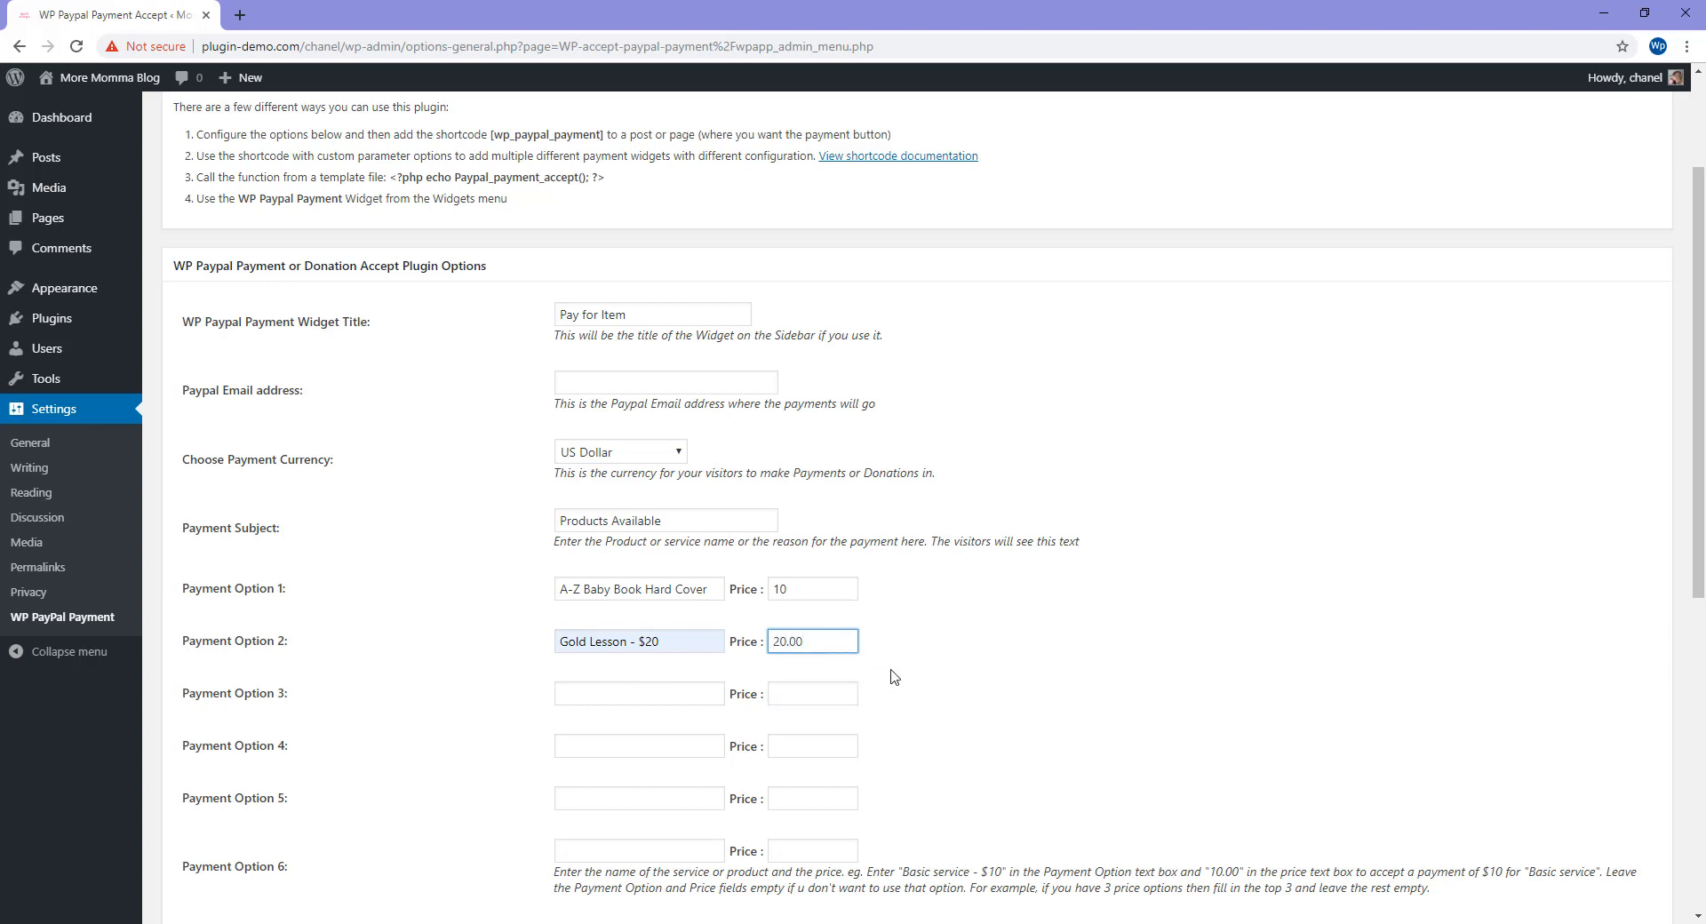
click(639, 641)
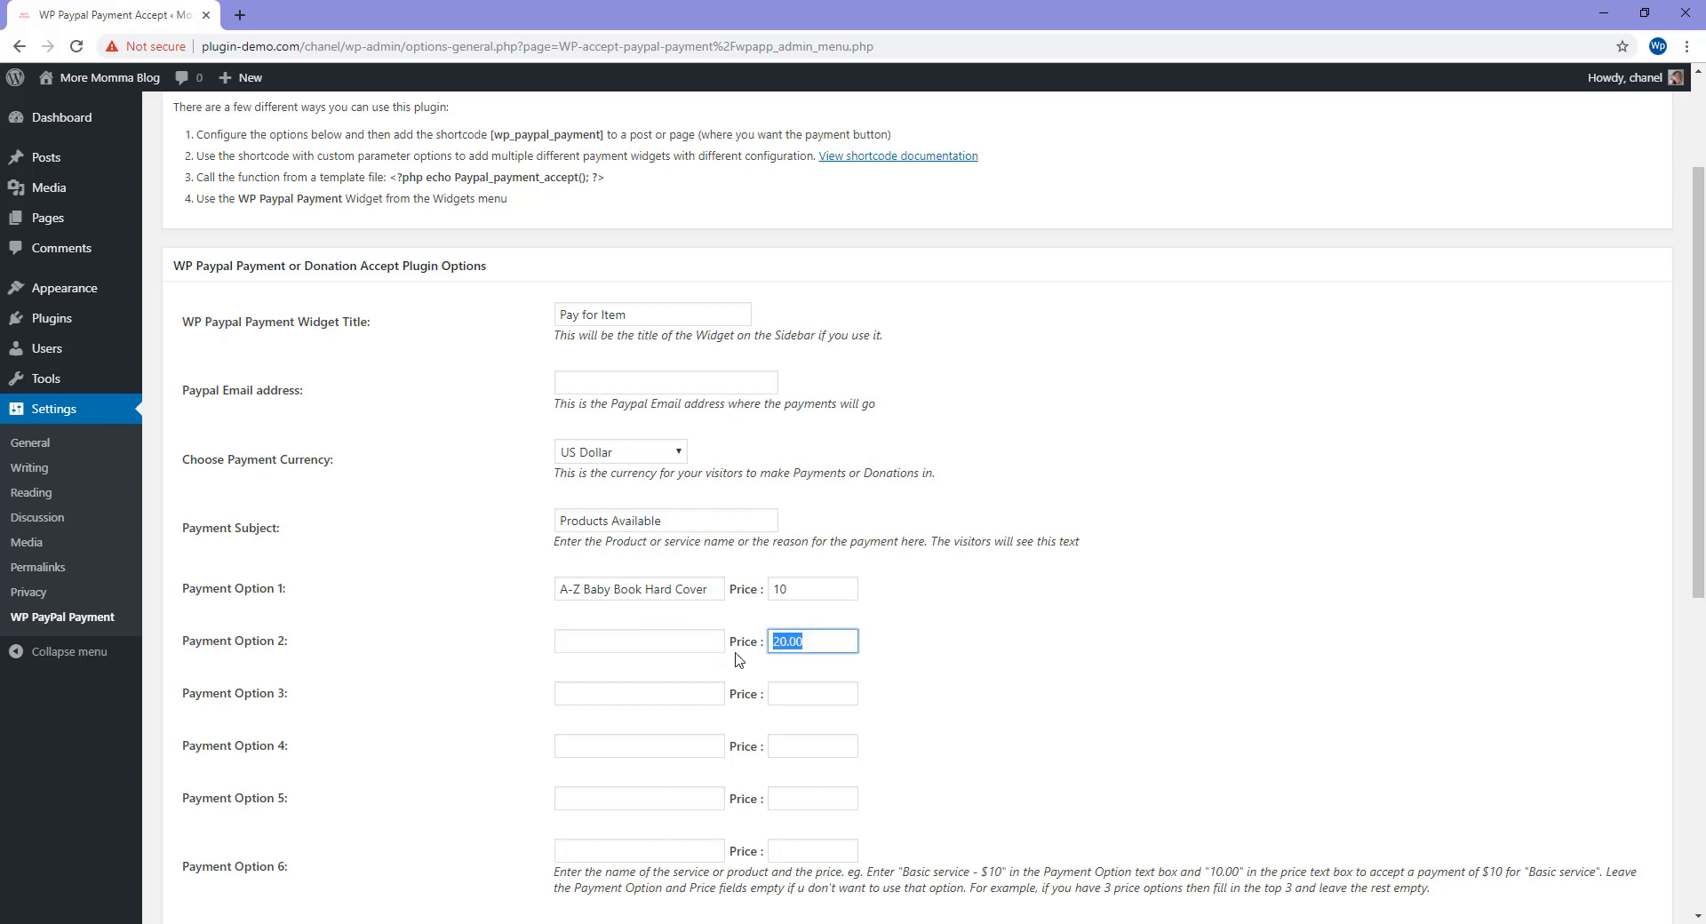
scroll(down, 3)
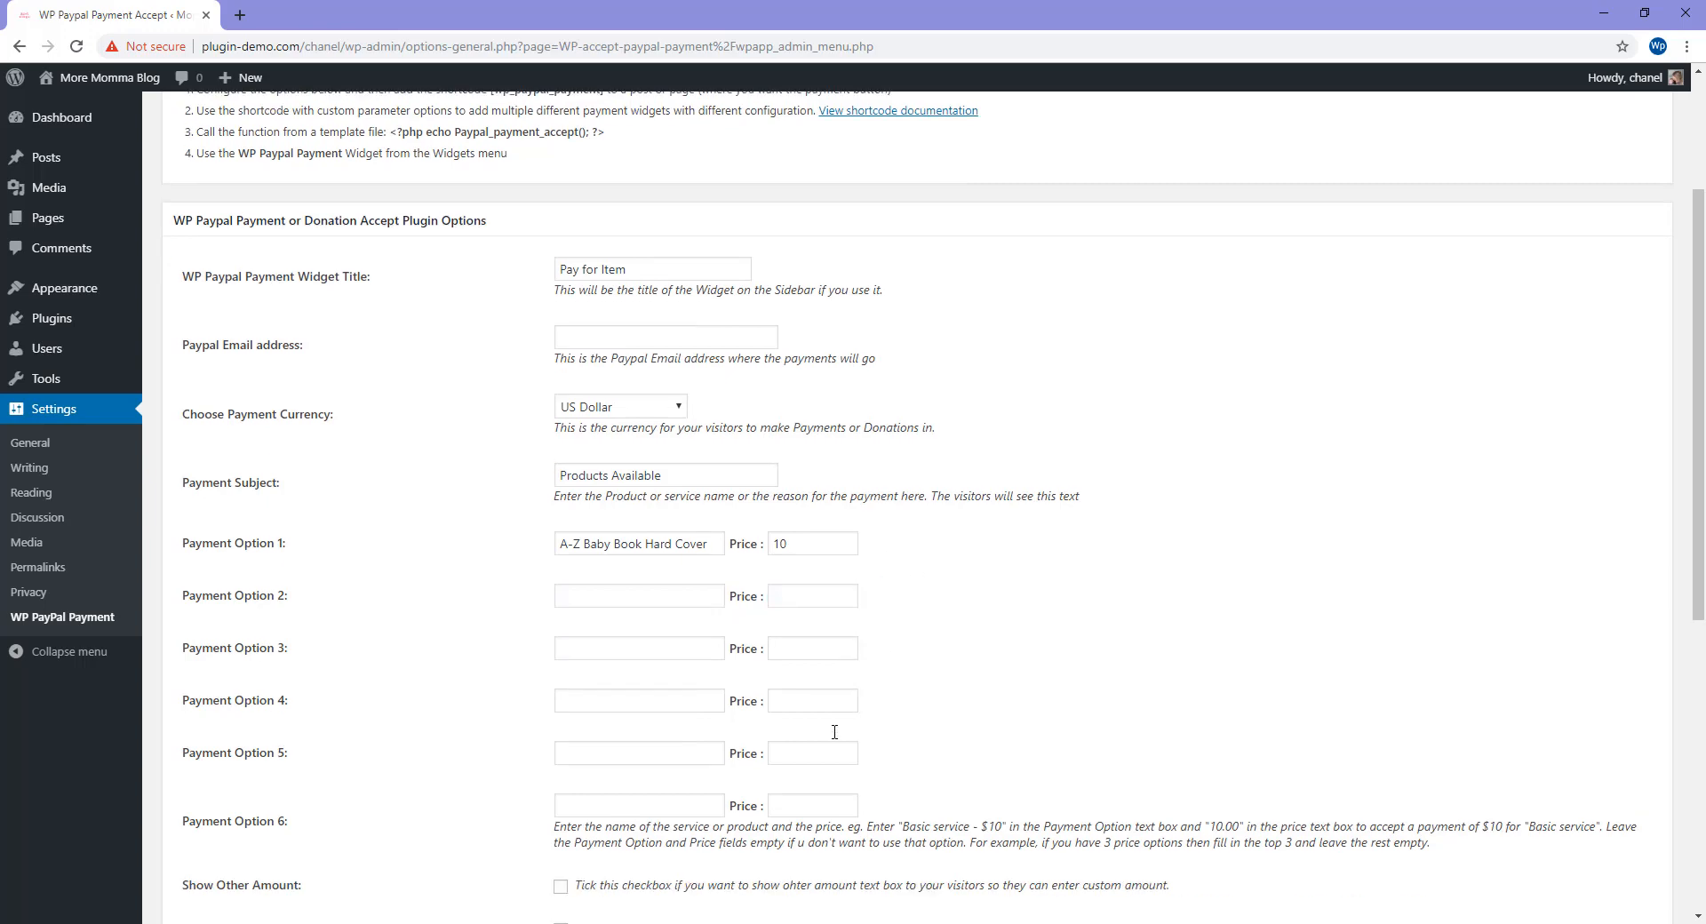
scroll(down, 3)
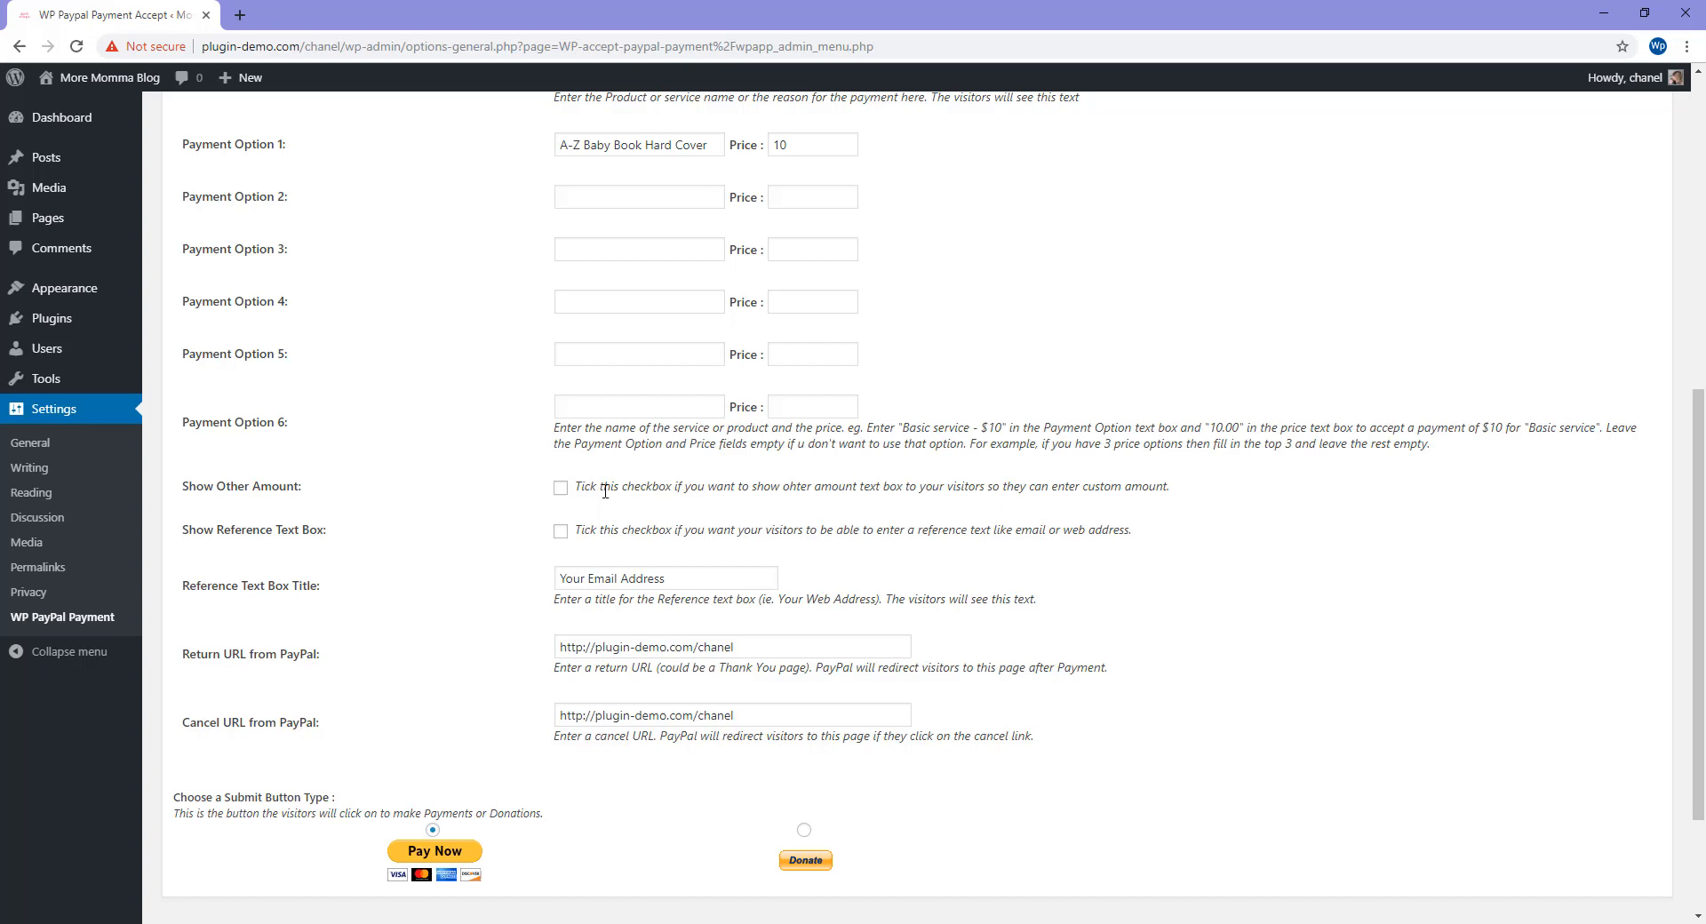
mouse_move(879, 491)
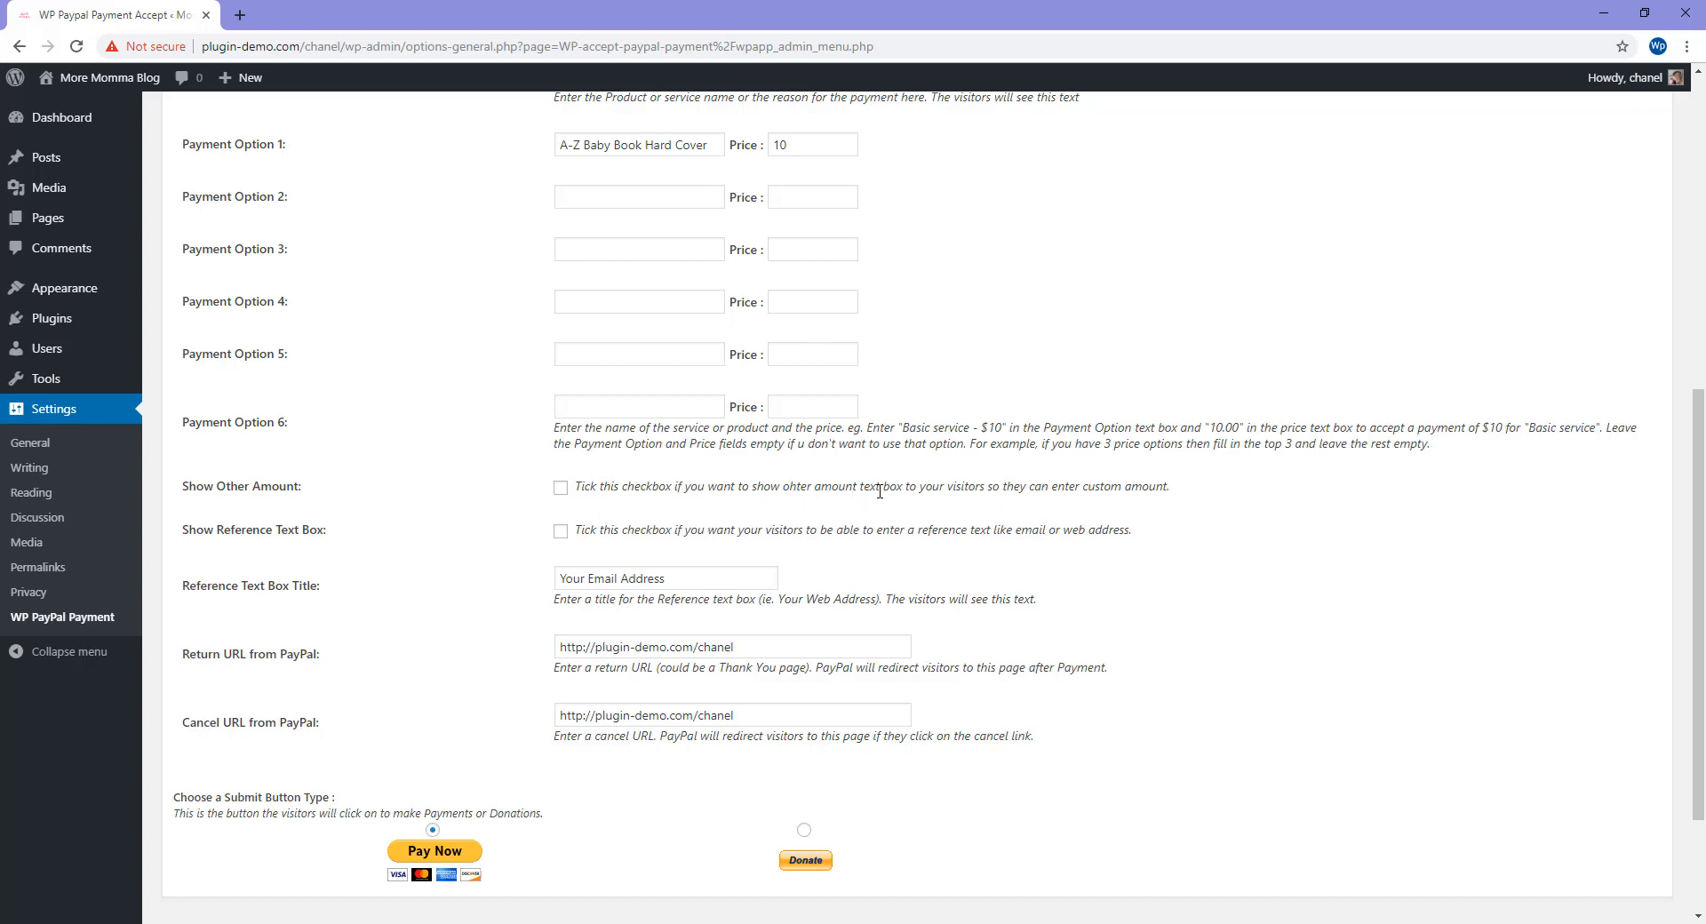
mouse_move(1188, 493)
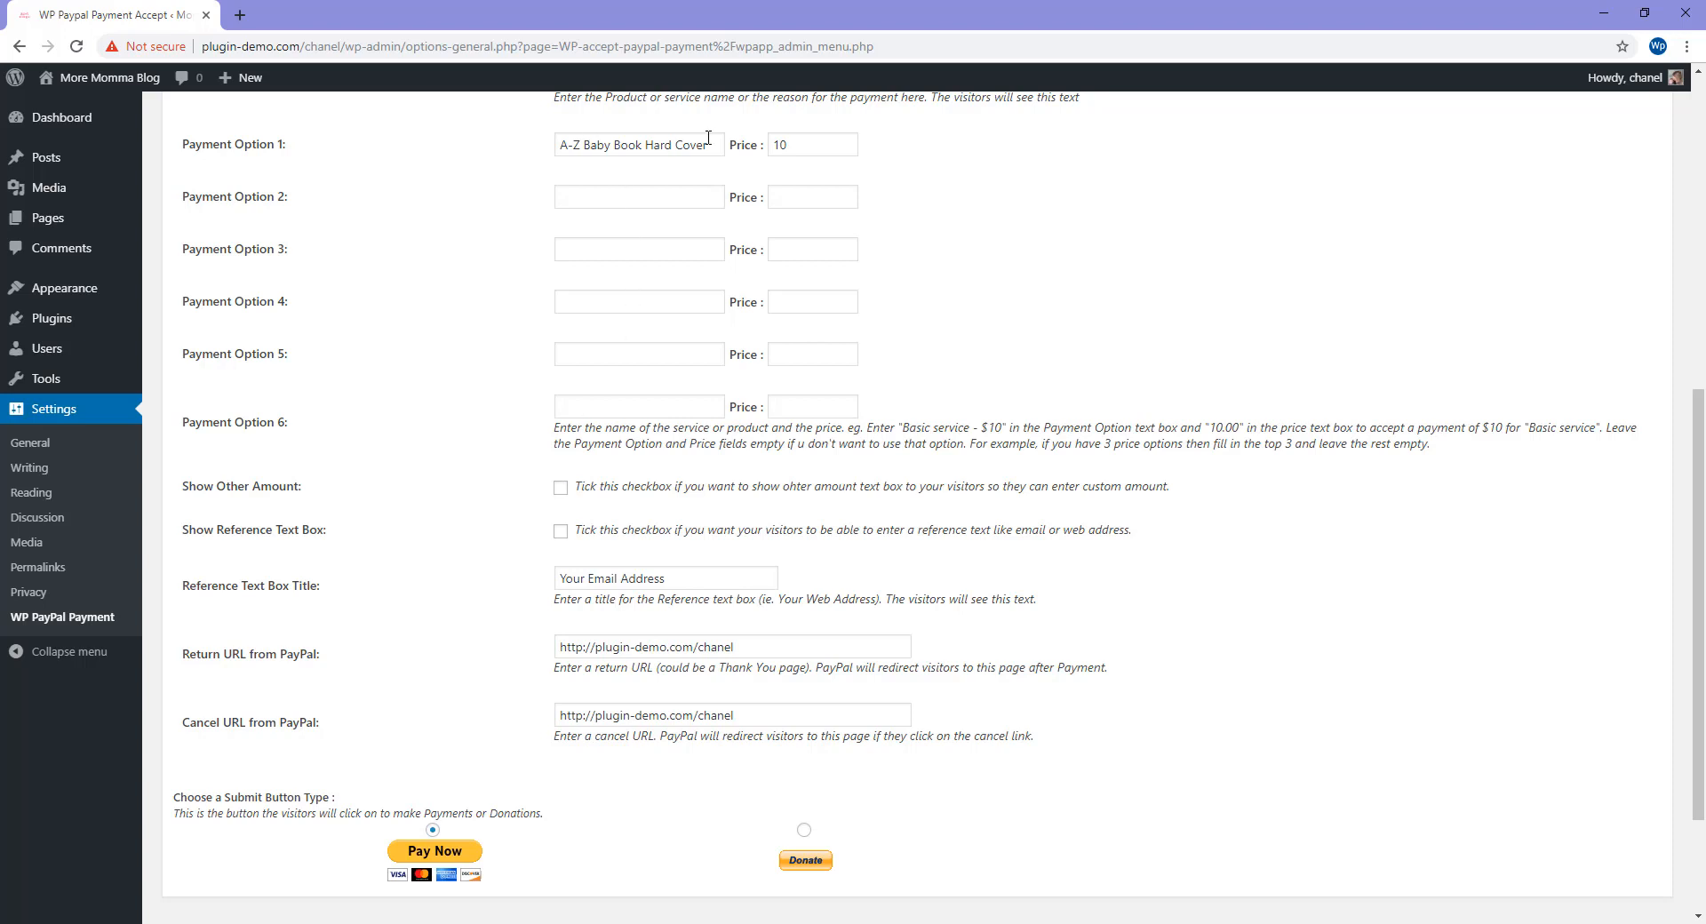
mouse_move(562, 493)
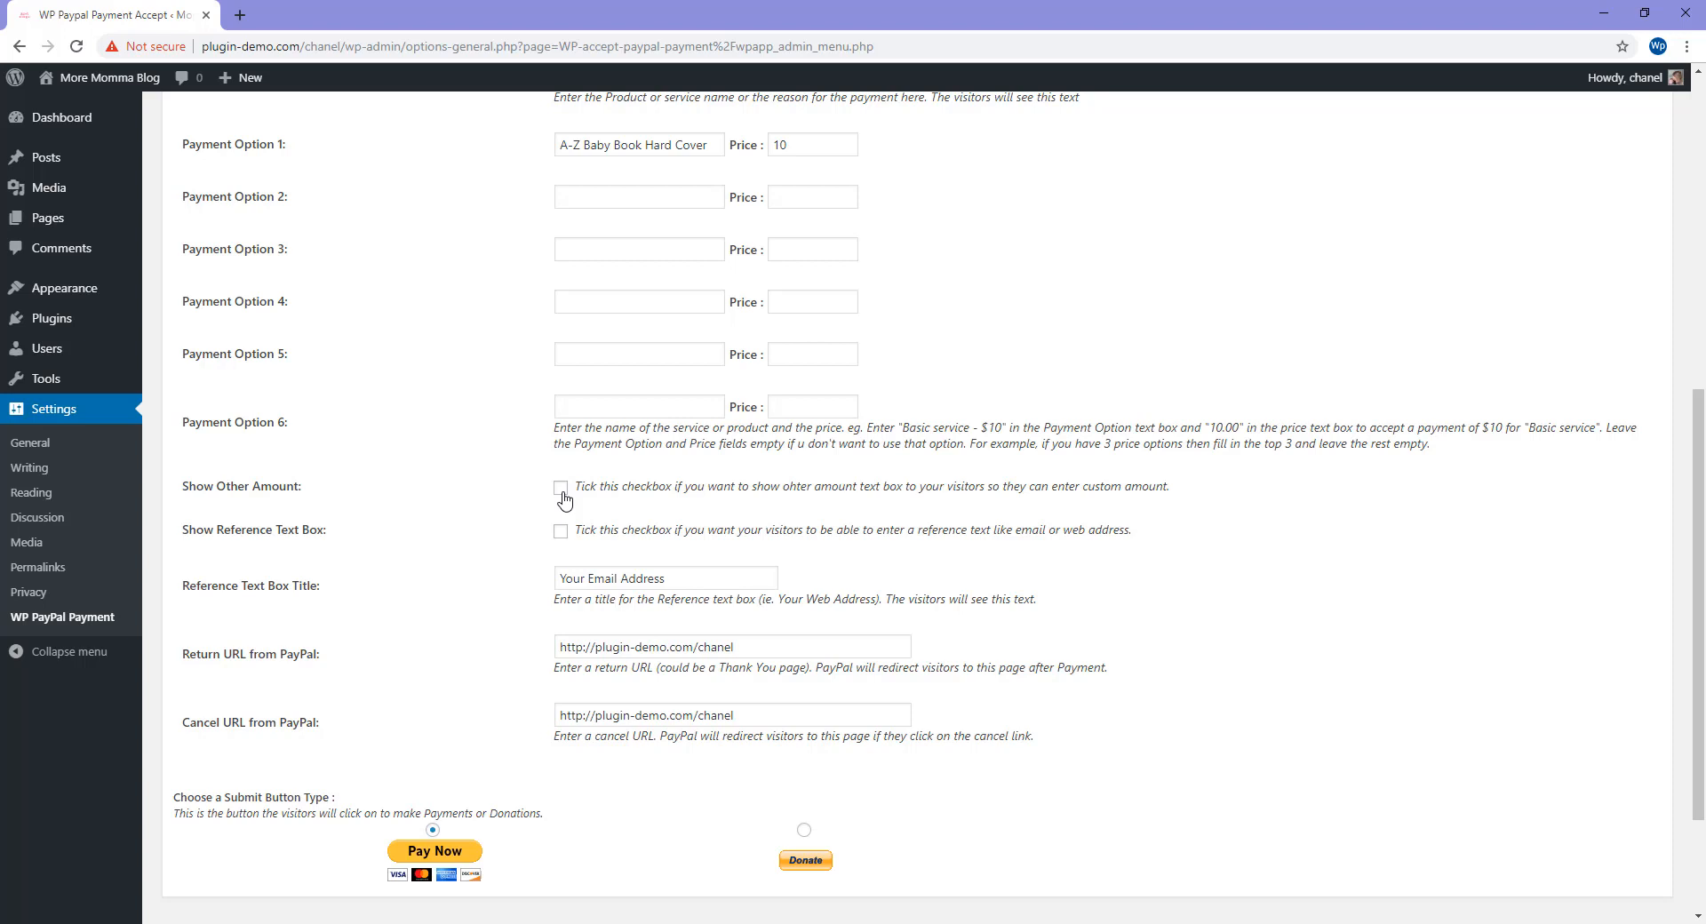
mouse_move(225, 558)
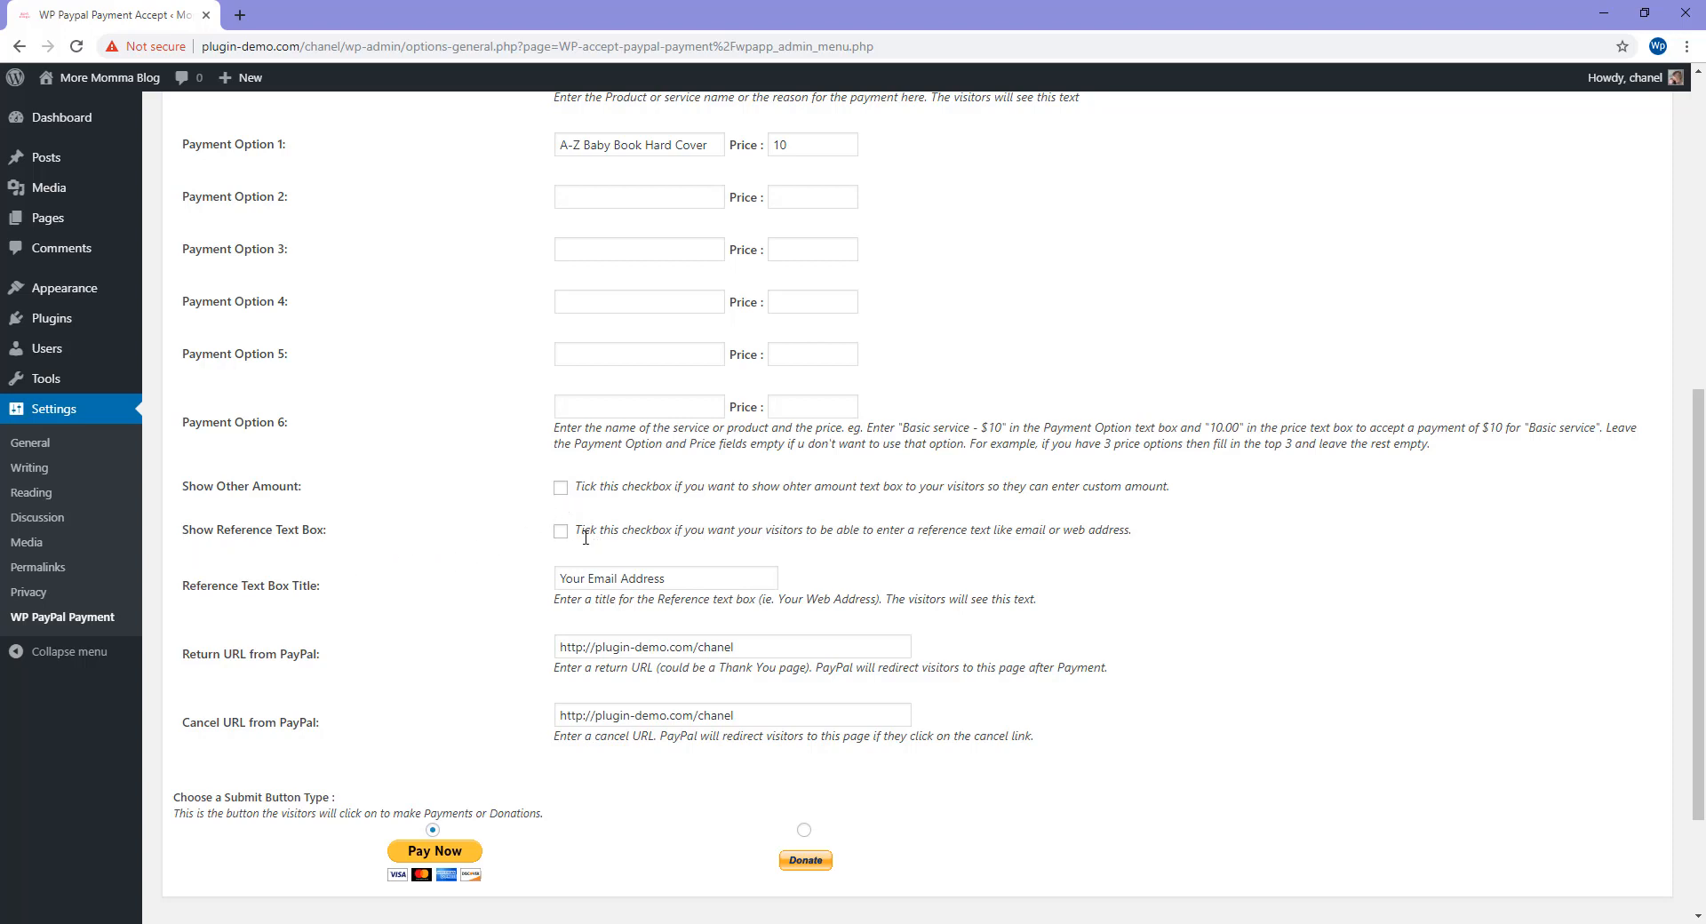
mouse_move(857, 537)
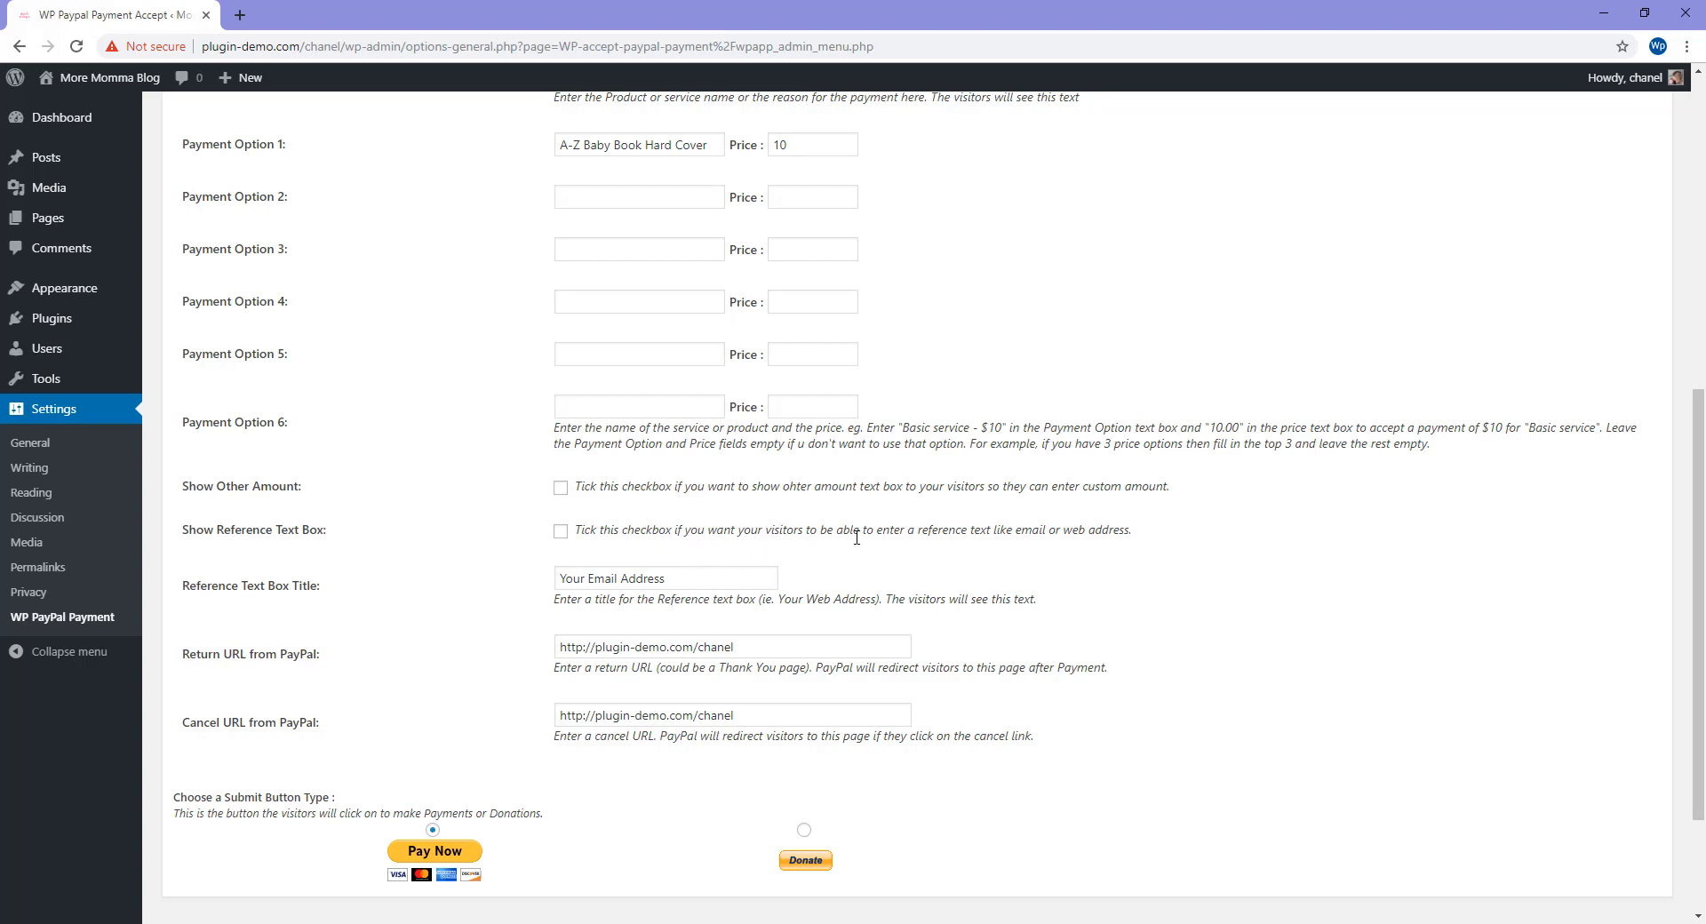
mouse_move(1094, 530)
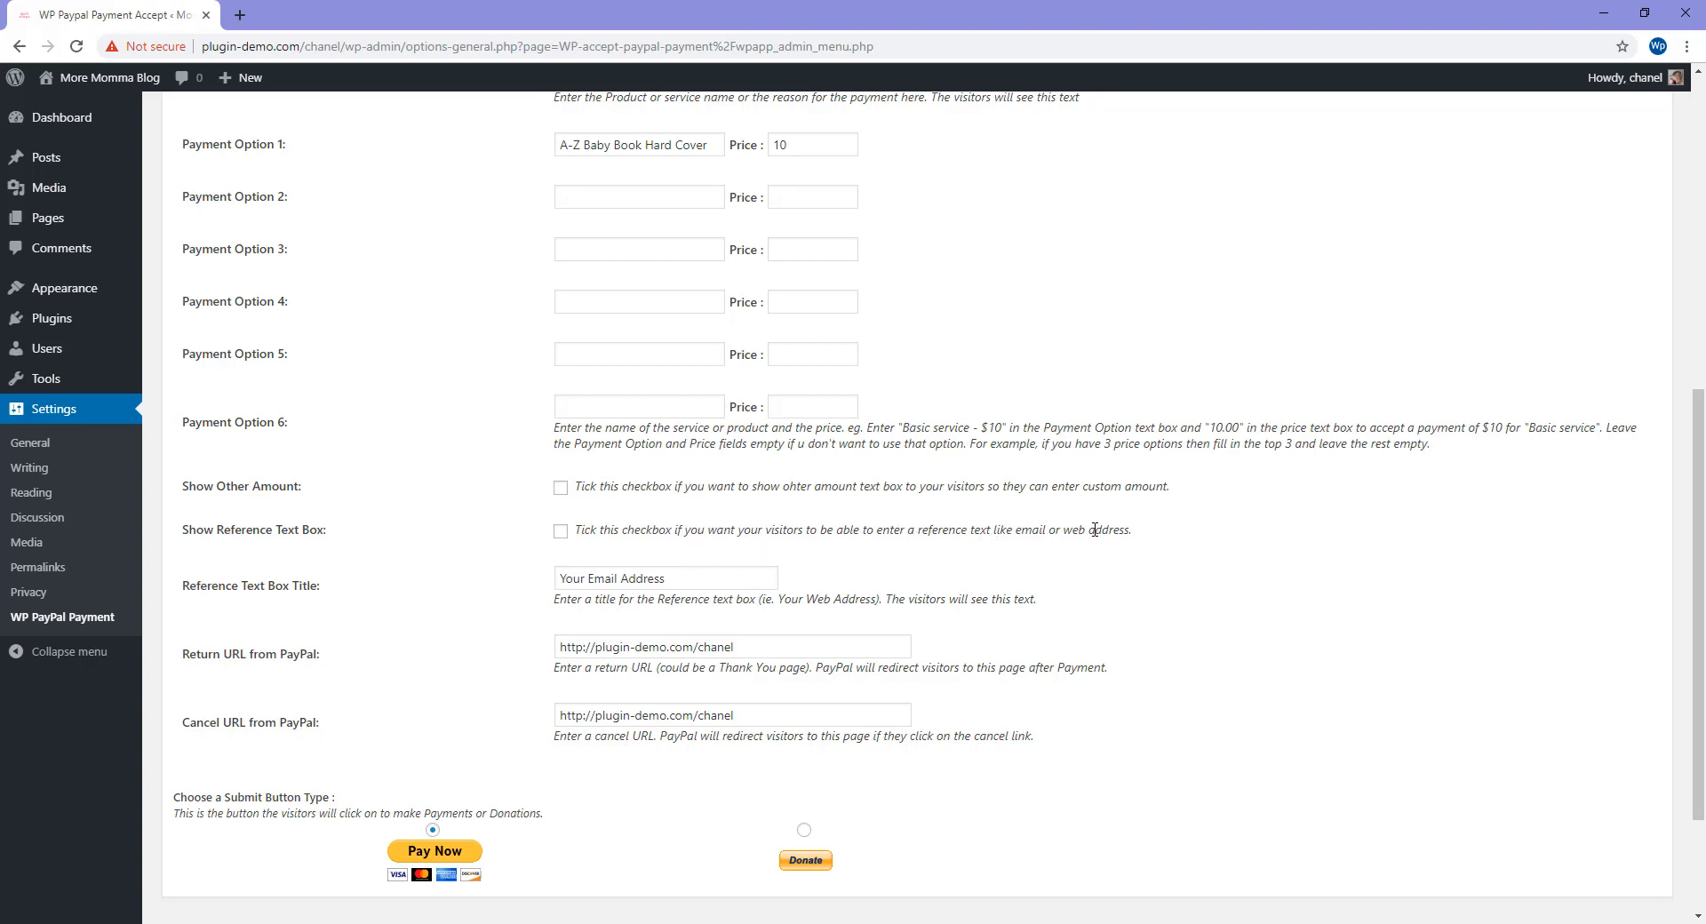
mouse_move(581, 550)
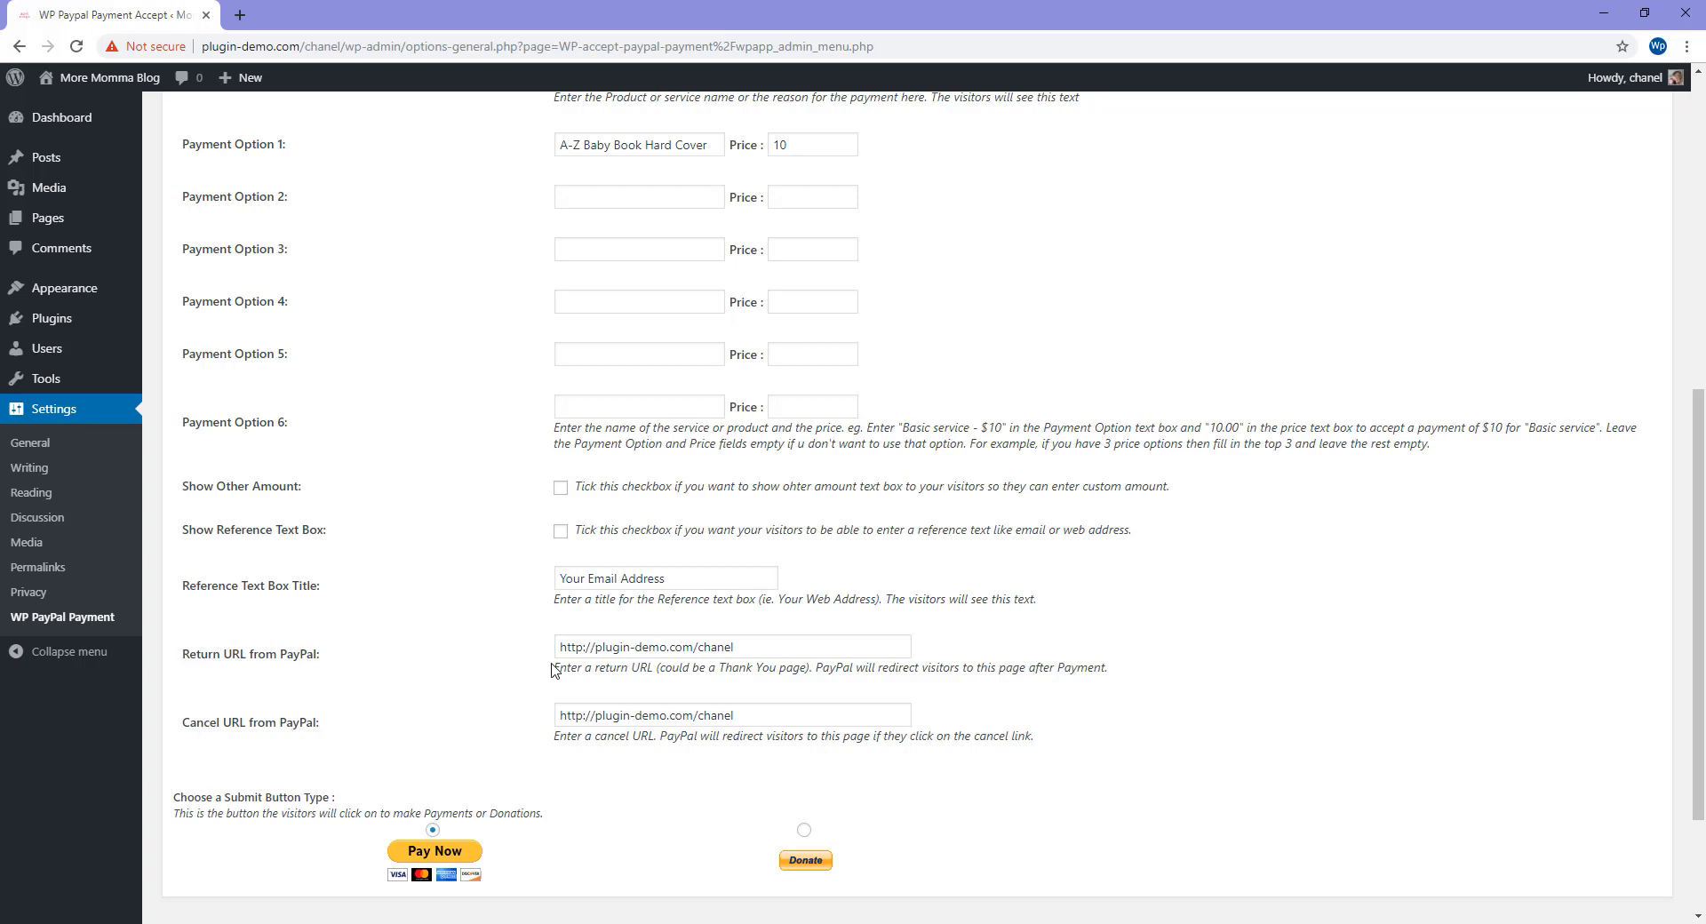
mouse_move(565, 664)
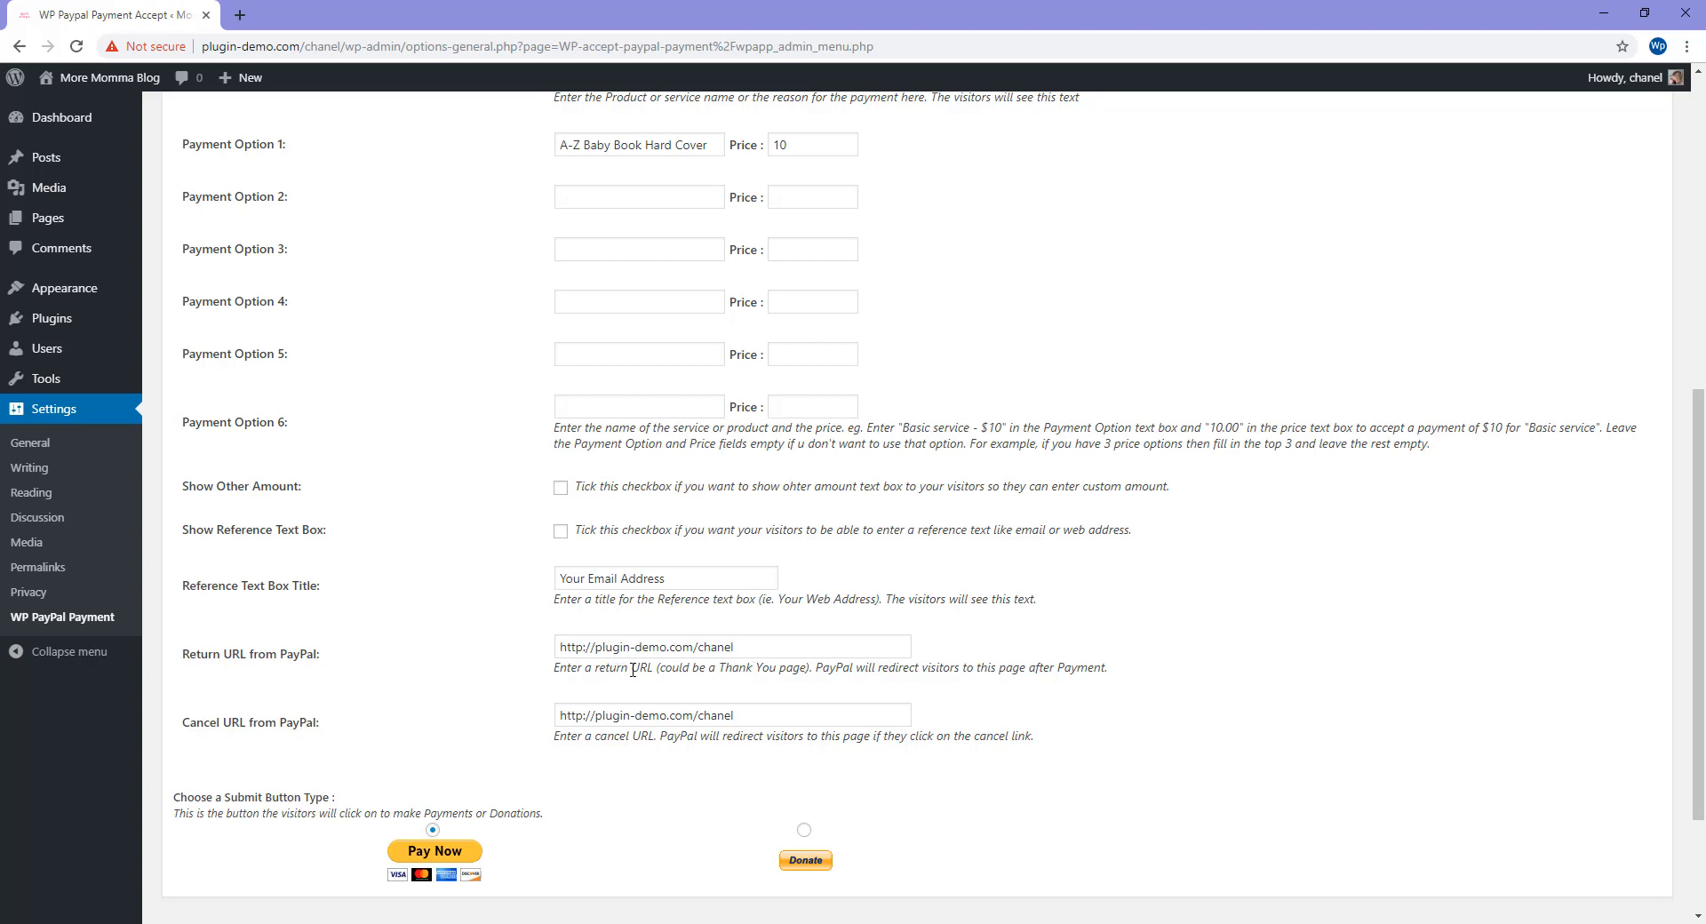
Step: Review the thank-you page note and keep Pay Now as the submit button type
drag(661, 667, 810, 668)
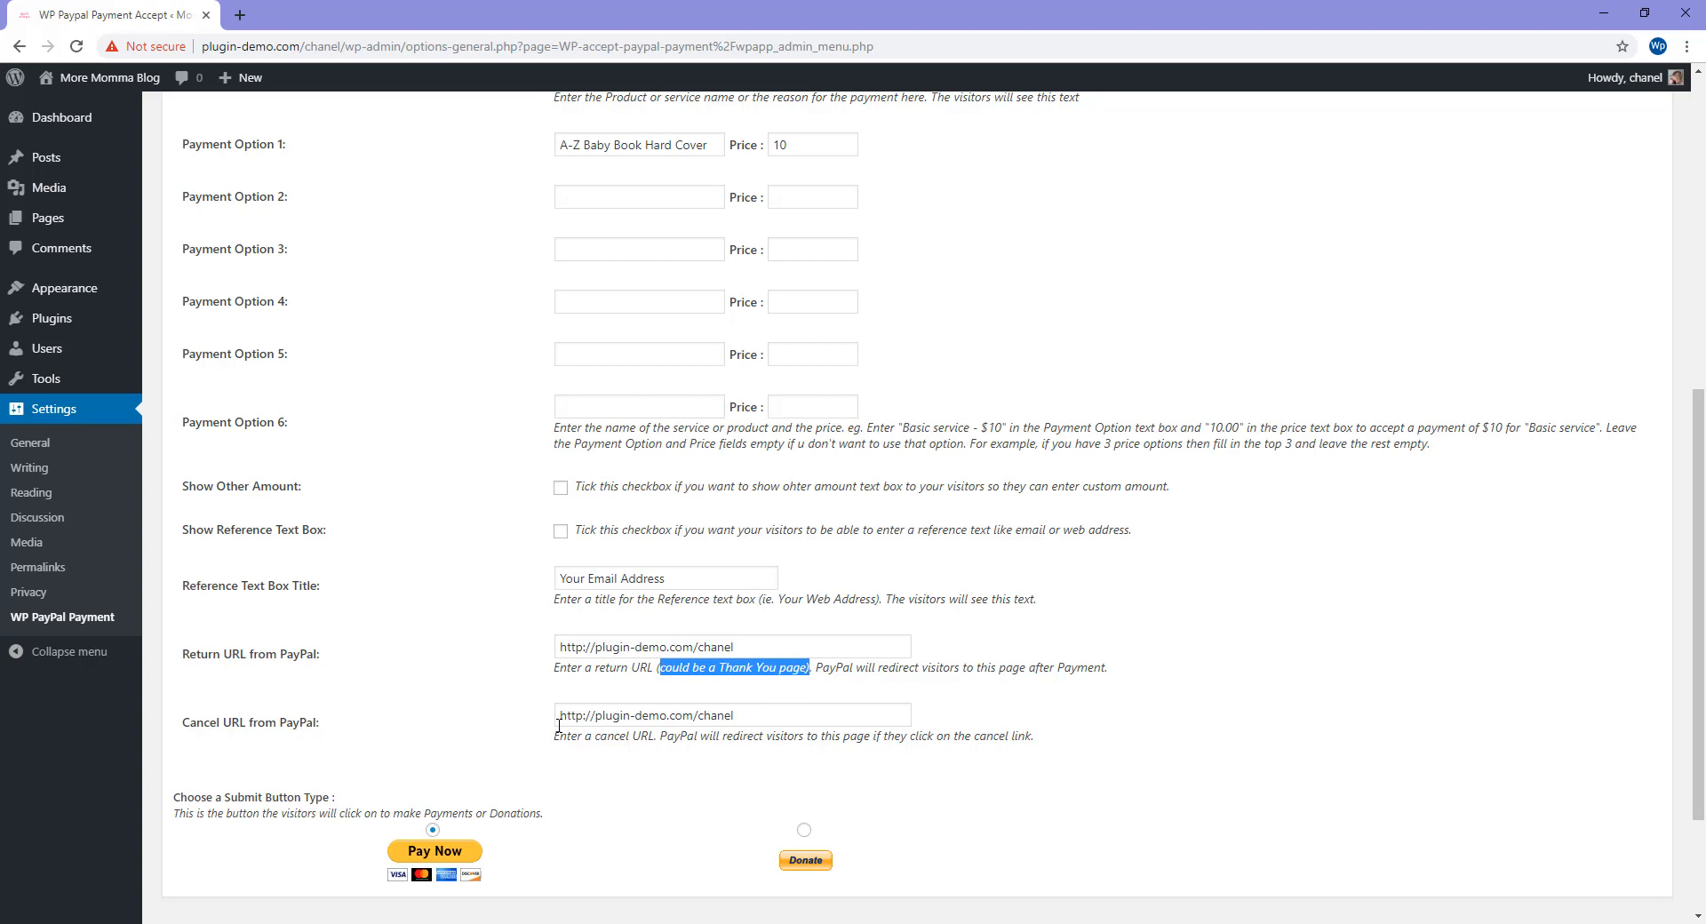
mouse_move(801, 708)
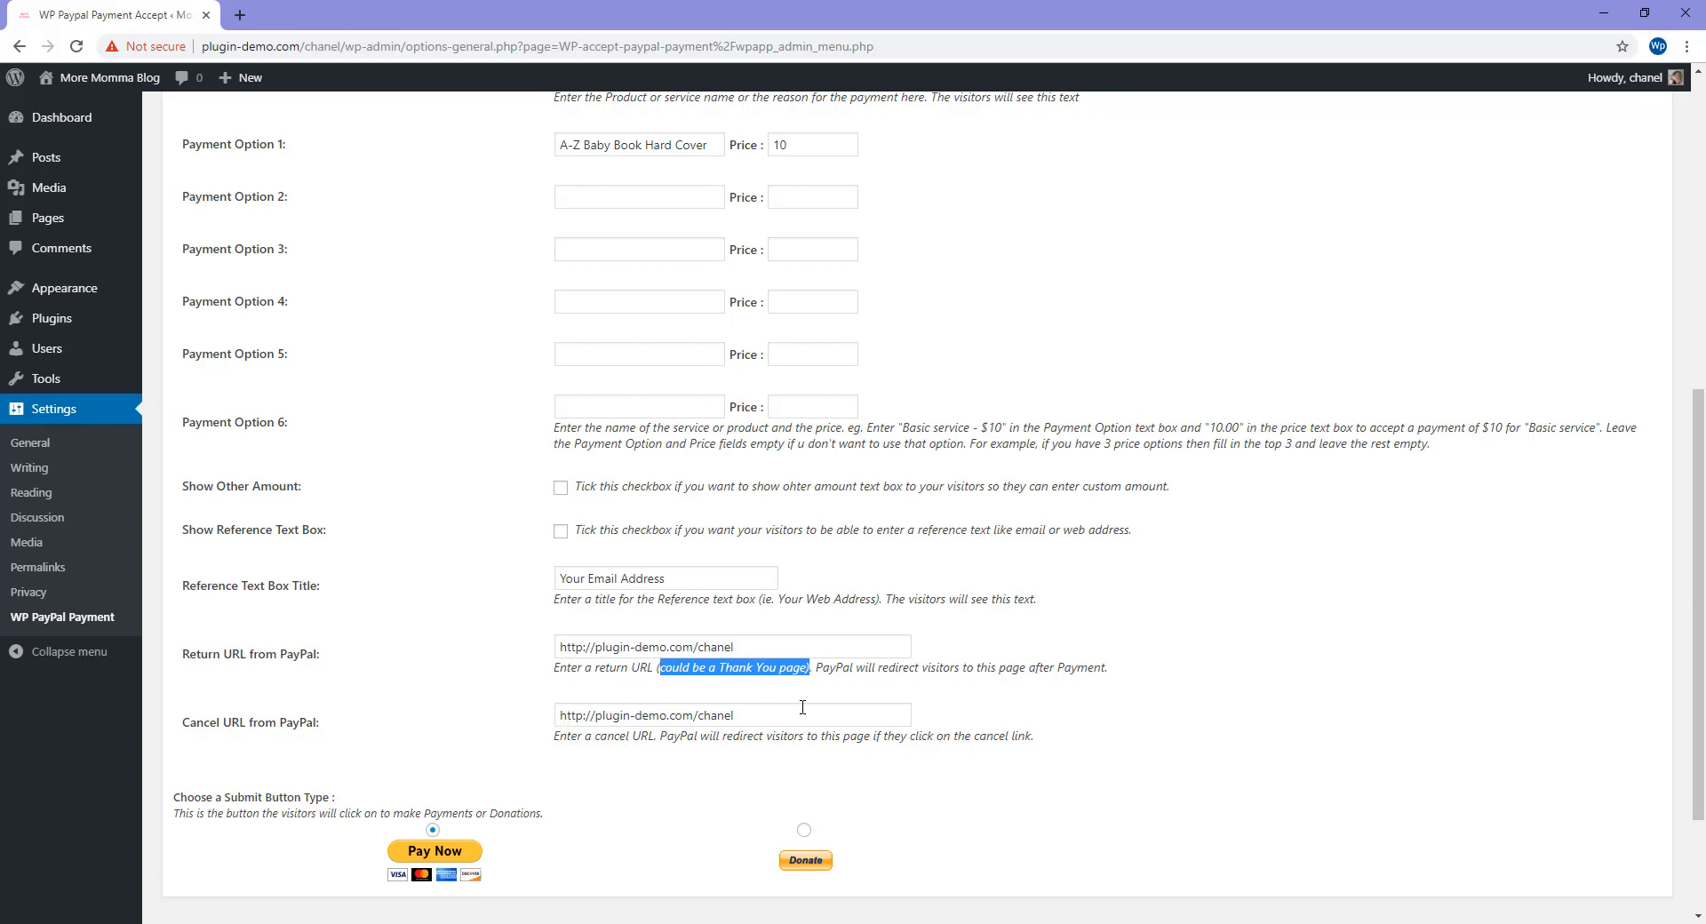
scroll(down, 3)
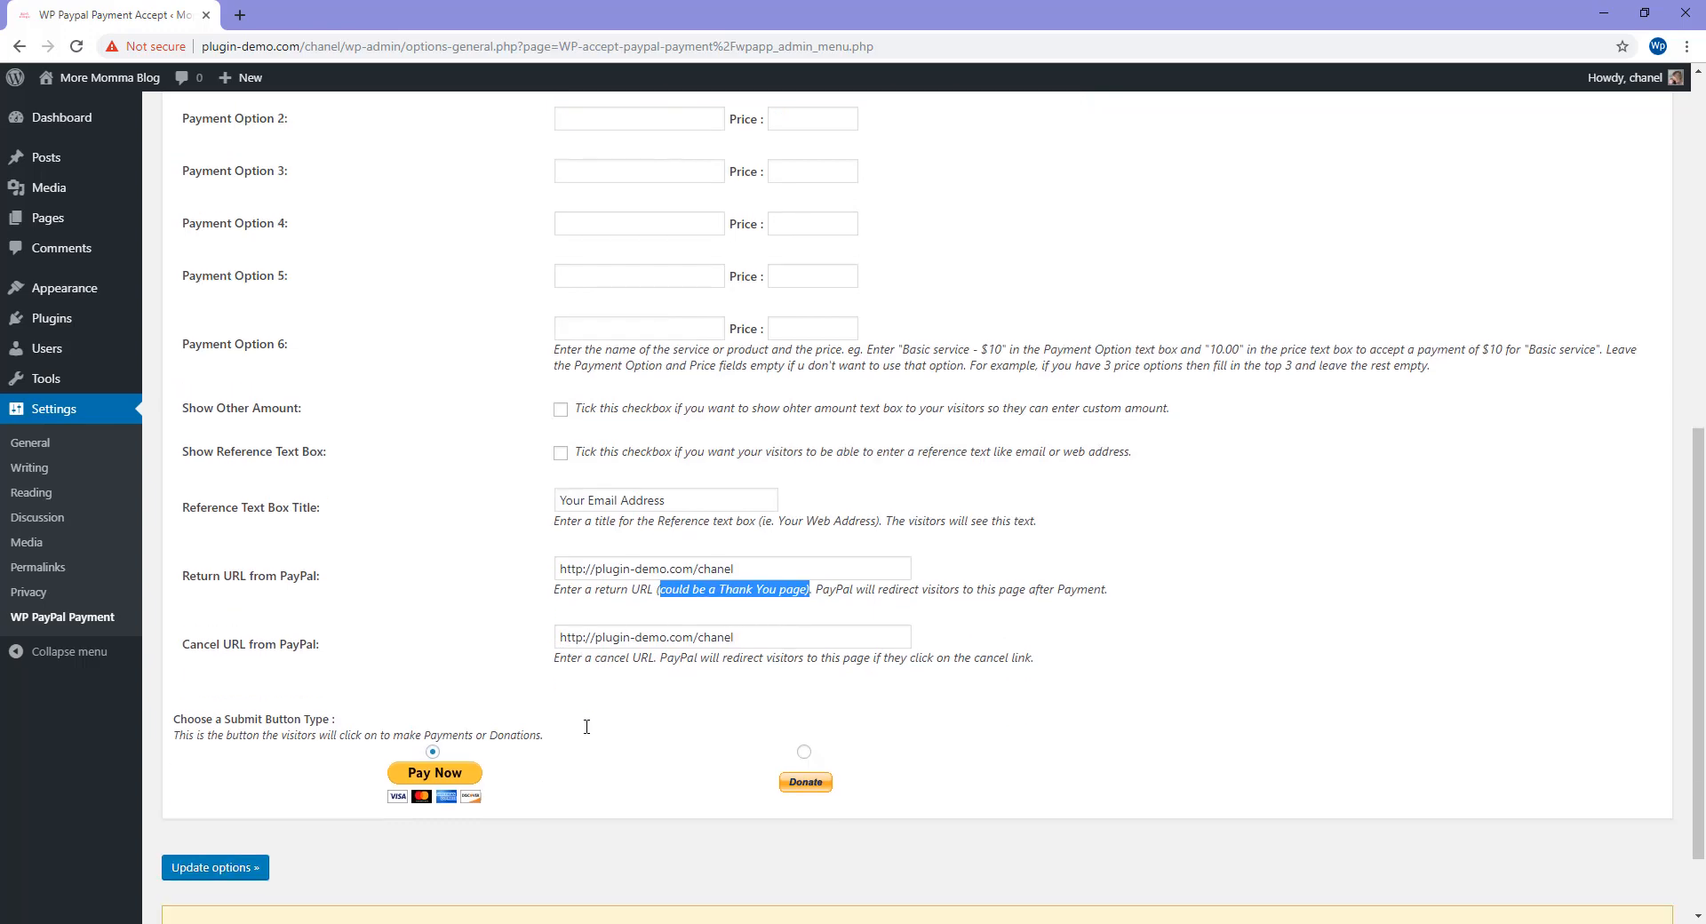
scroll(down, 3)
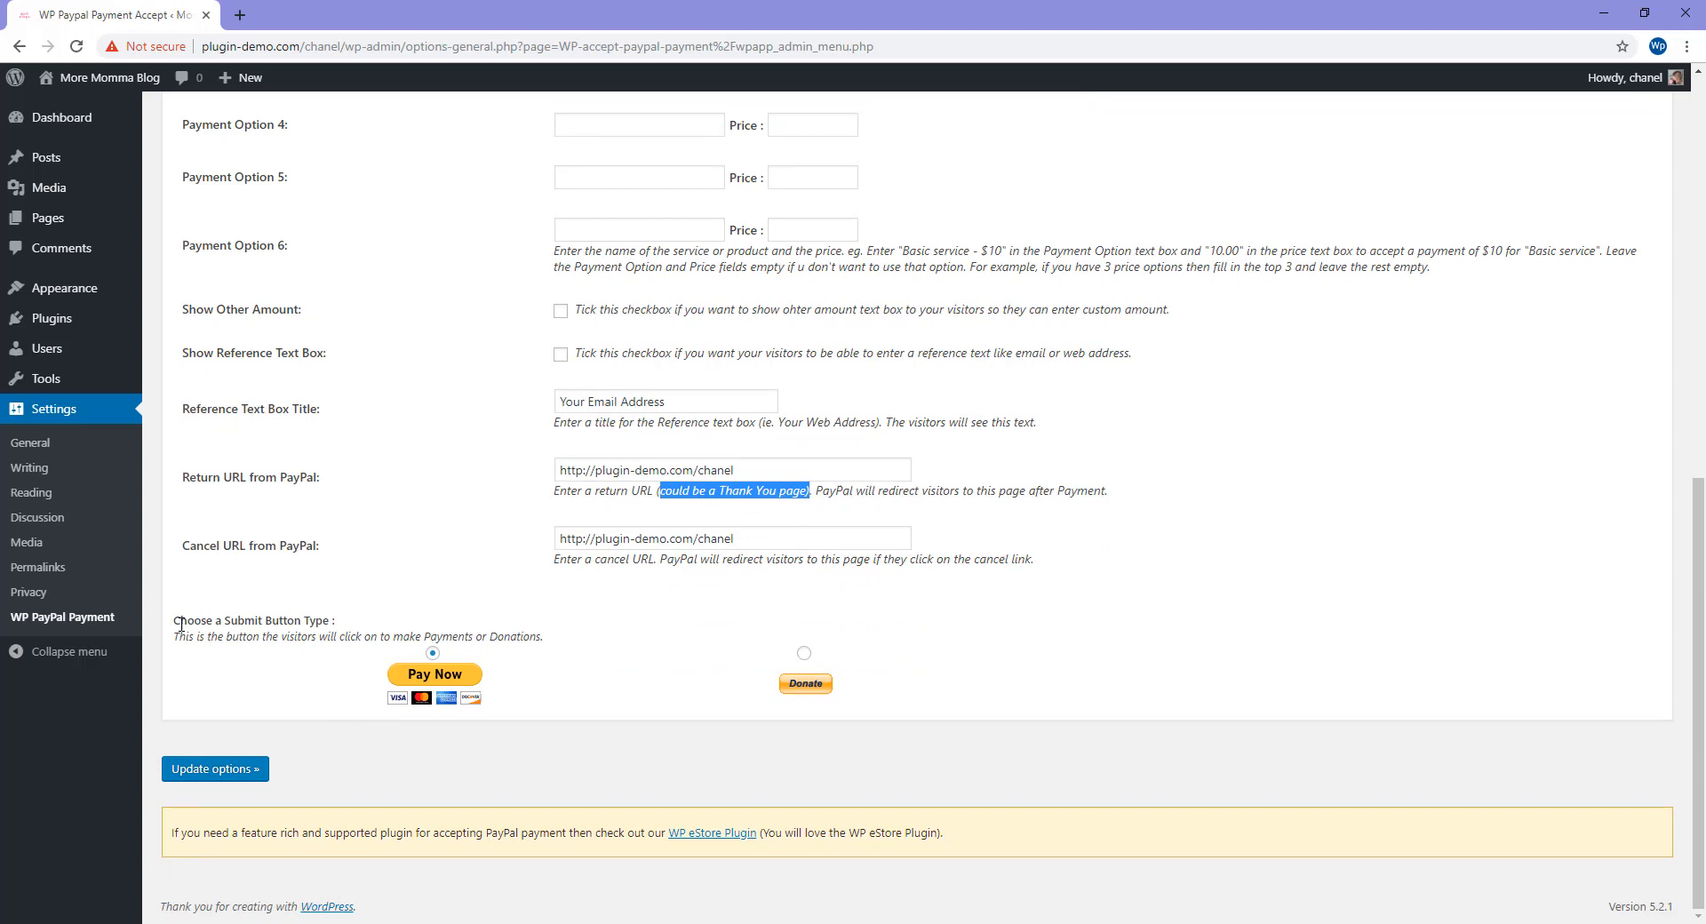
mouse_move(402, 697)
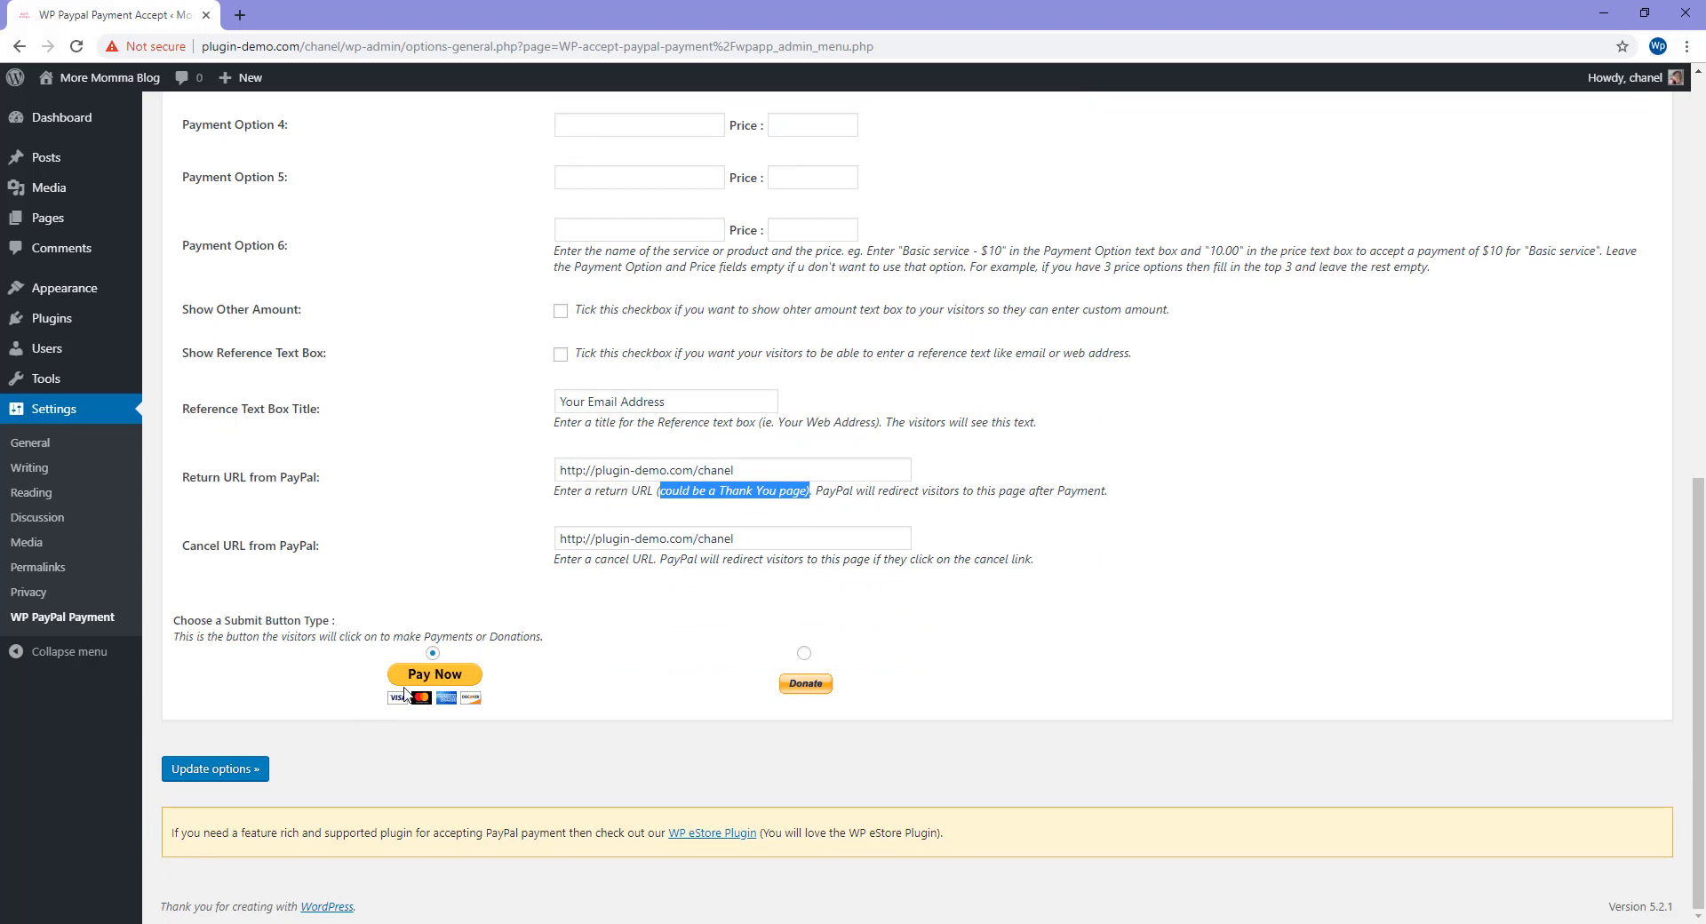
mouse_move(391, 674)
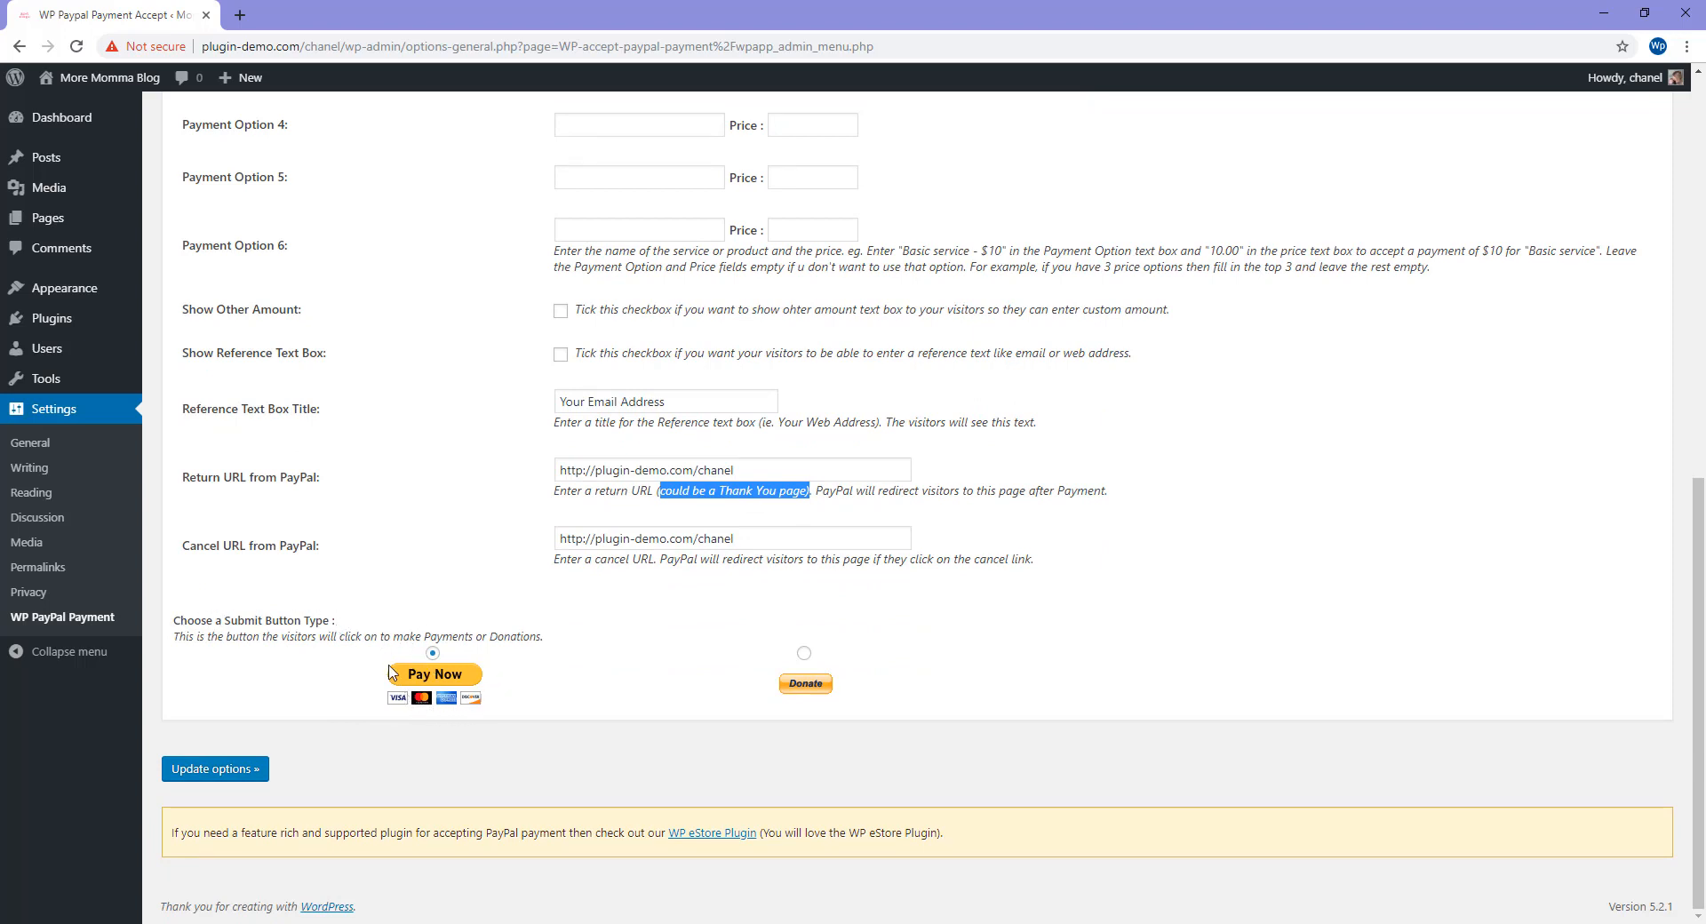
mouse_move(424, 725)
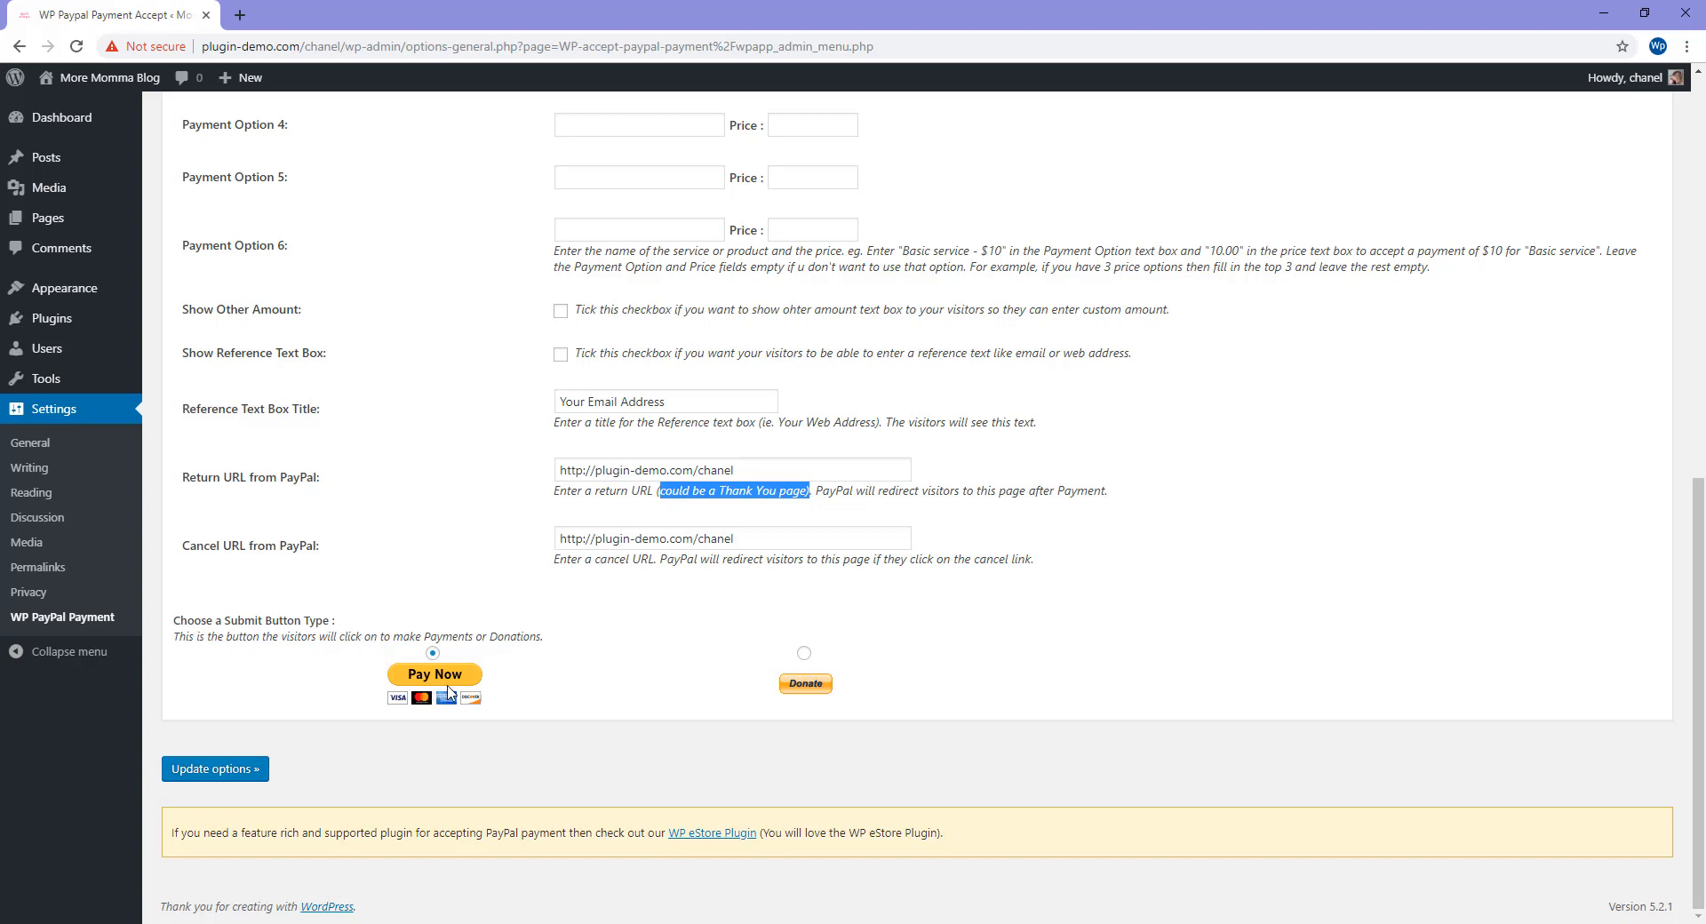
mouse_move(456, 763)
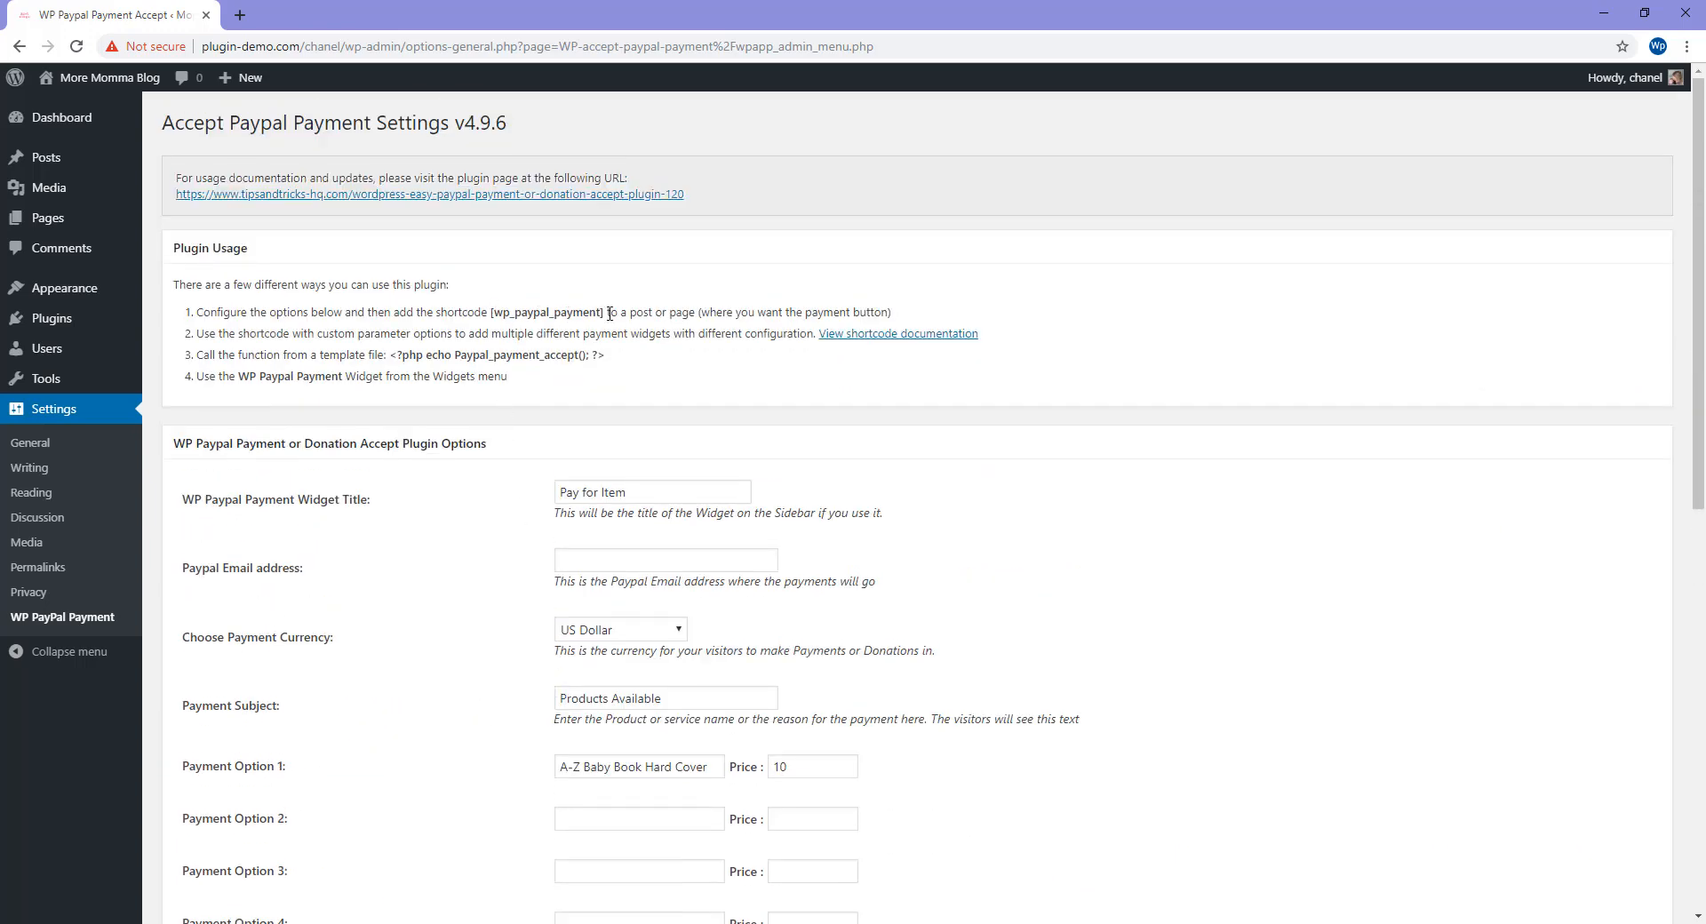
mouse_move(607, 314)
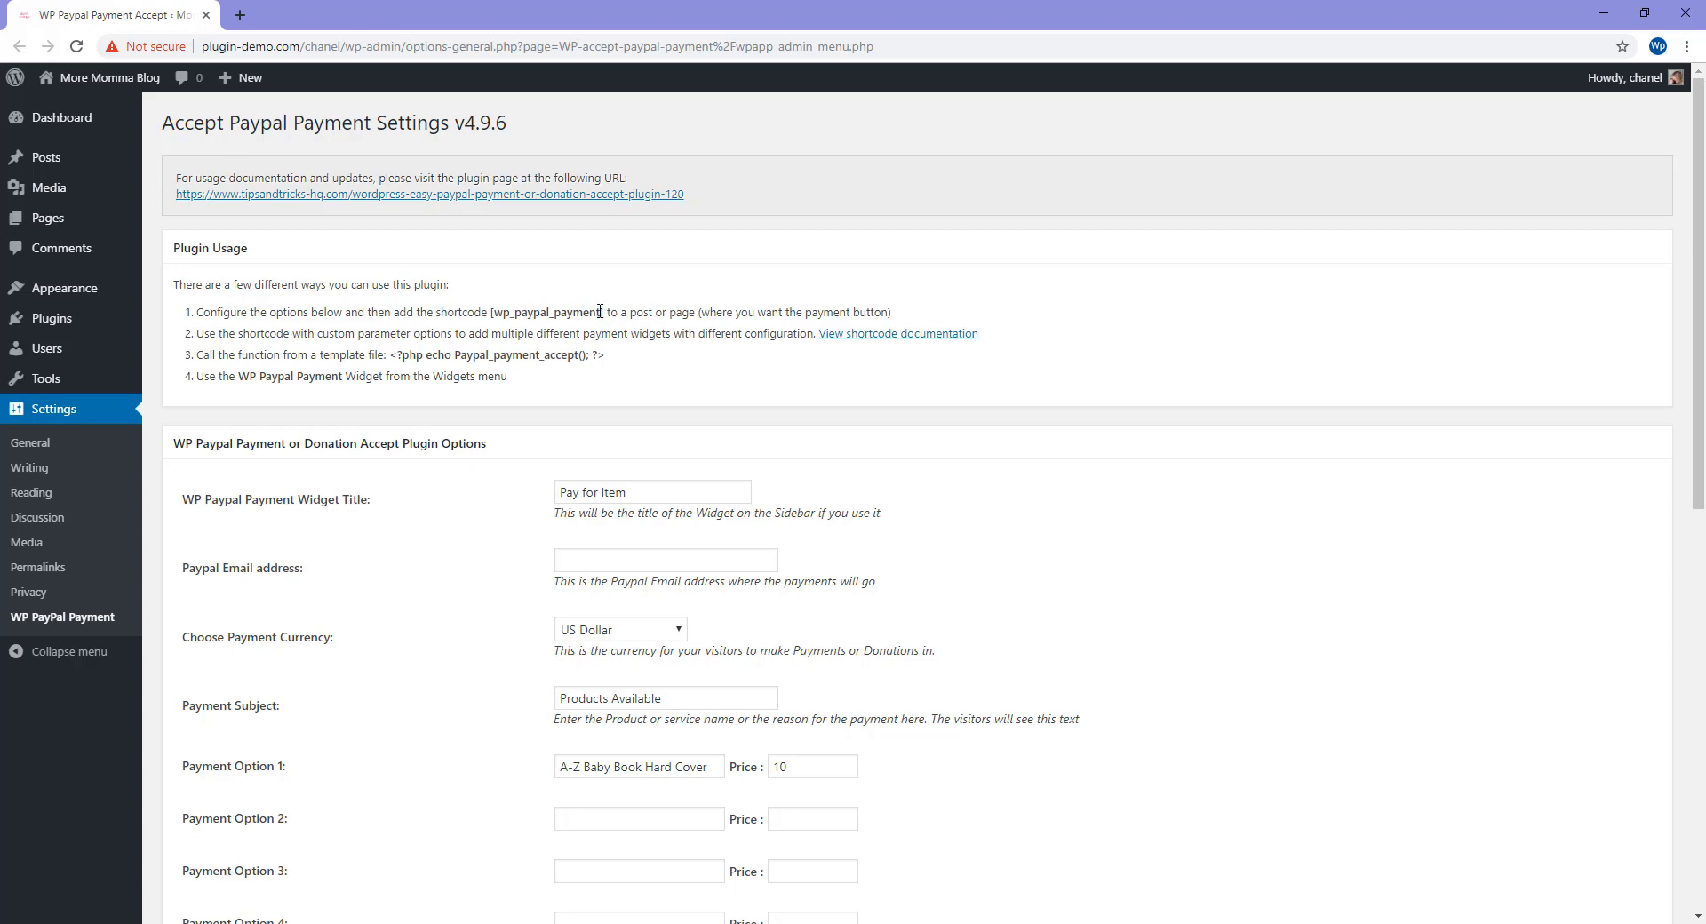
Step: Select the [wp_paypal_payment] shortcode and copy it via the context menu
double_click(548, 313)
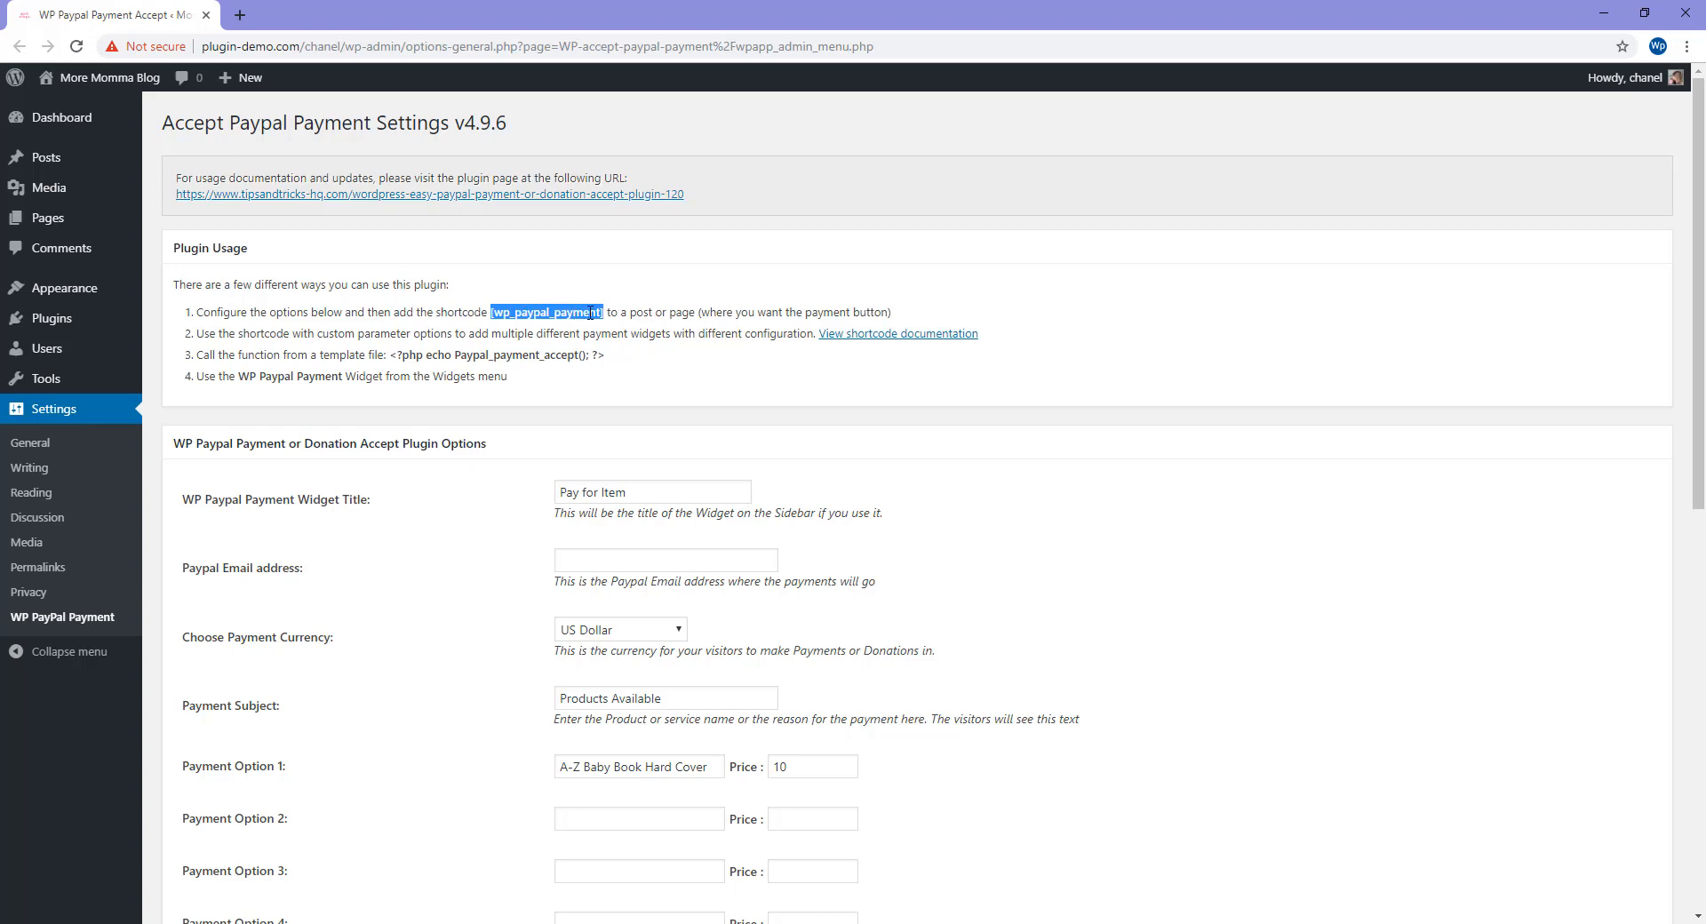
right_click(546, 313)
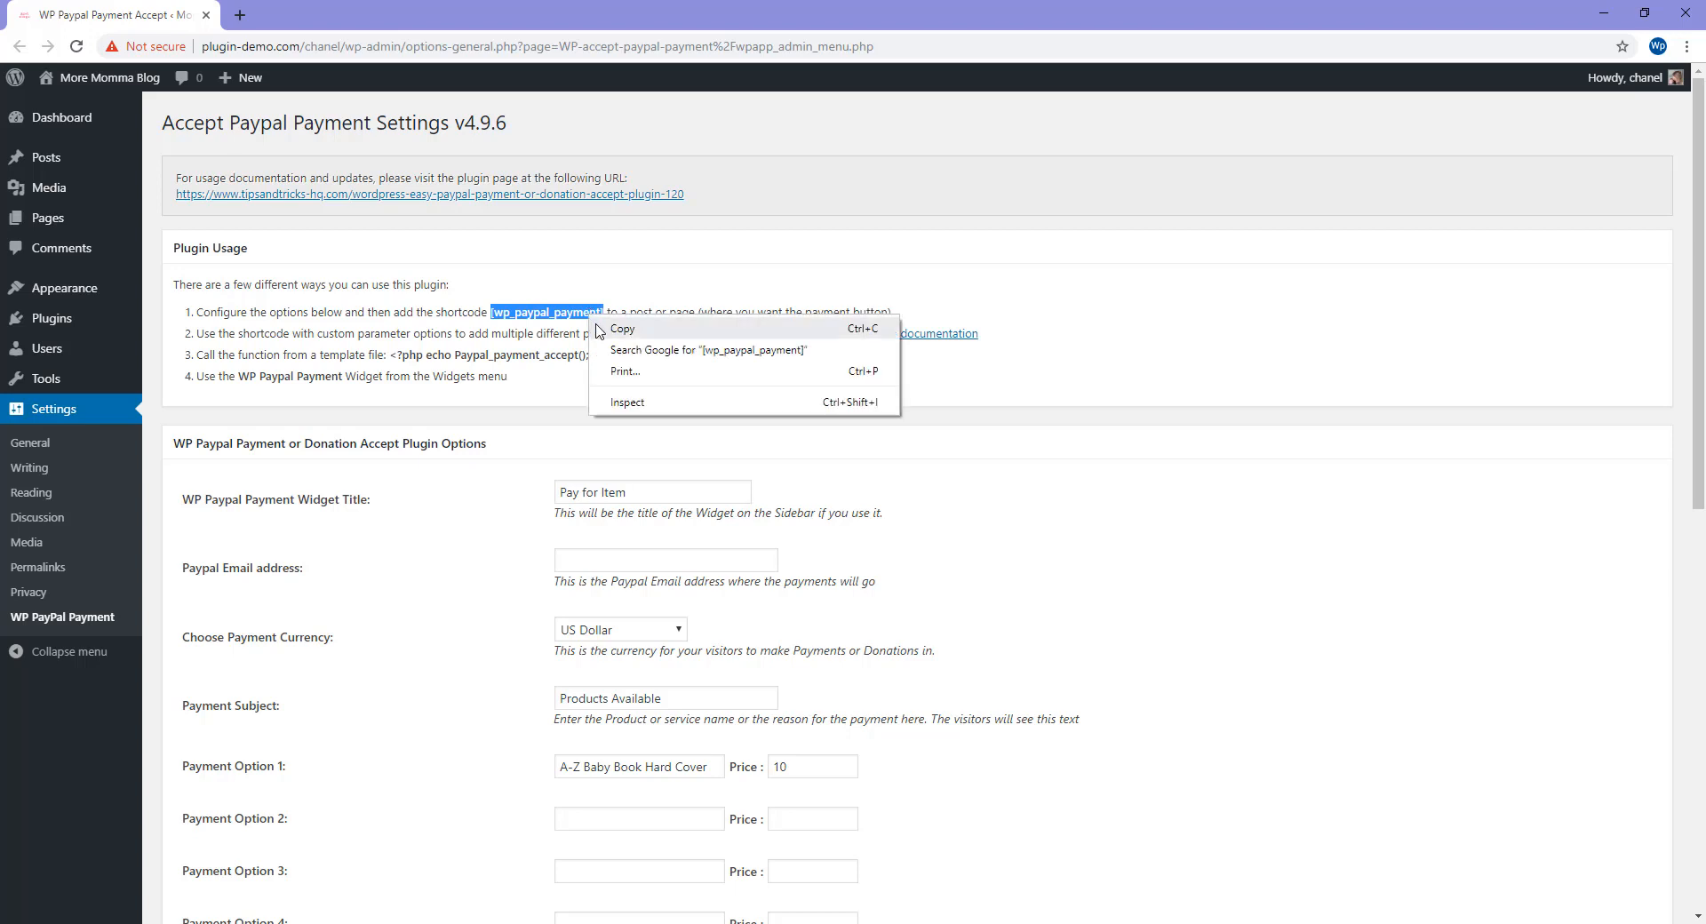
mouse_move(45, 156)
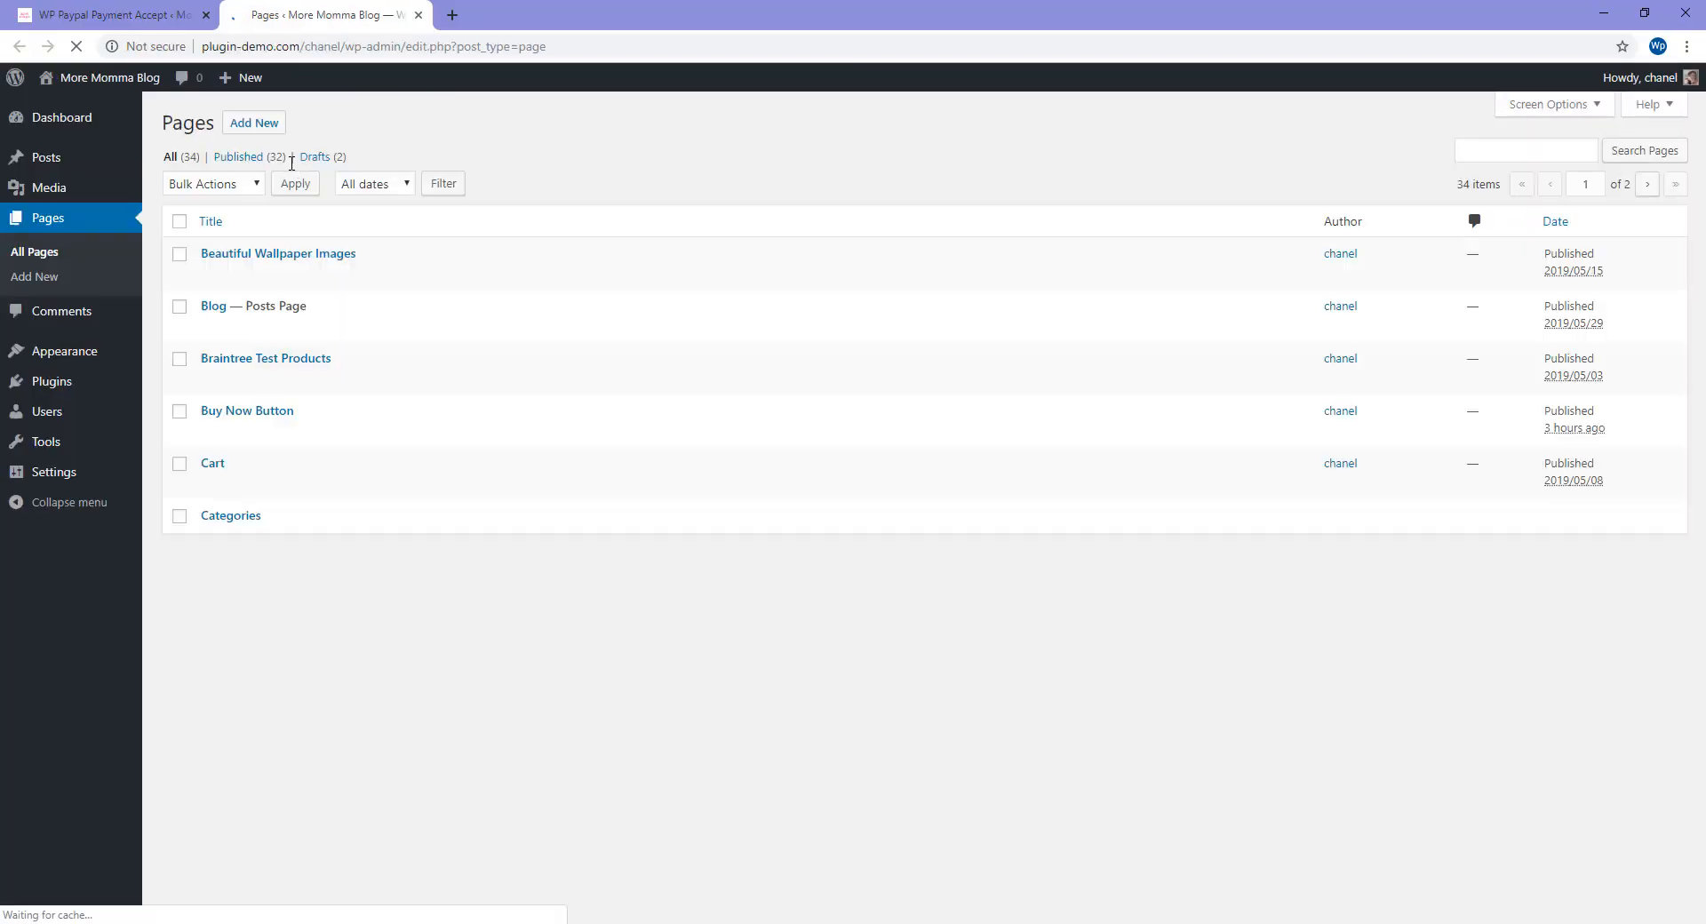
Step: Add a Shortcode block containing [wp_paypal_payment] to the Product page
click(254, 121)
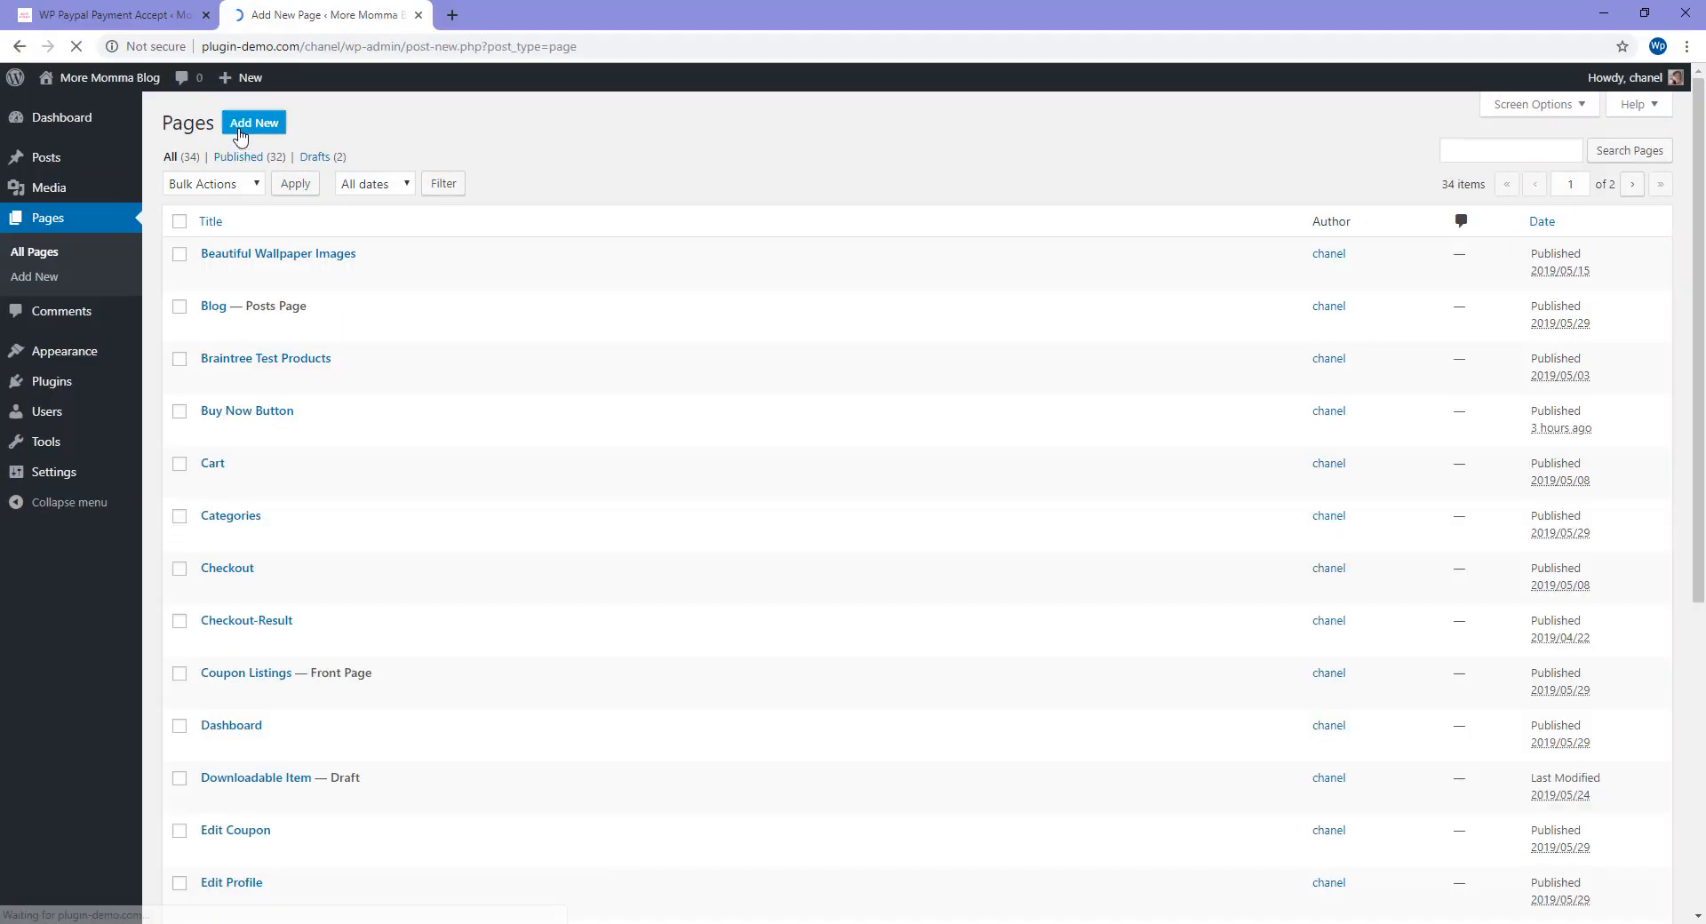
click(253, 122)
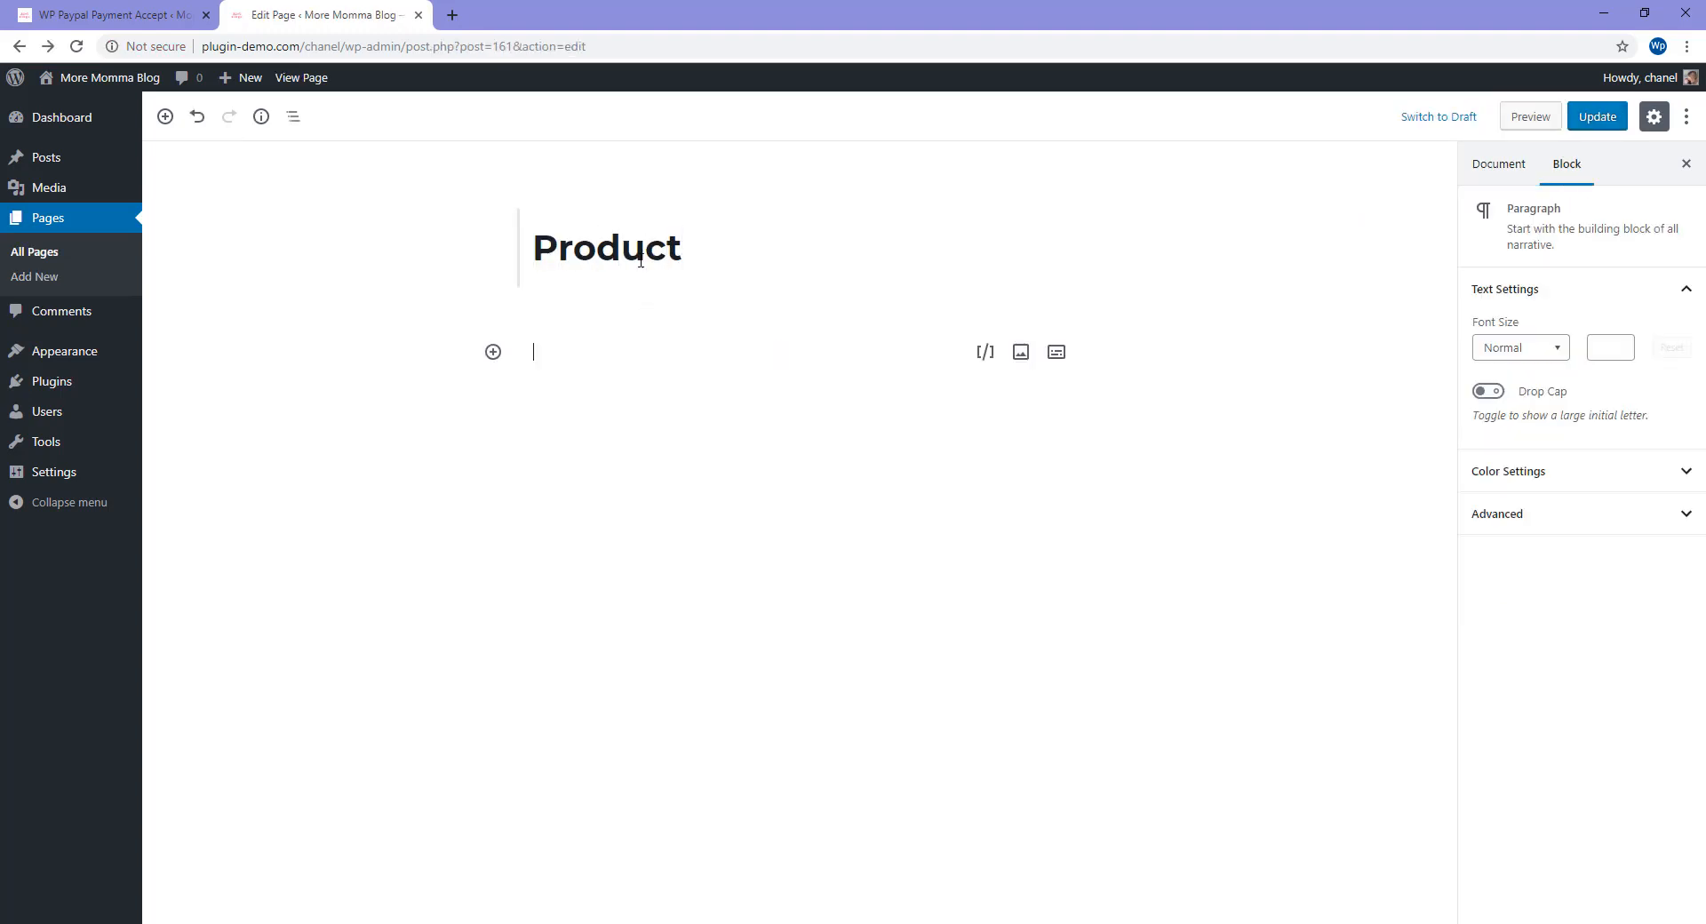
click(491, 352)
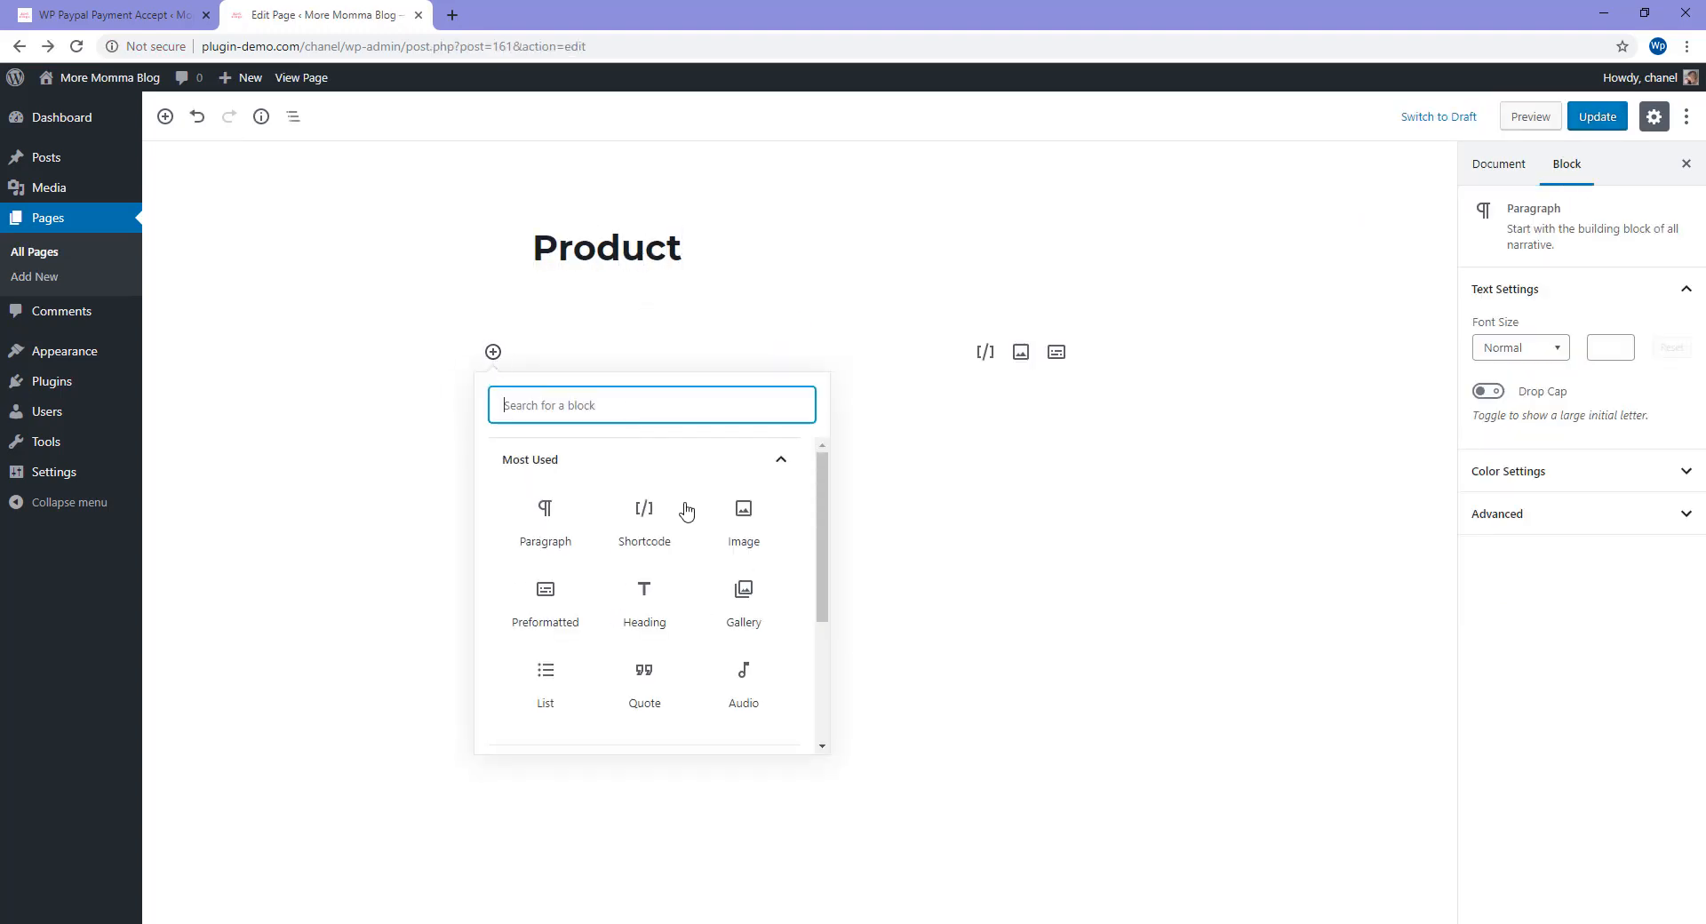
click(643, 514)
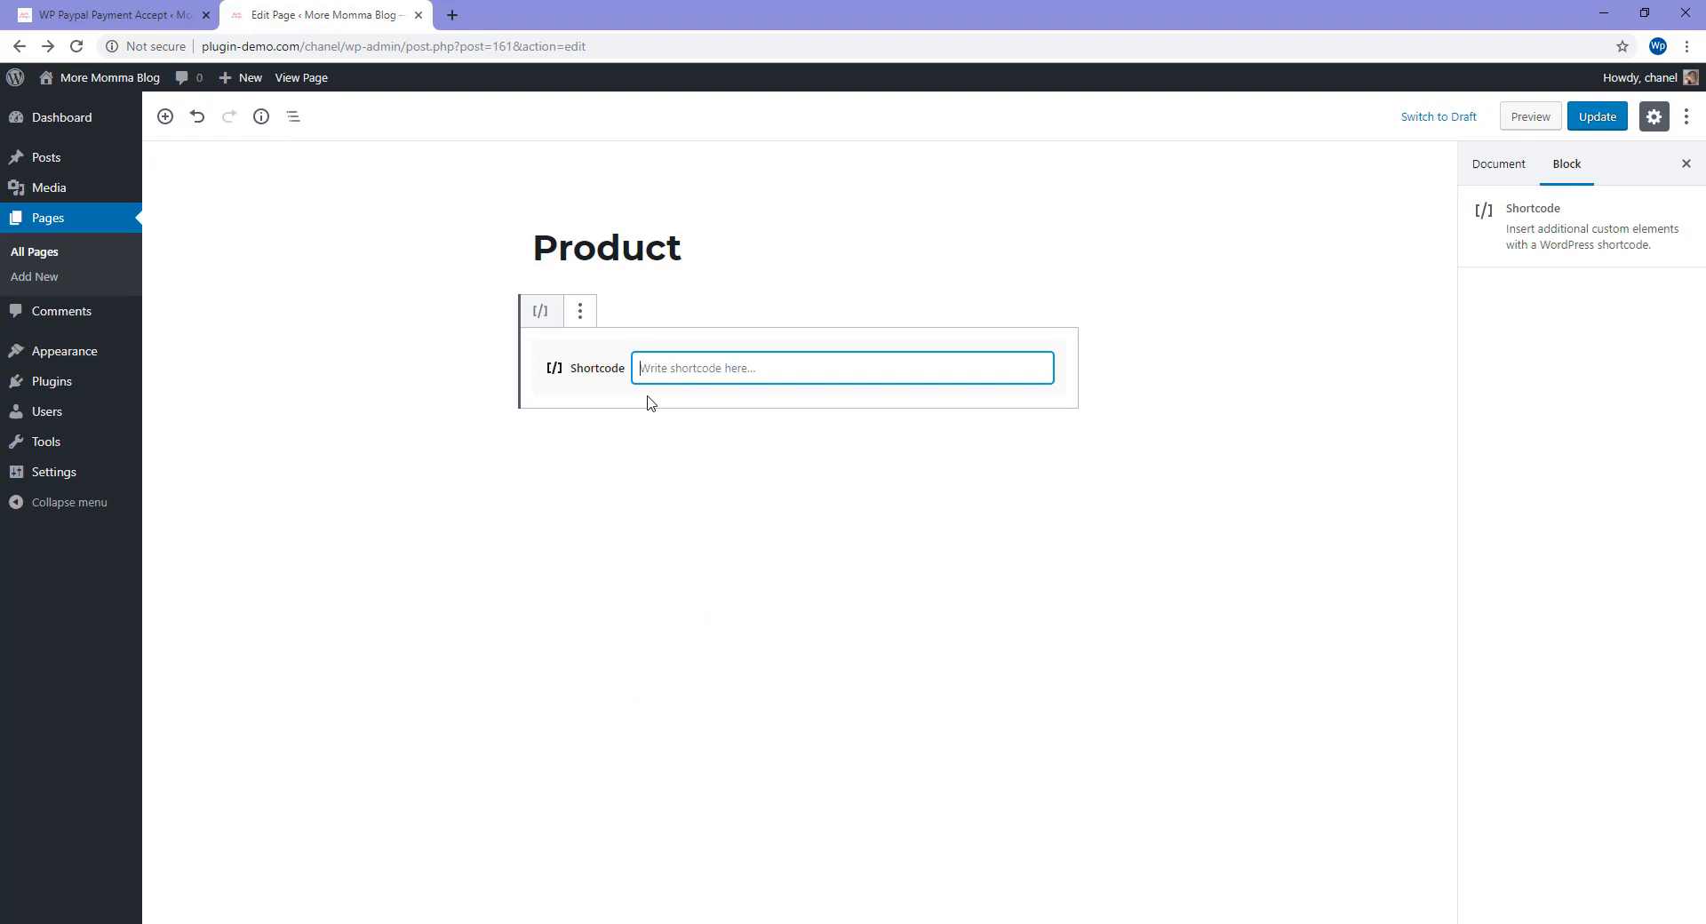
text([wp_paypal_payment])
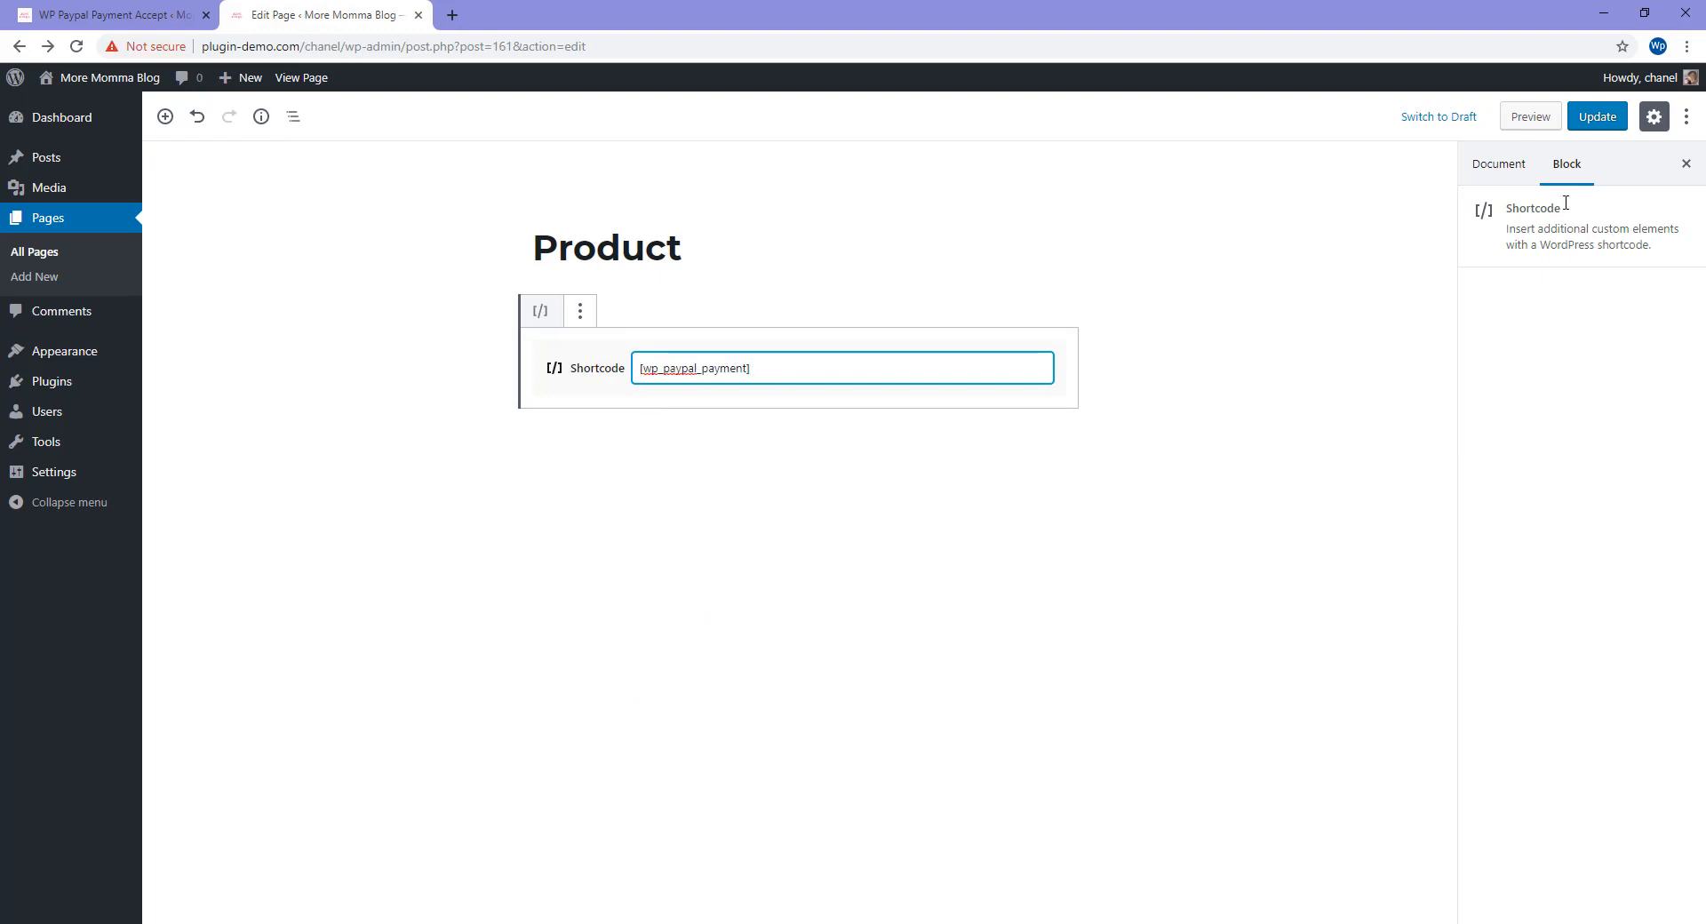
Step: Update the Product page and view it live
click(1596, 117)
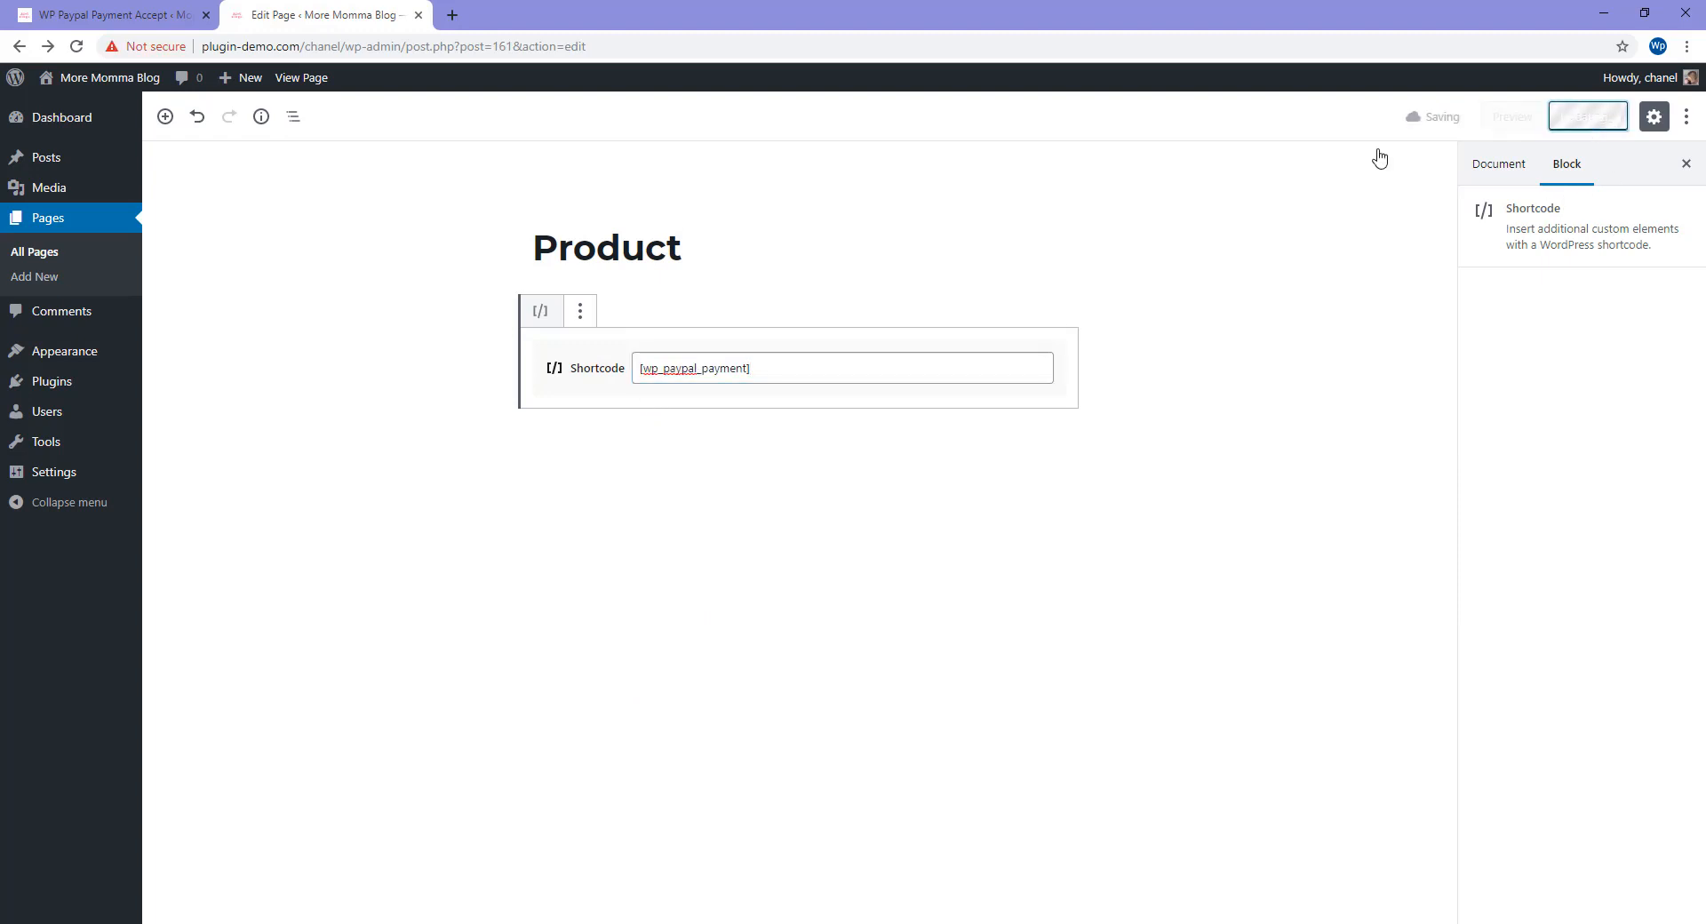
click(1588, 116)
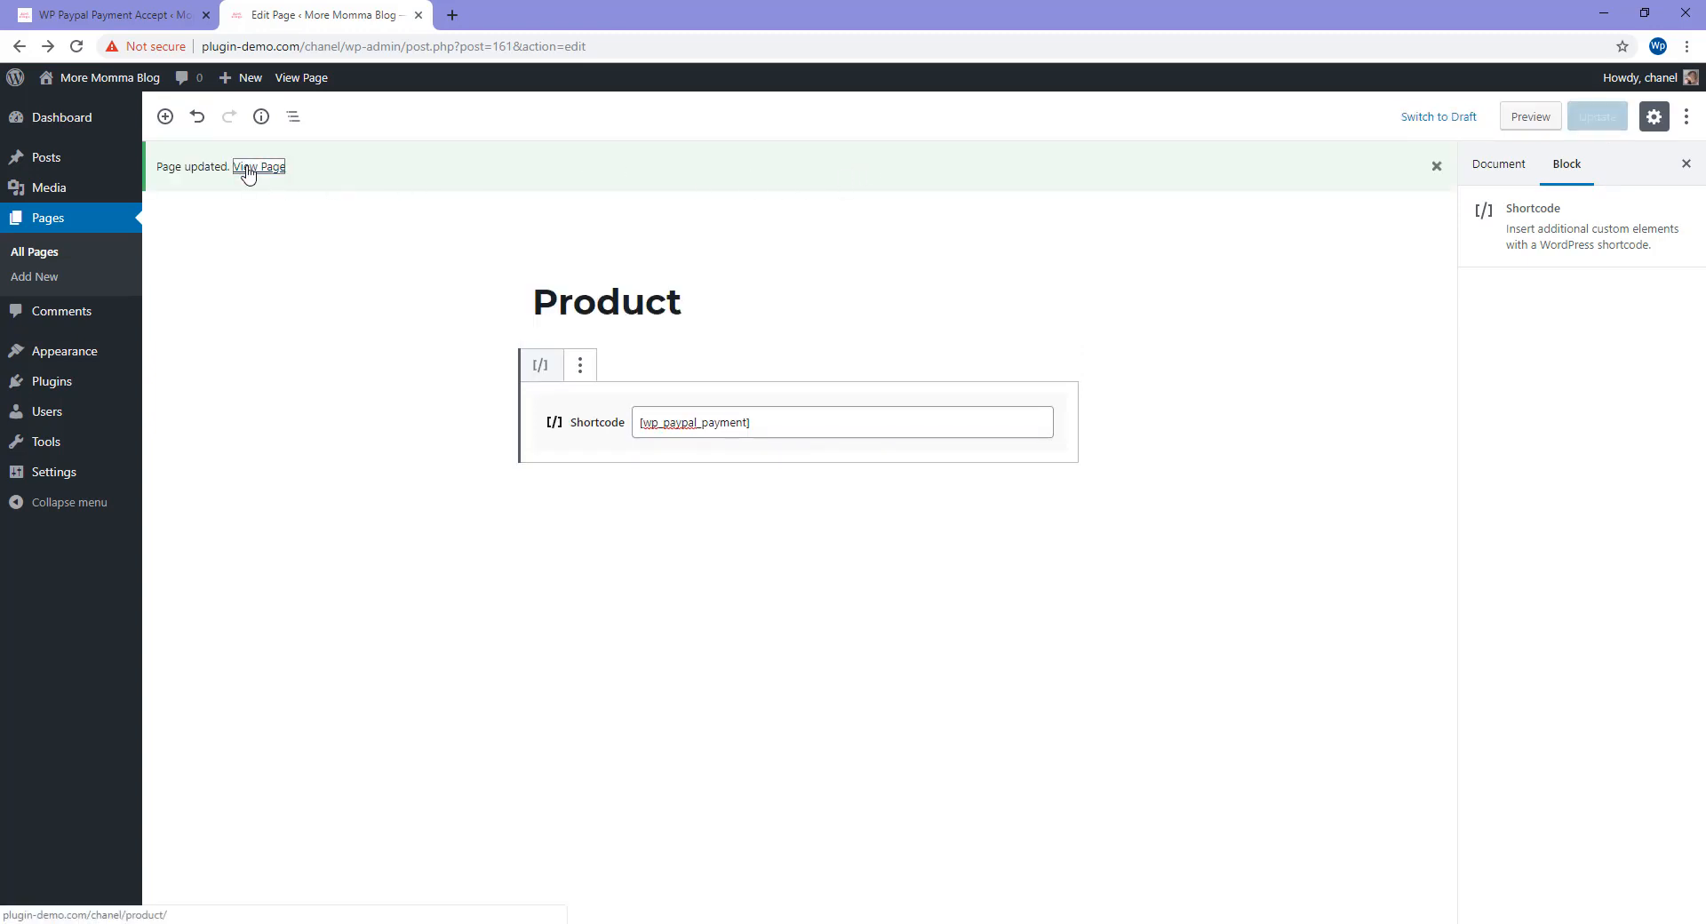
click(259, 166)
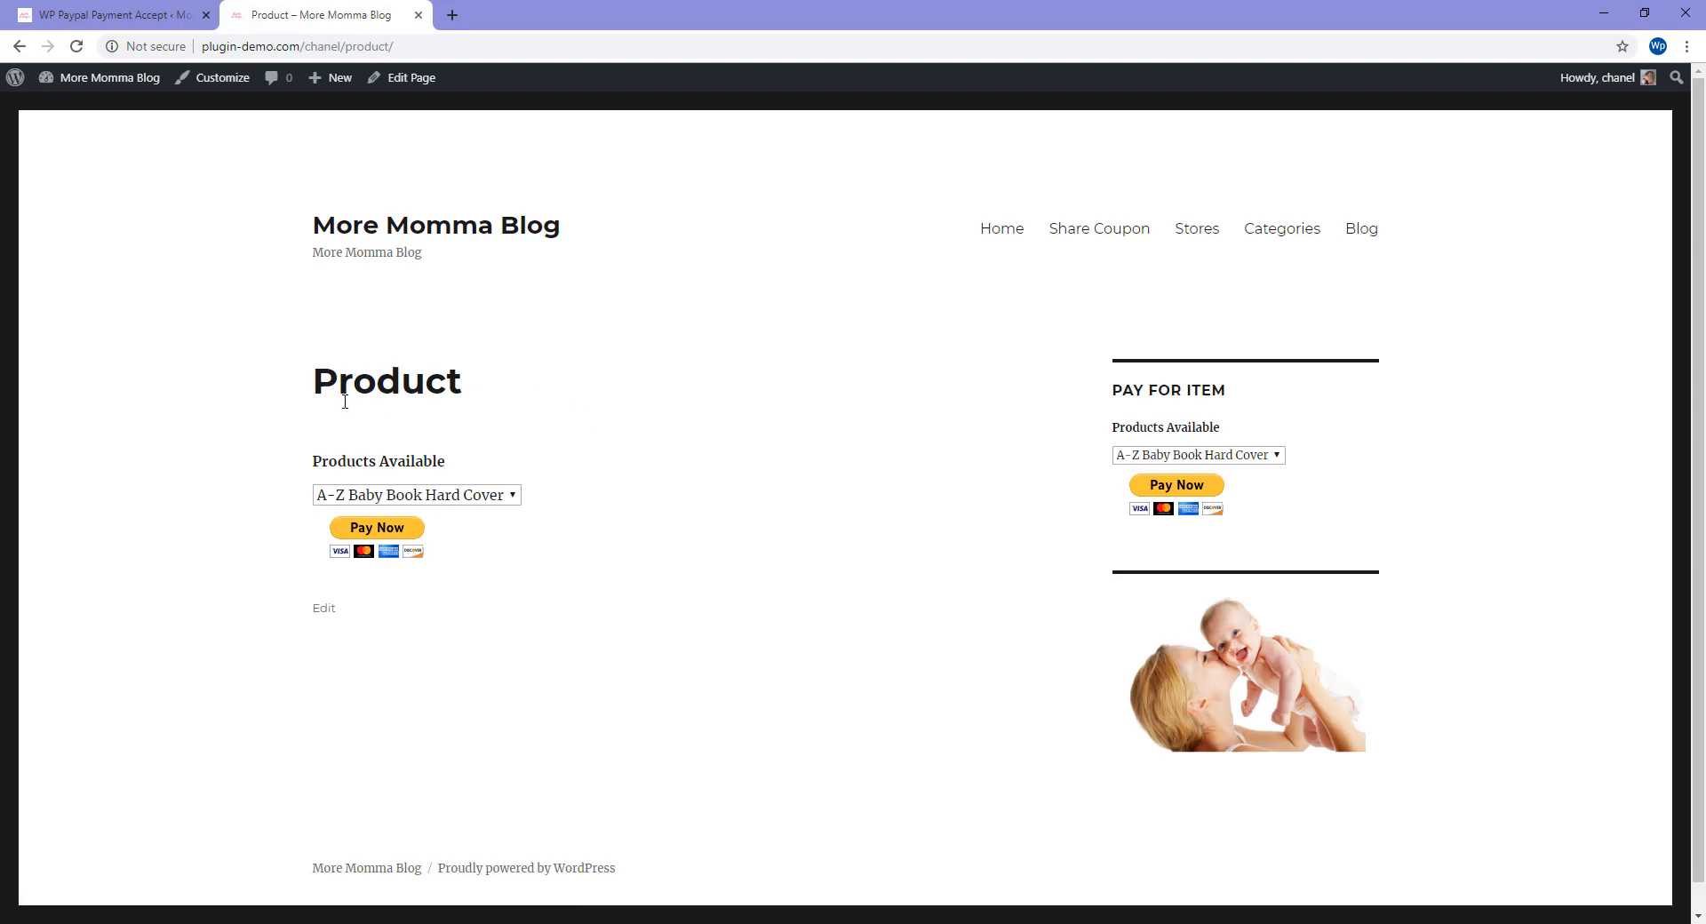
Step: Pick A-Z Baby Book Hard Cover from Products Available and submit with Pay Now
click(416, 494)
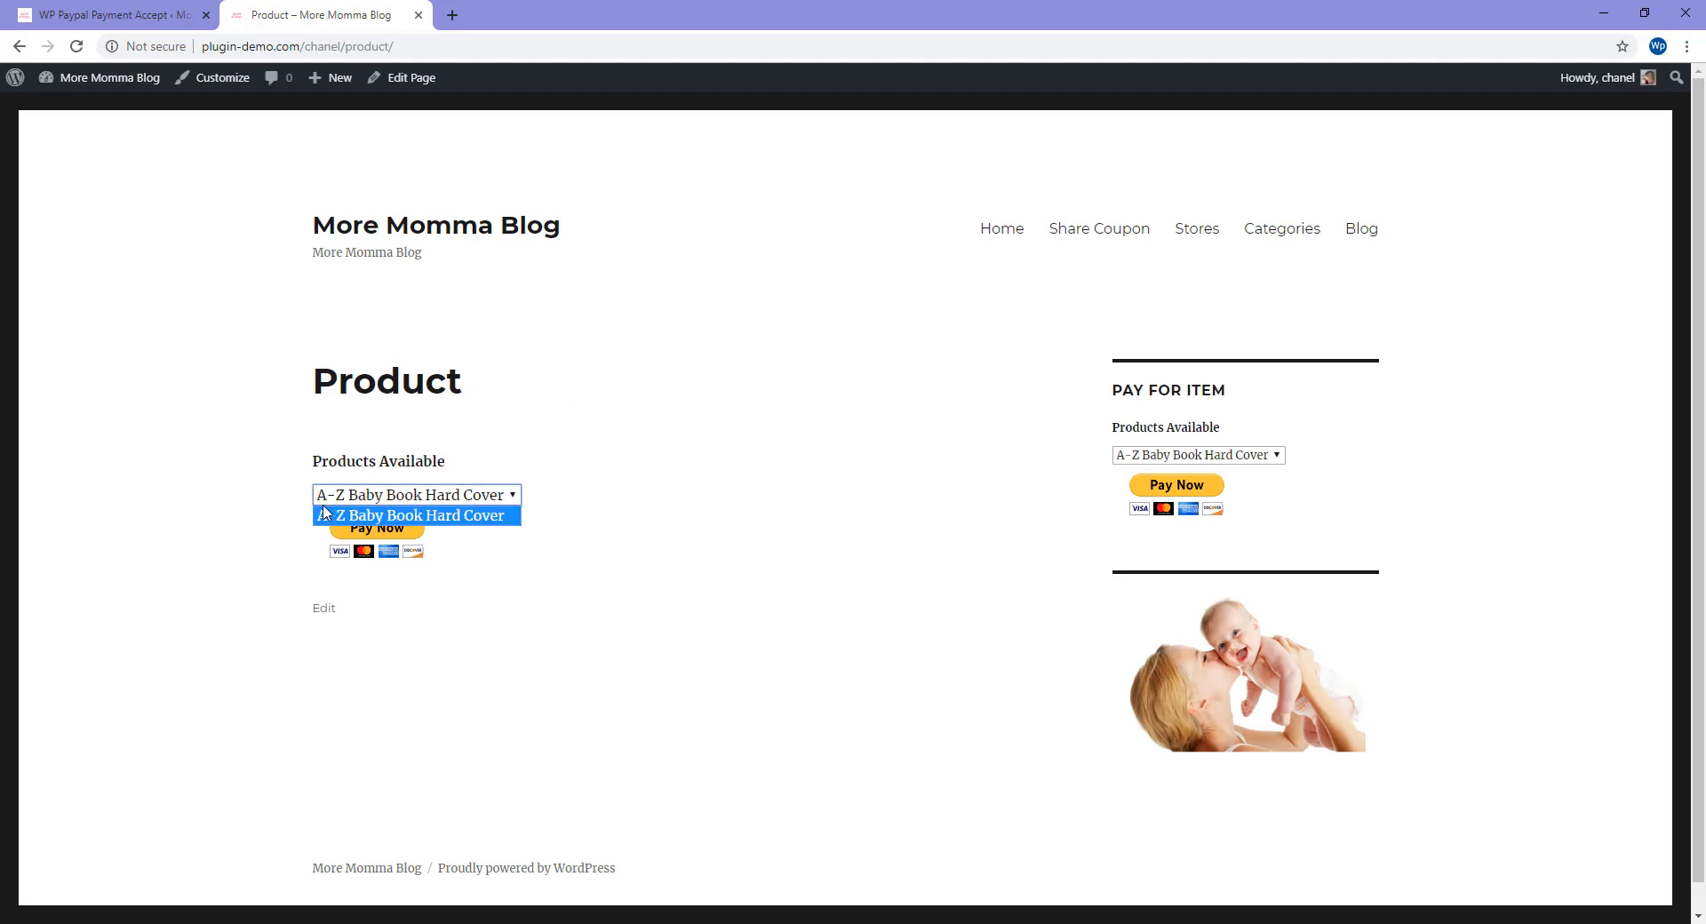
mouse_move(434, 500)
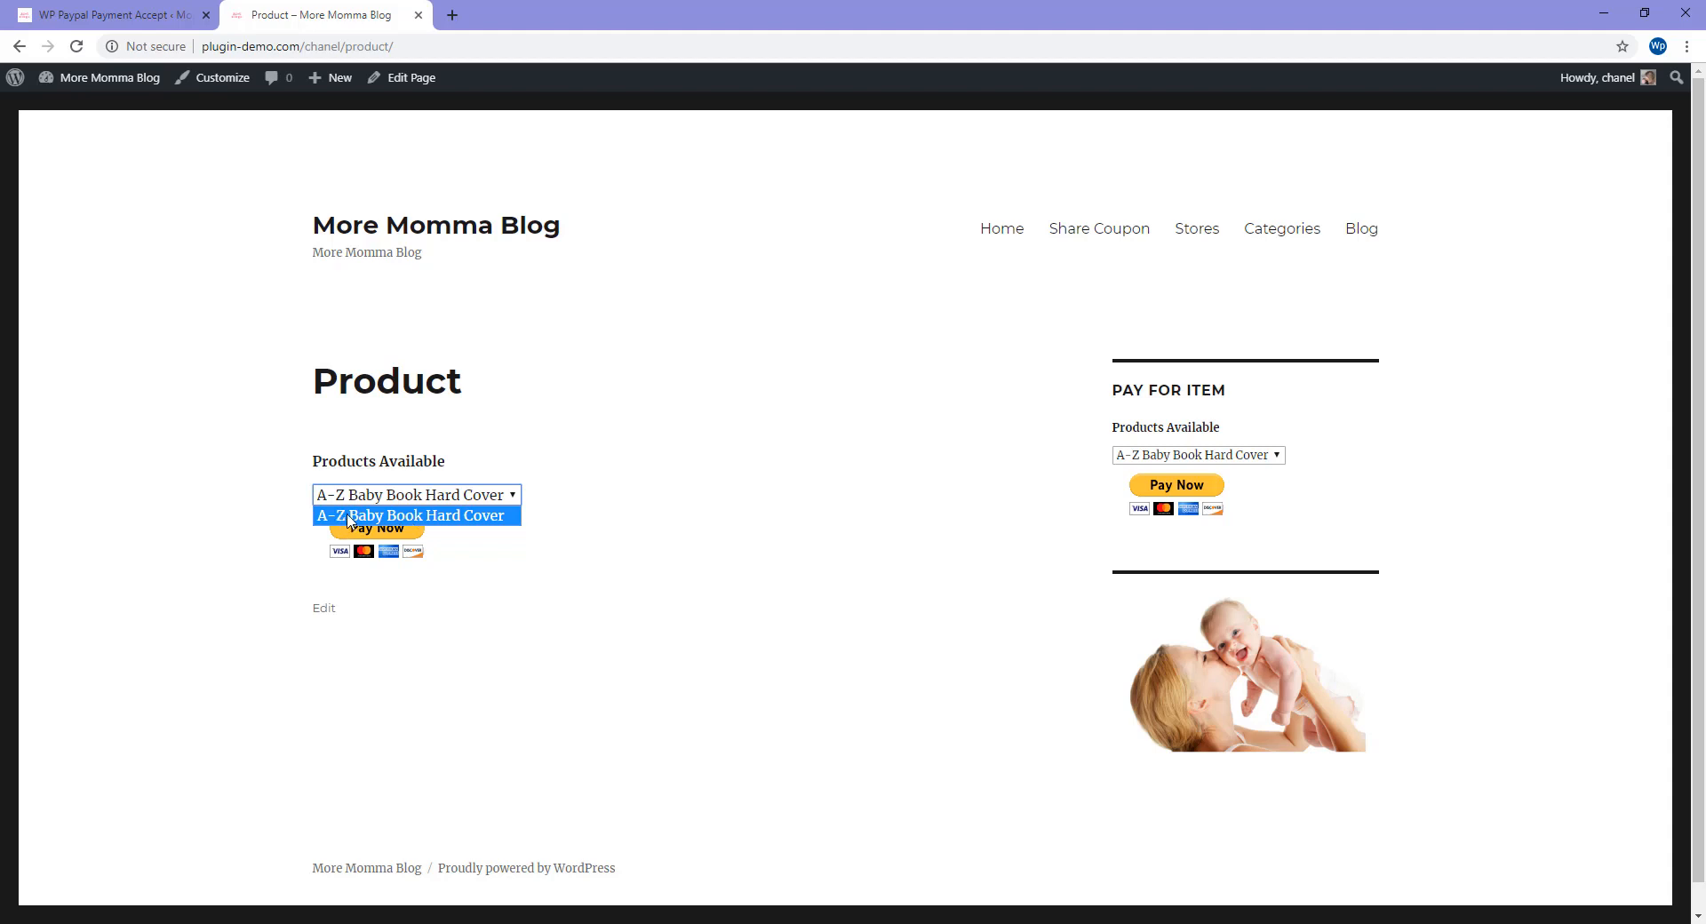
click(413, 515)
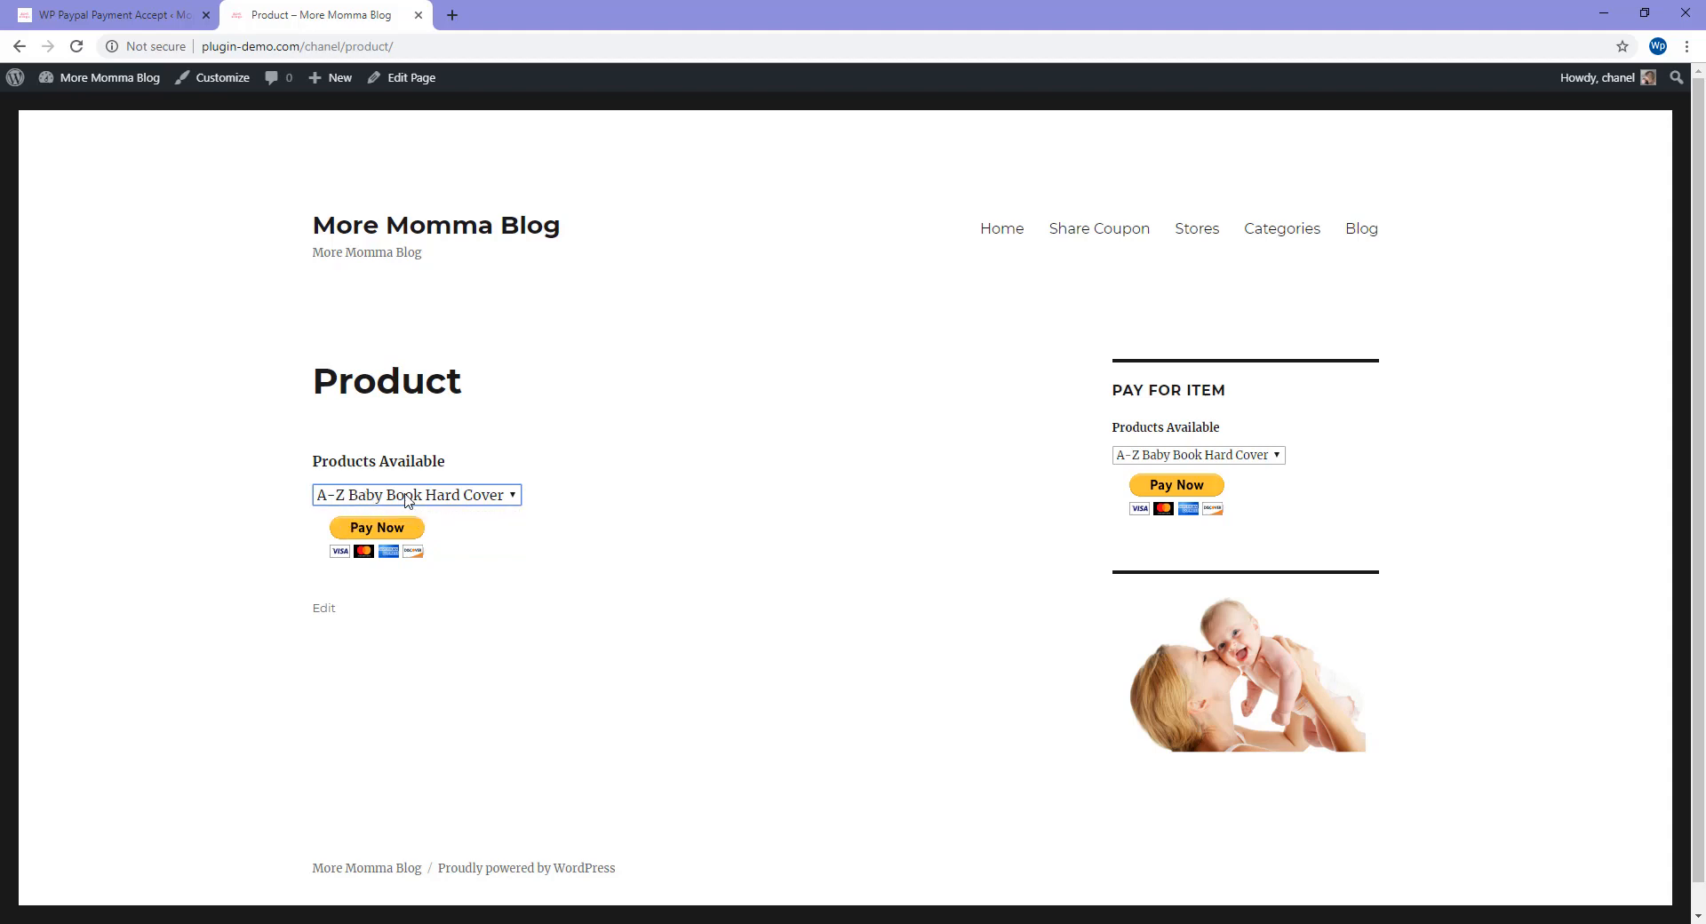
mouse_move(378, 543)
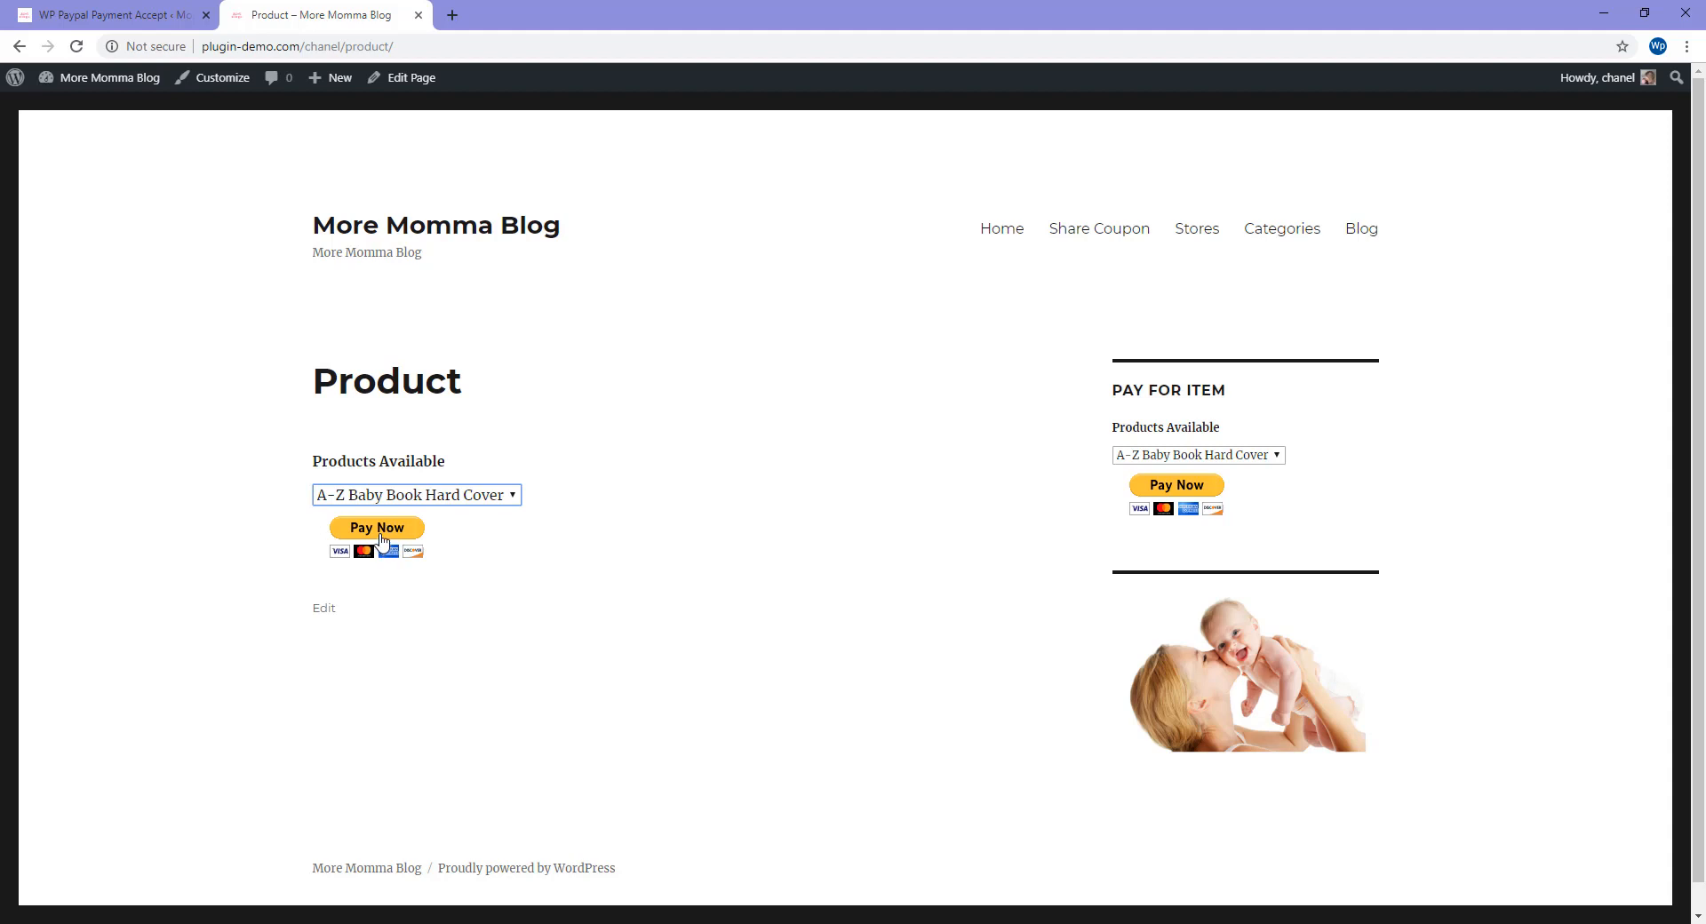
click(377, 533)
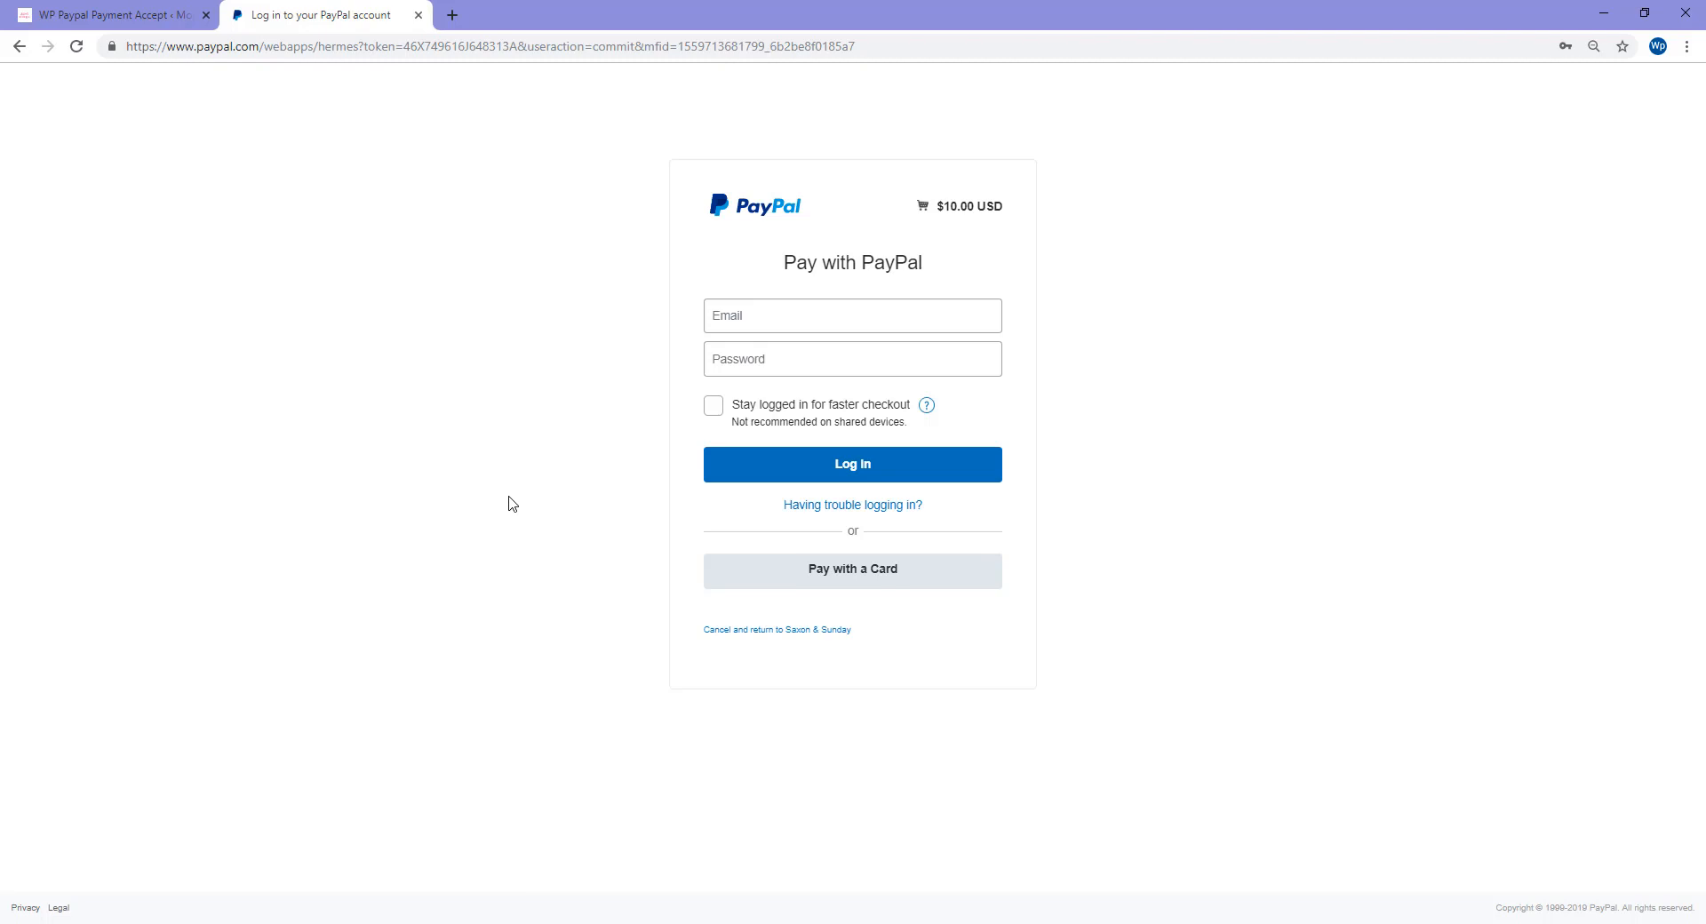
mouse_move(527, 503)
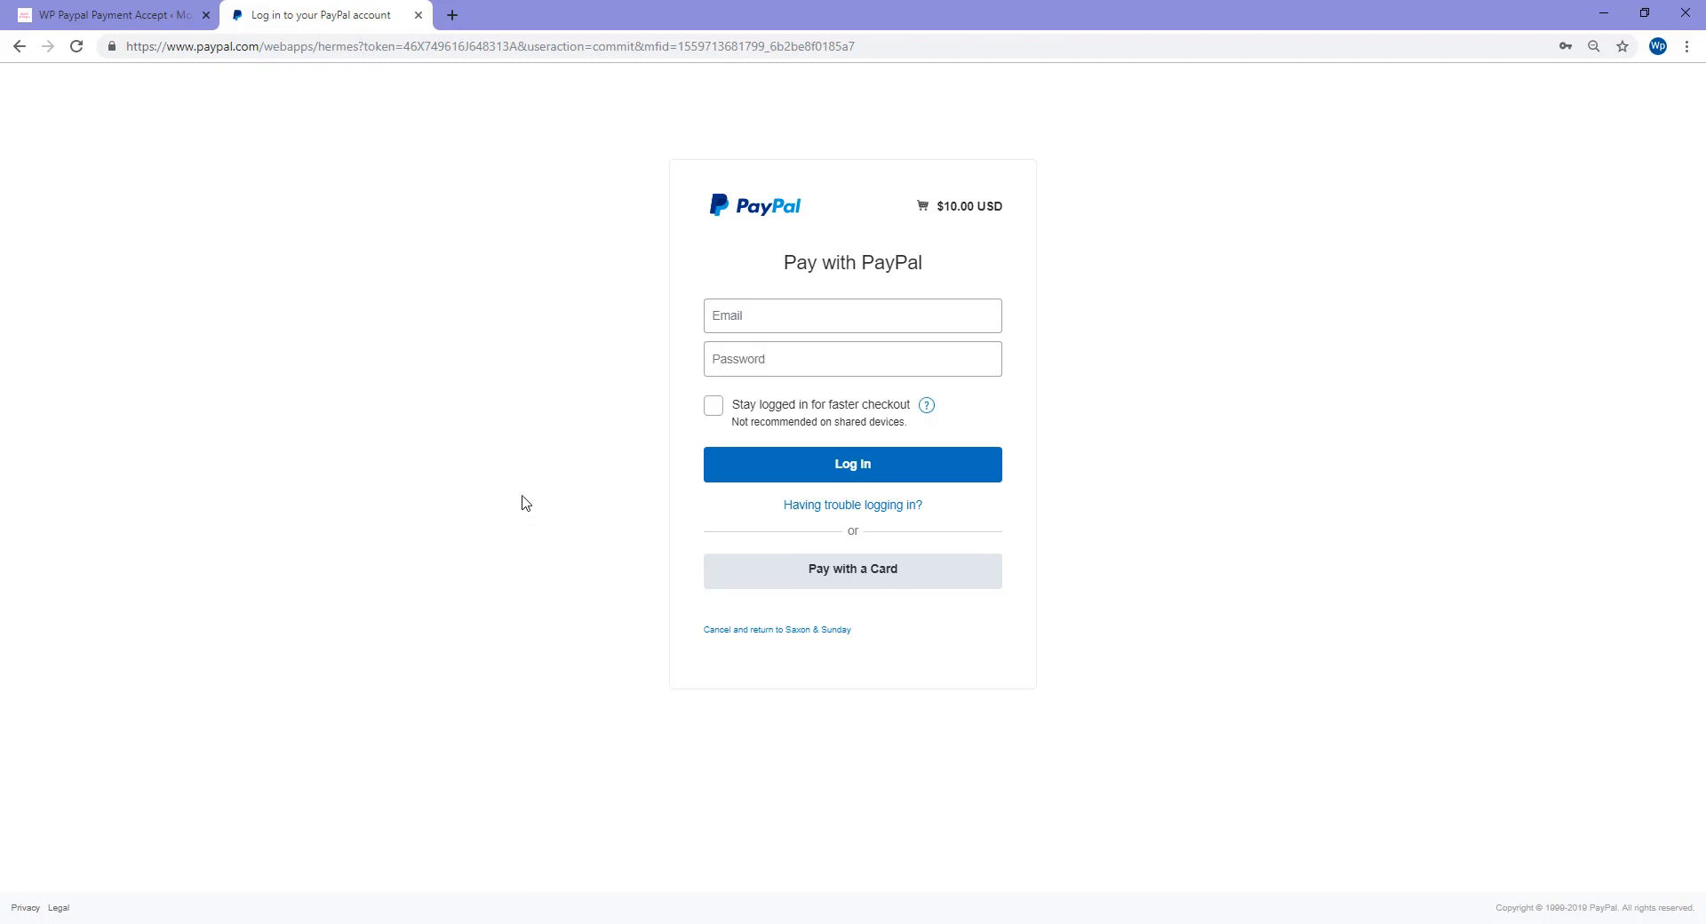
mouse_move(795, 574)
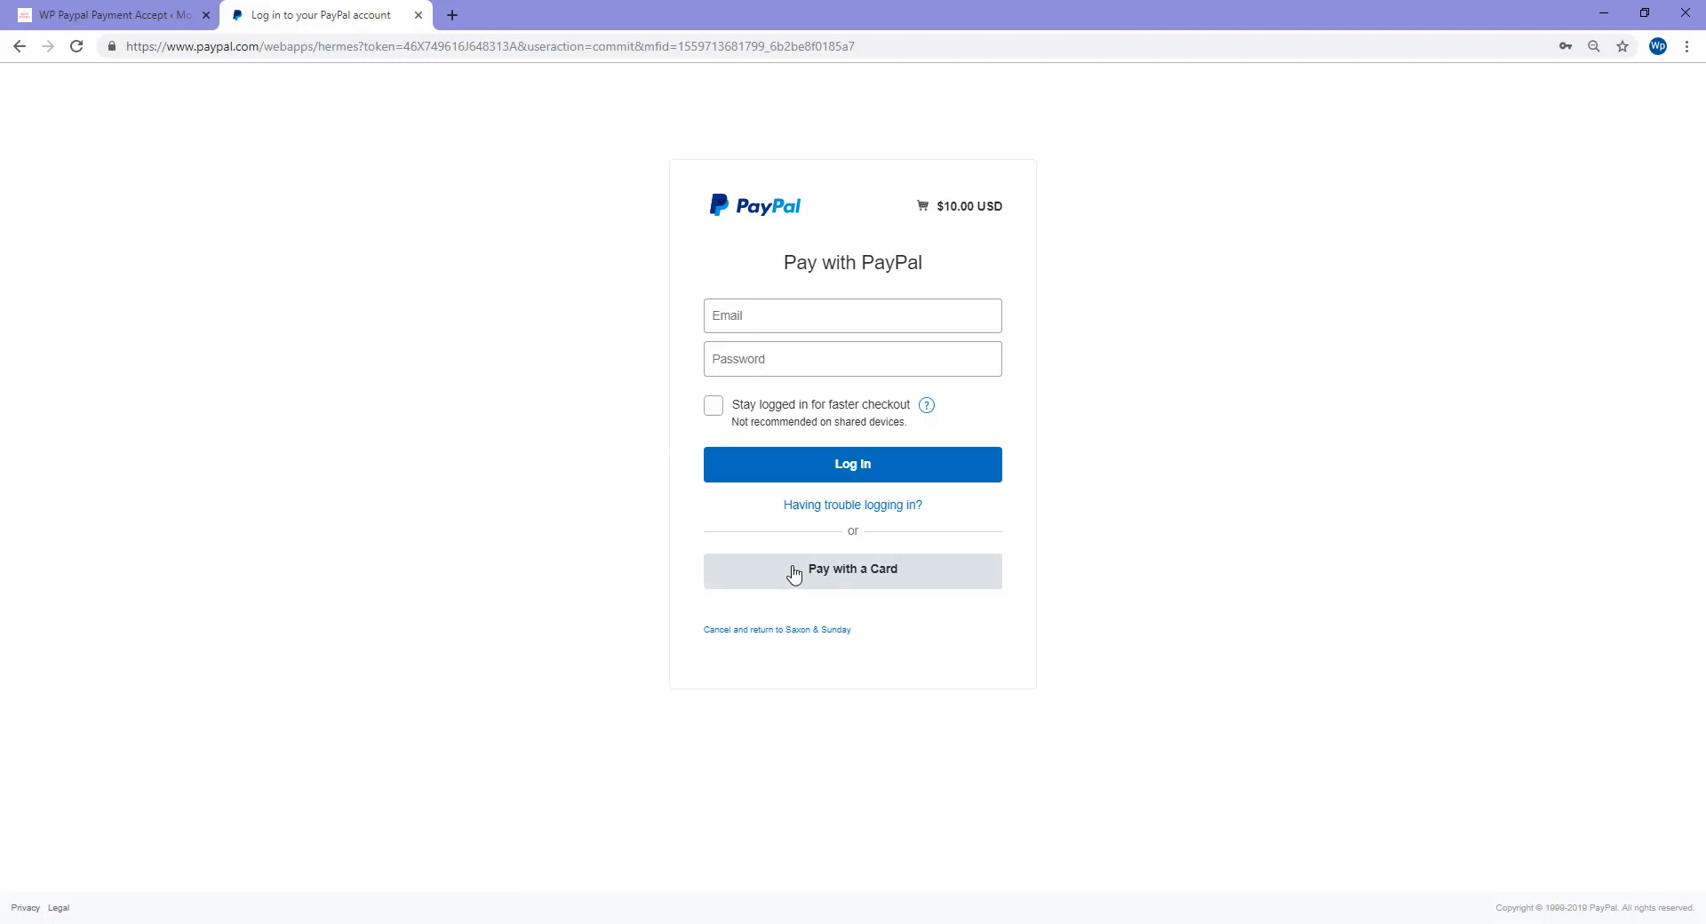
Step: Choose Pay with a Card on the $10.00 USD PayPal checkout
click(853, 571)
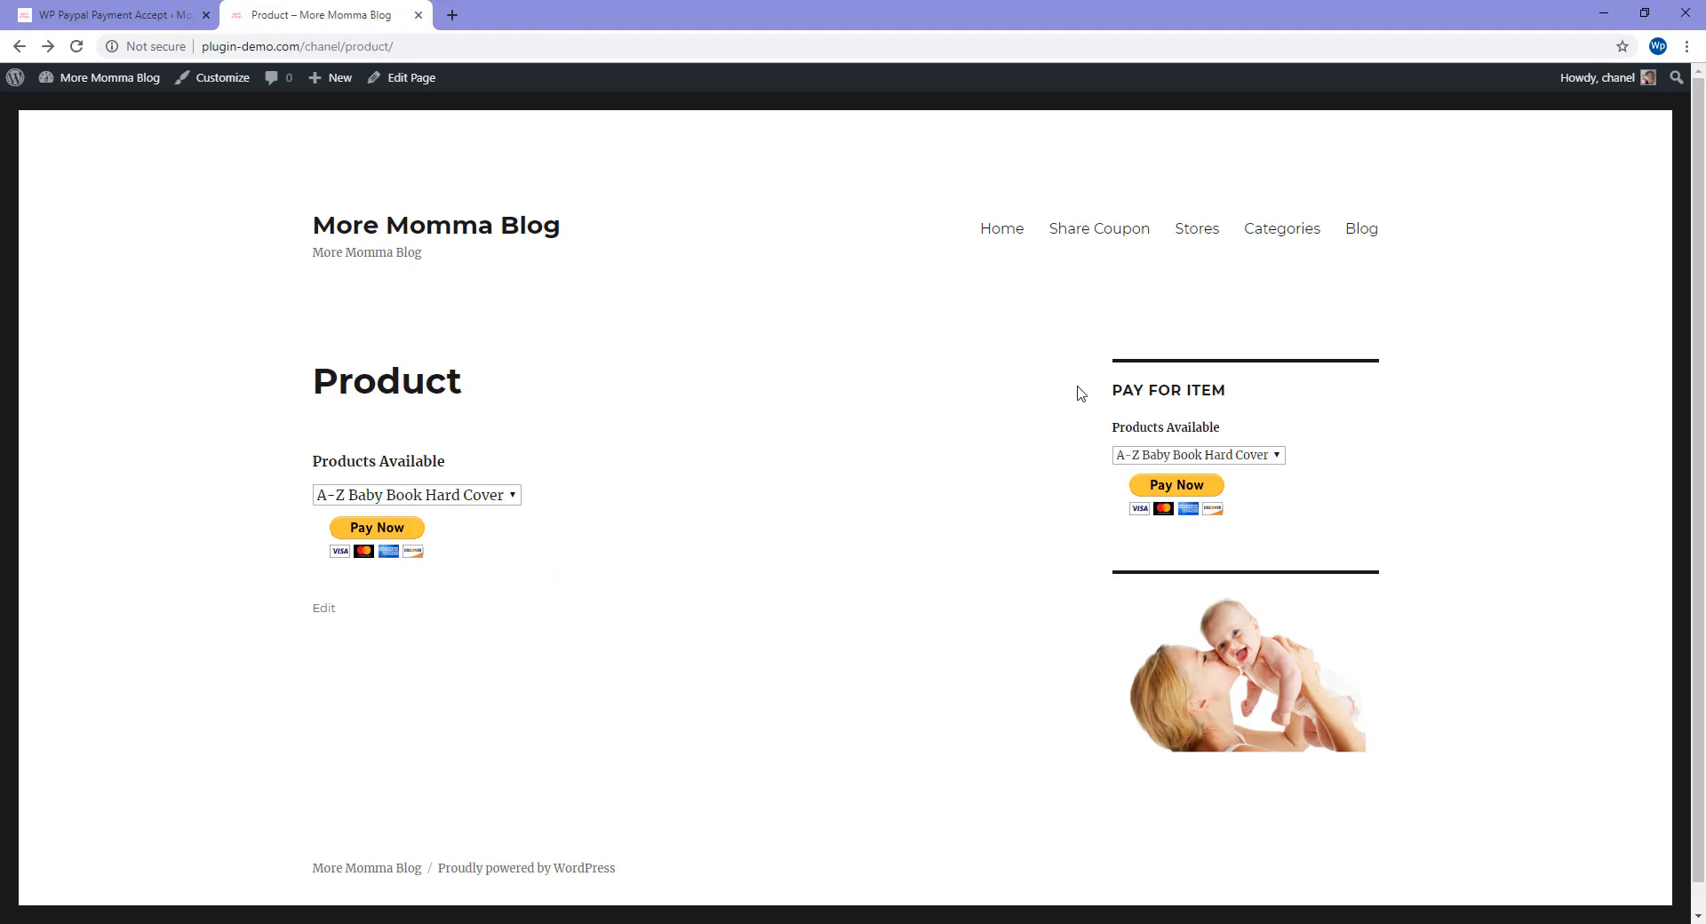
mouse_move(1443, 432)
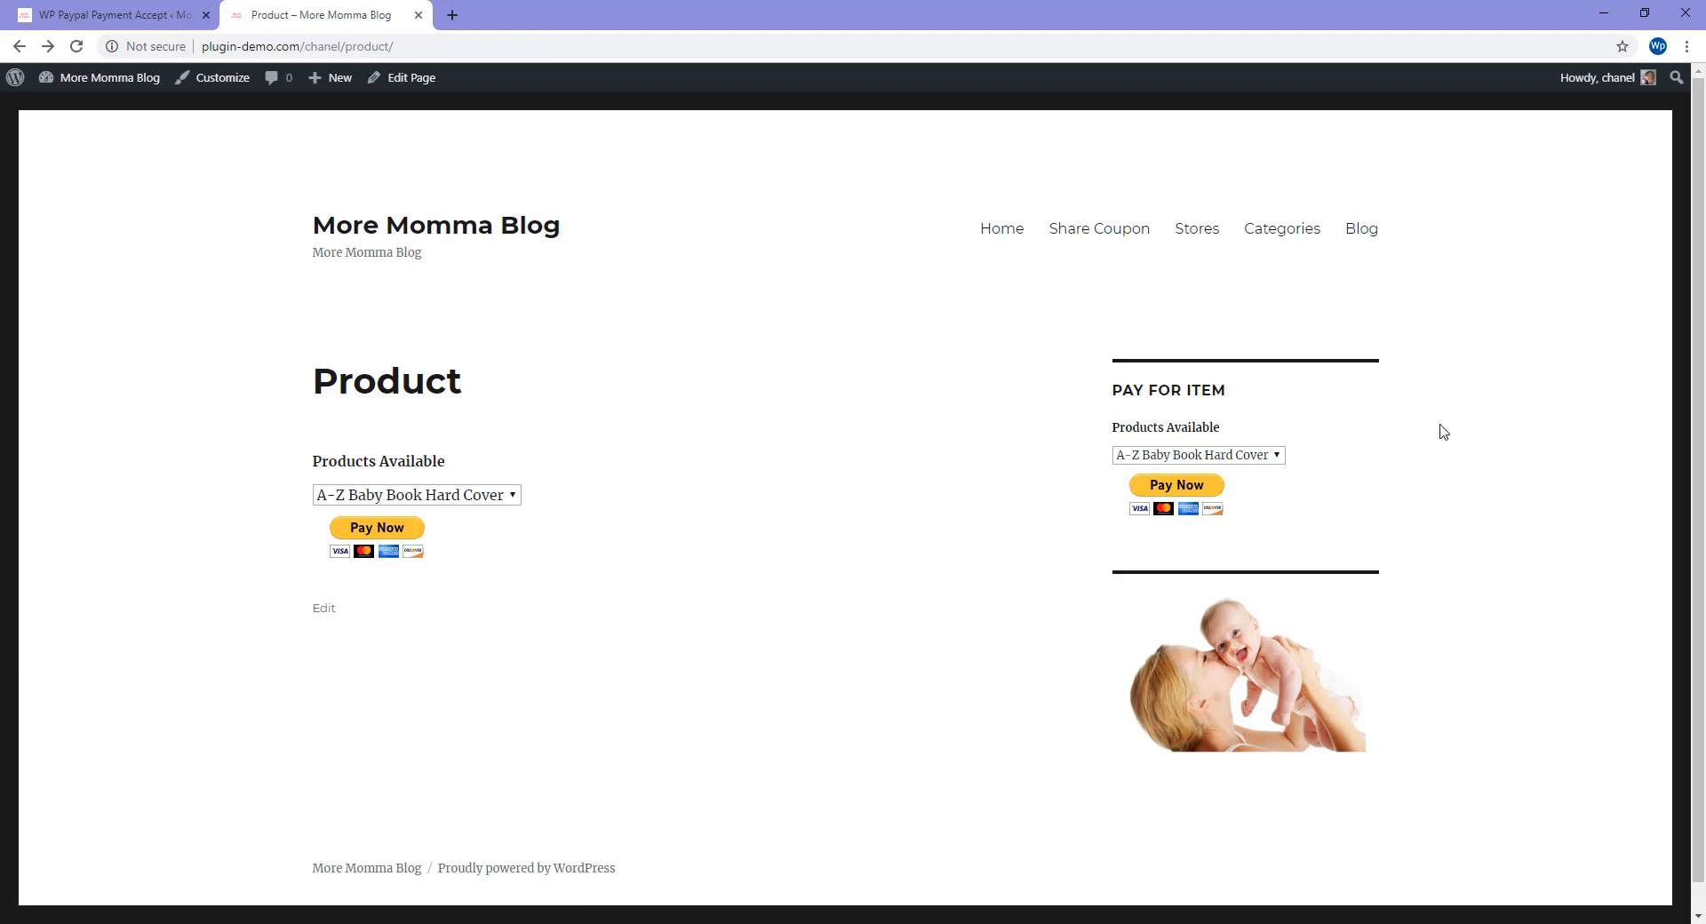
mouse_move(1349, 354)
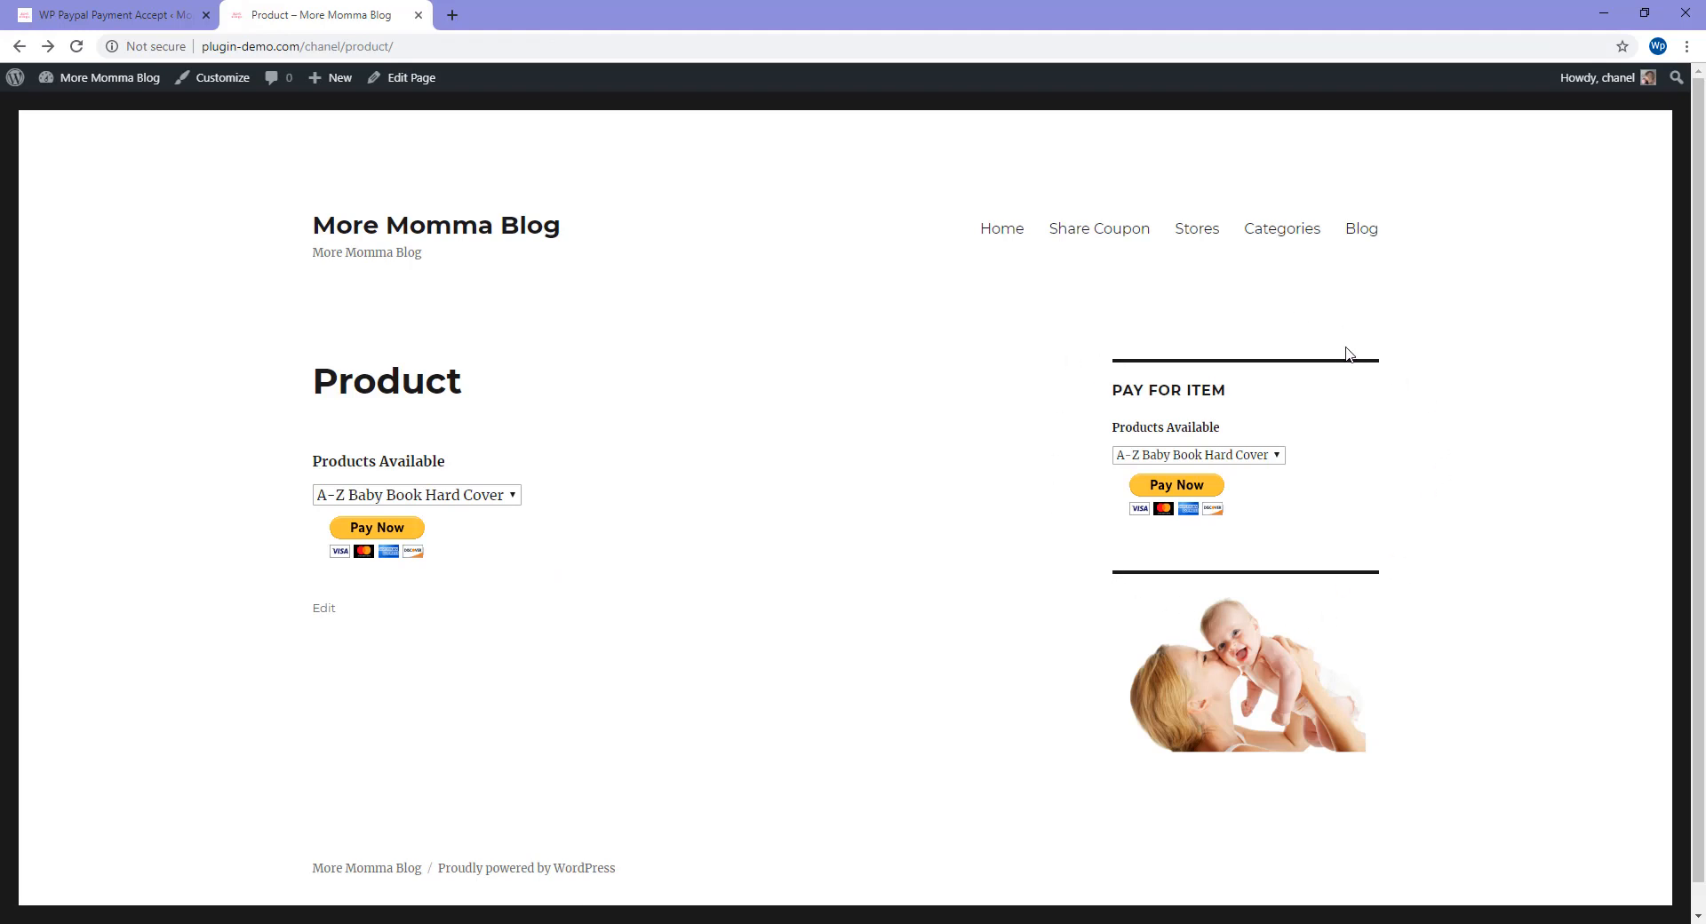
Step: Return to the WP Paypal Payment settings browser tab
click(108, 14)
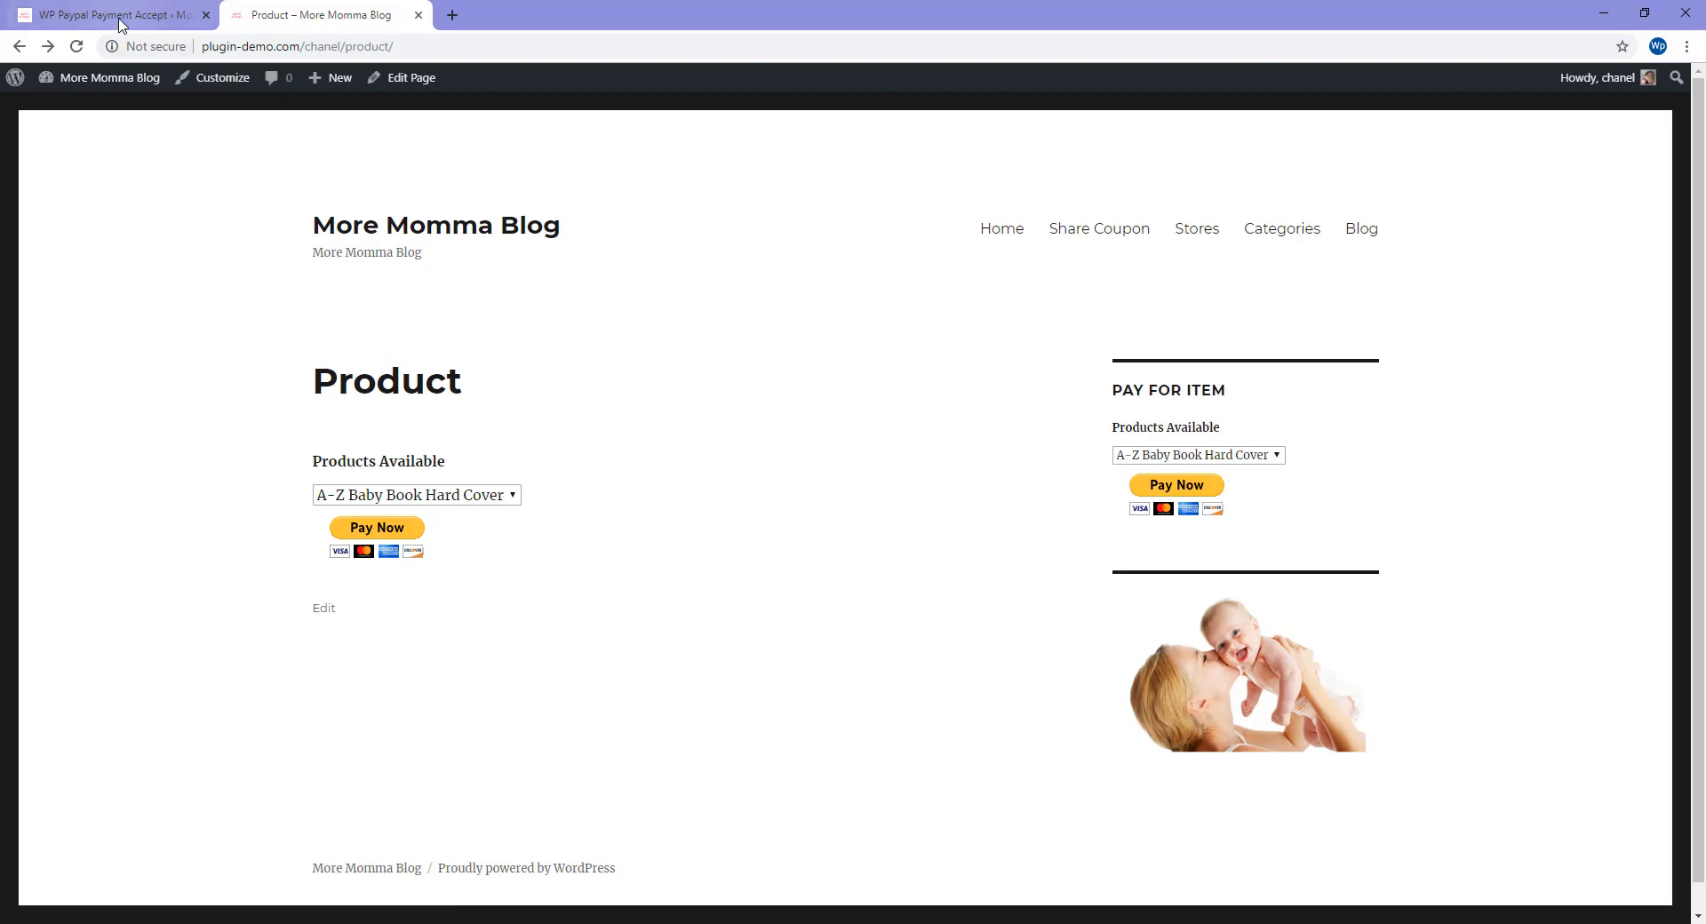
click(108, 14)
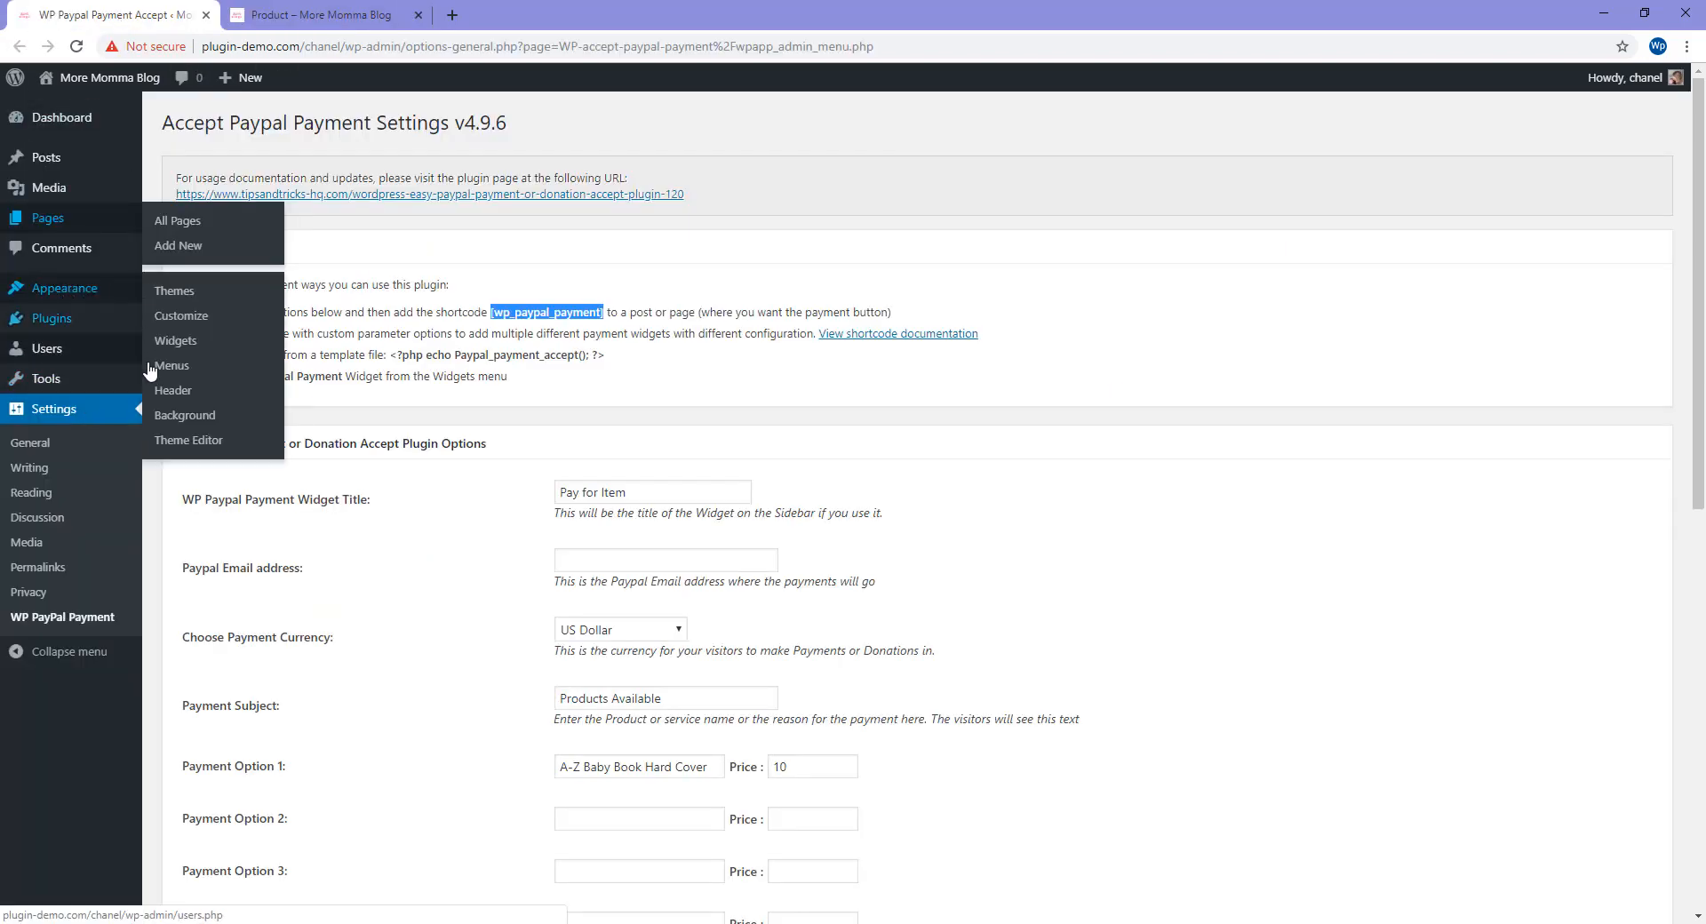
mouse_move(175, 341)
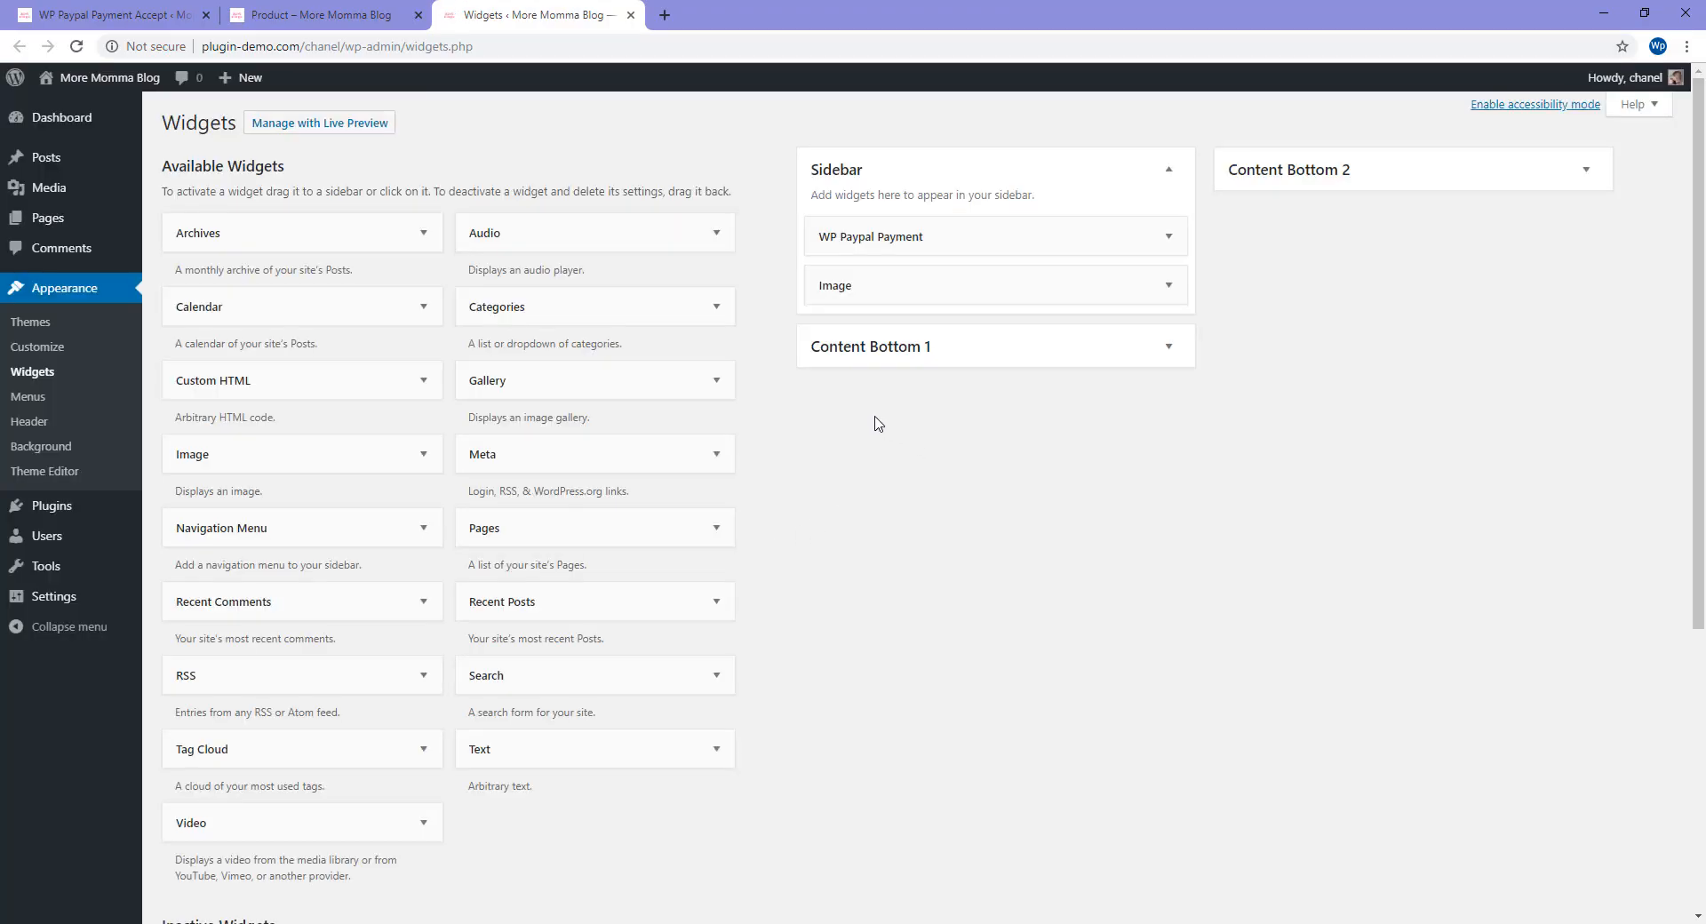
mouse_move(622, 242)
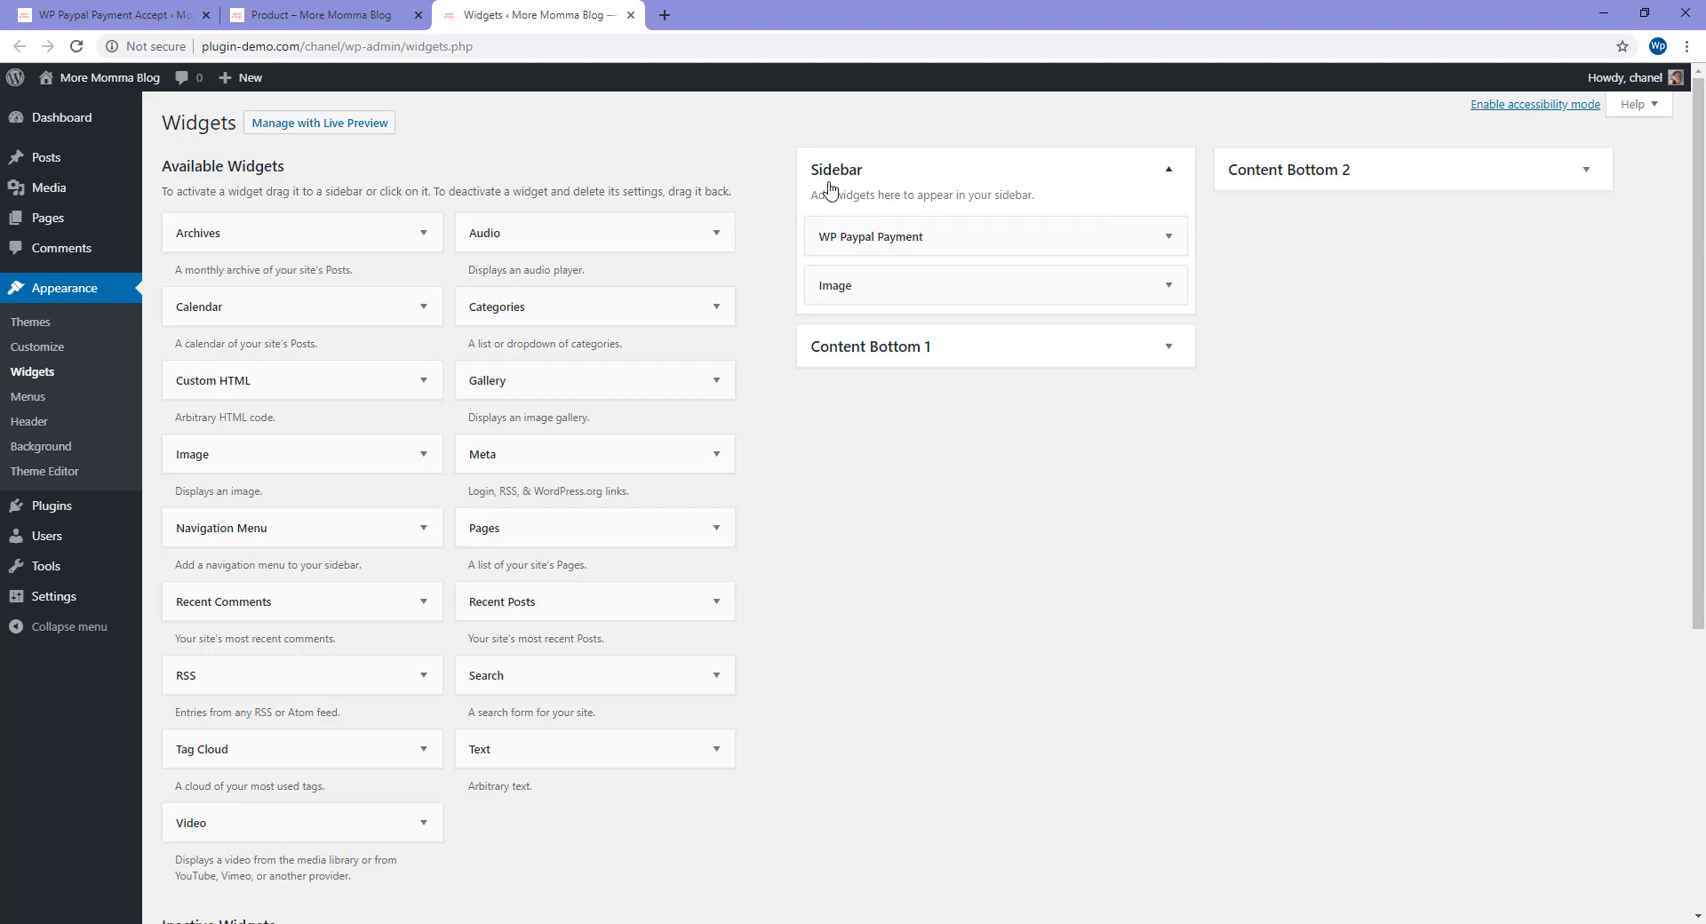
mouse_move(853, 221)
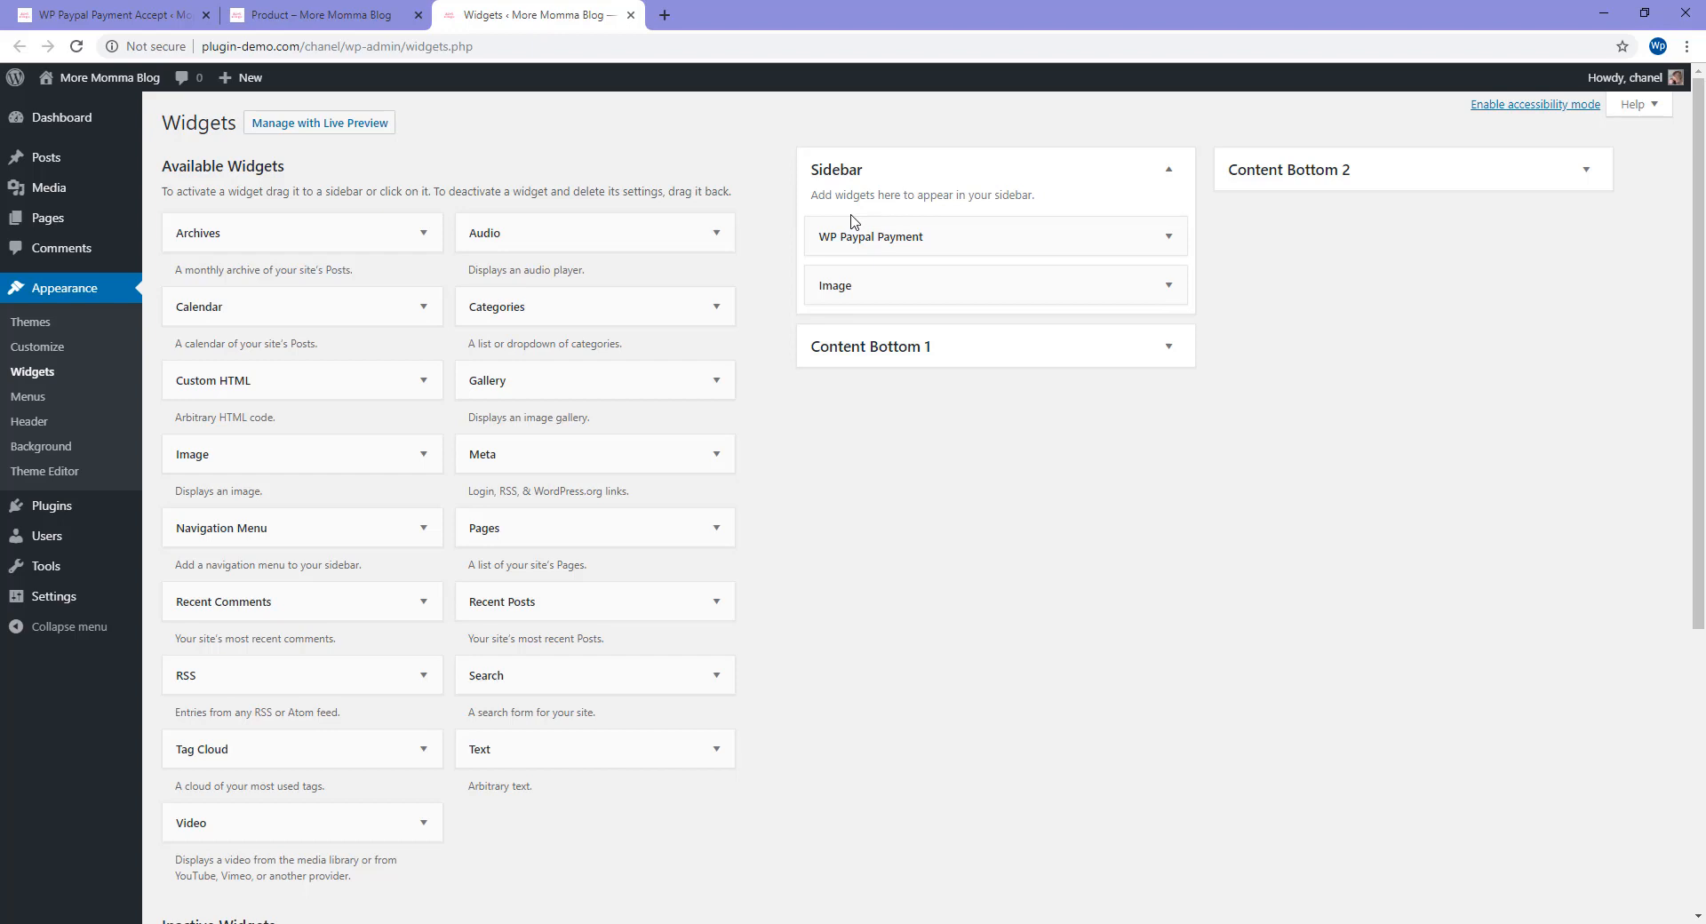